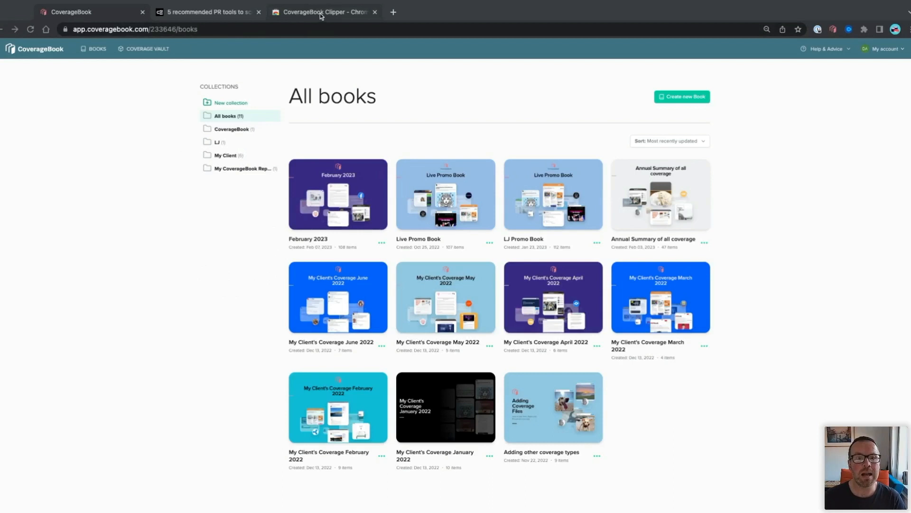
# Open the CoverageBook Clipper listing in the Chrome Web Store, already added to Chrome
pyautogui.click(324, 12)
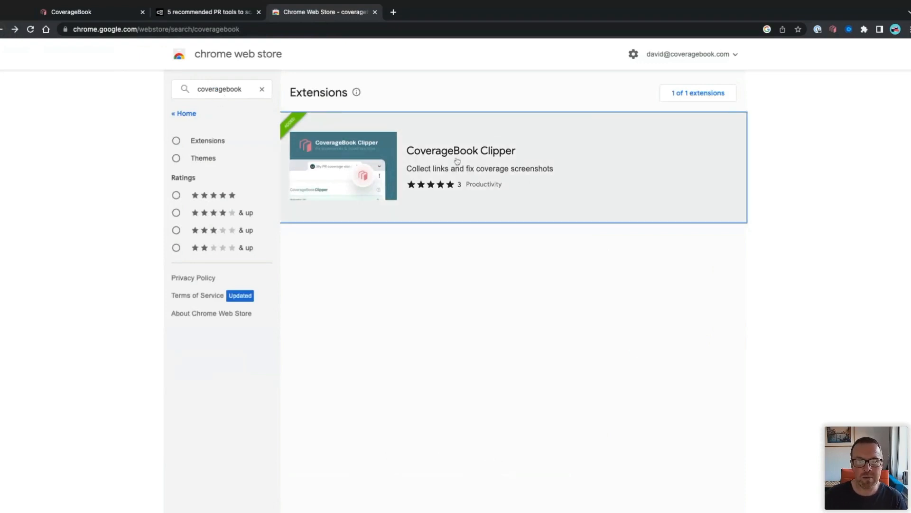
pyautogui.click(461, 150)
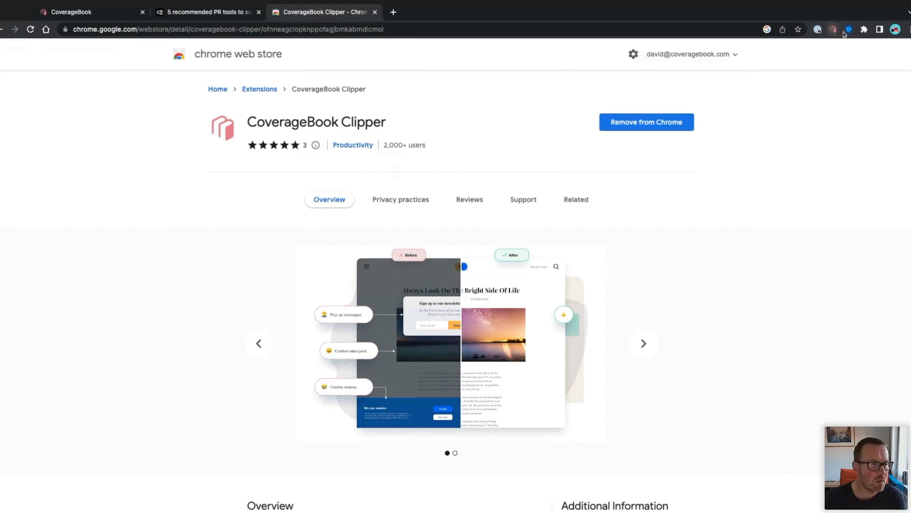
pyautogui.moveTo(338, 72)
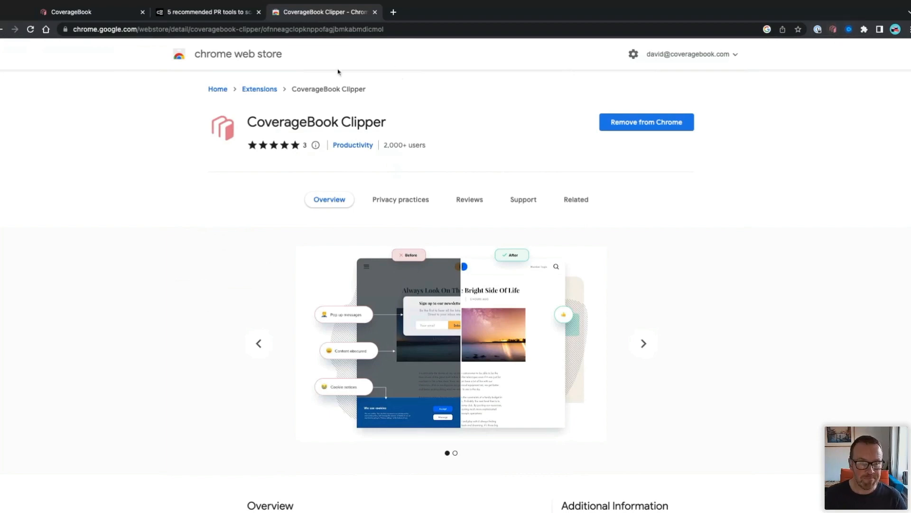
pyautogui.moveTo(134, 108)
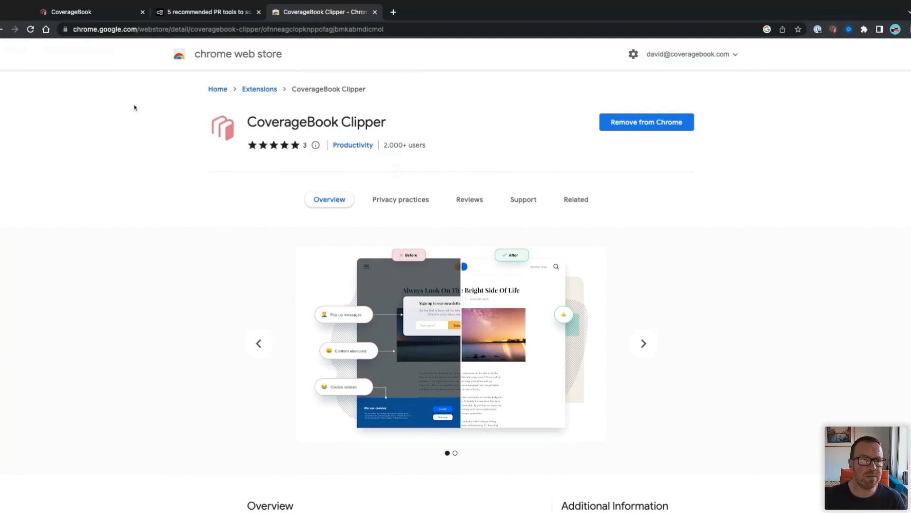
# Open the February 2023 book's Online Coverage section showing its 24 clips
pyautogui.click(72, 12)
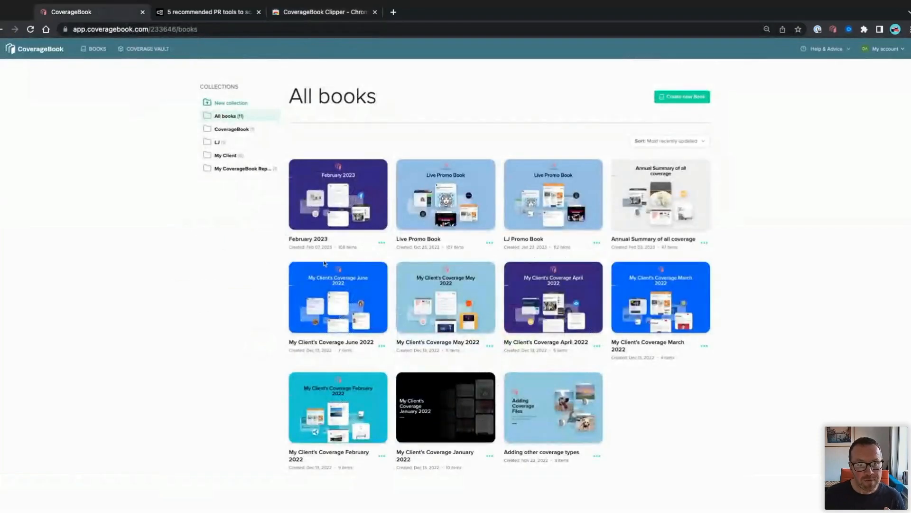
pyautogui.click(337, 194)
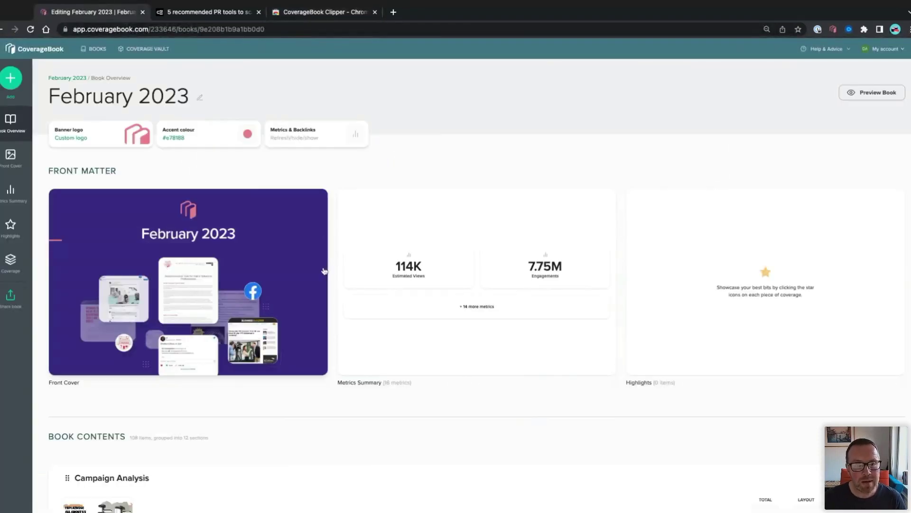
pyautogui.scroll(-3)
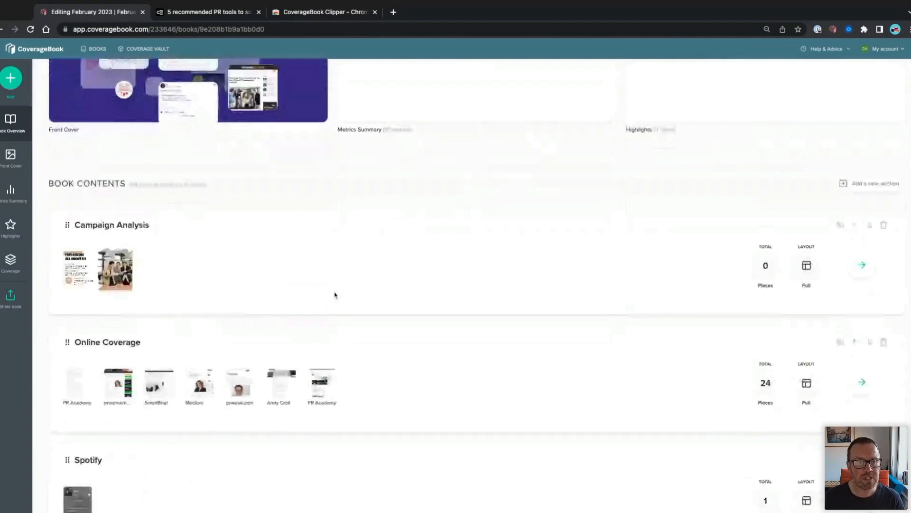
pyautogui.click(862, 382)
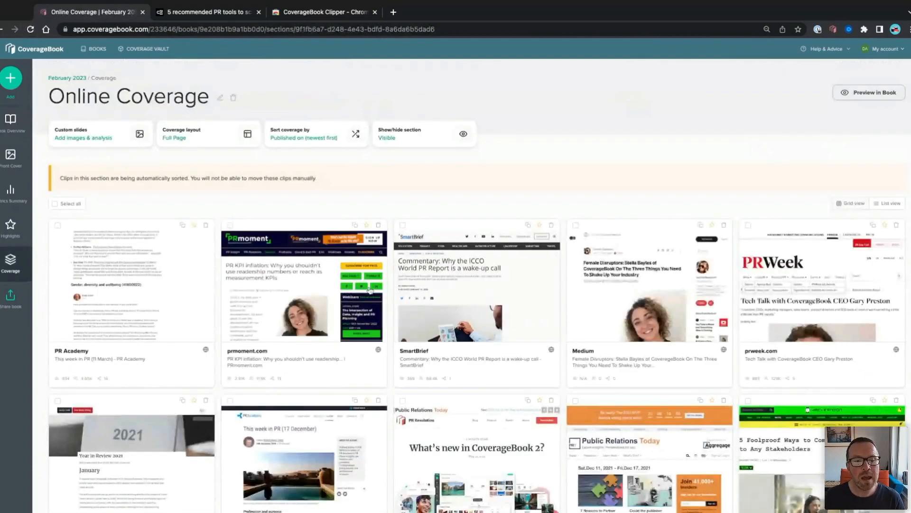
pyautogui.moveTo(298, 306)
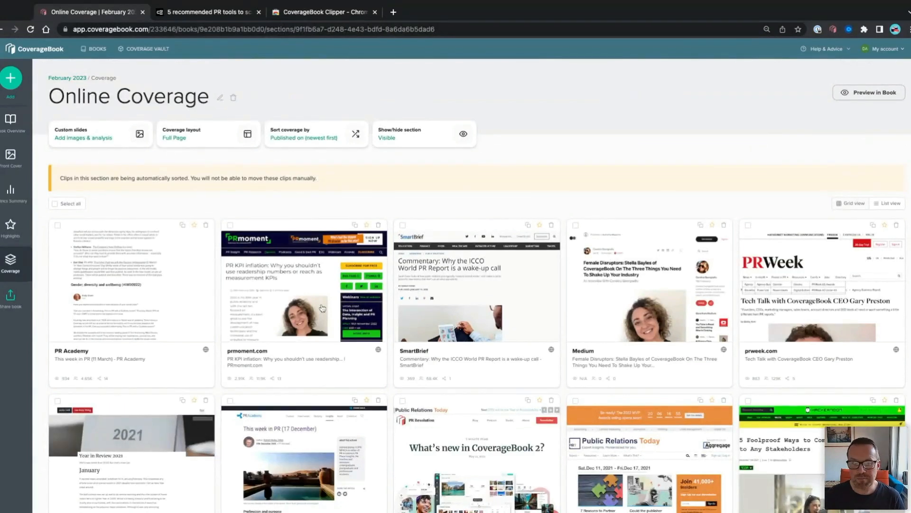
# Open the prmoment.com readership KPI inflation clip and start fixing its screenshot
pyautogui.click(302, 280)
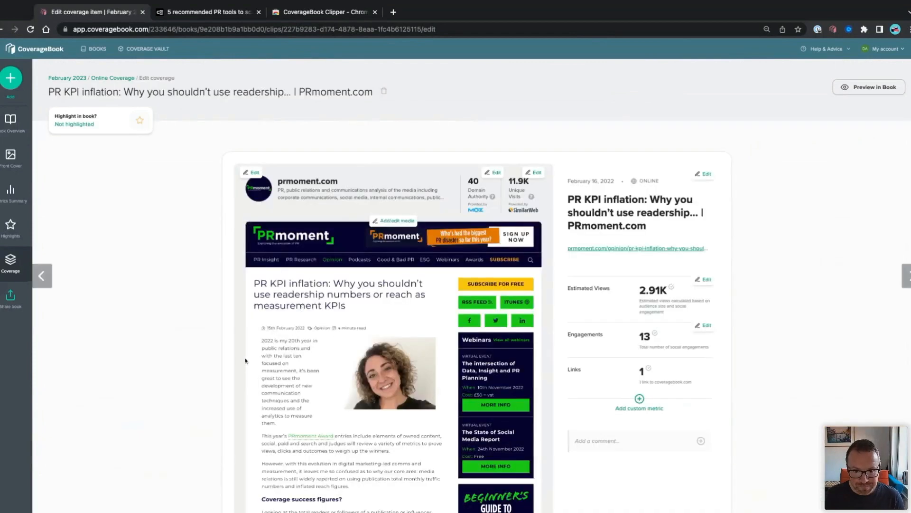
pyautogui.scroll(-3)
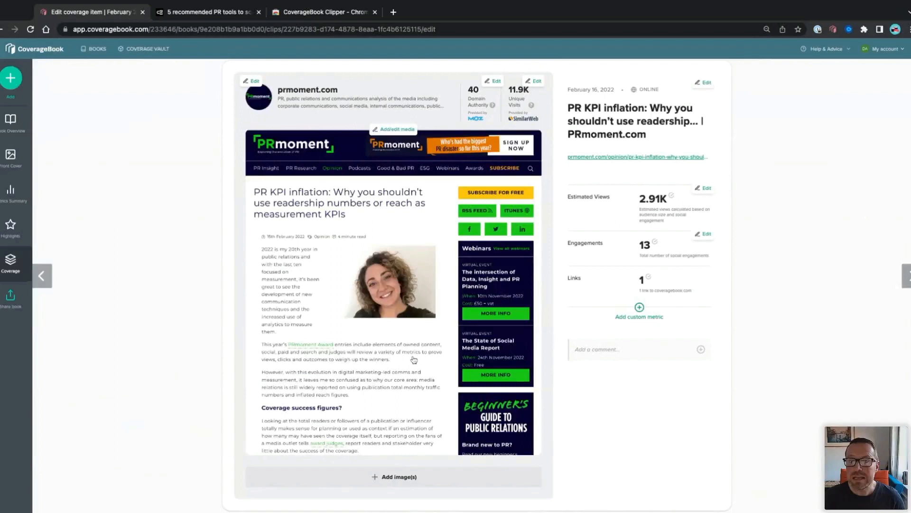
pyautogui.moveTo(381, 179)
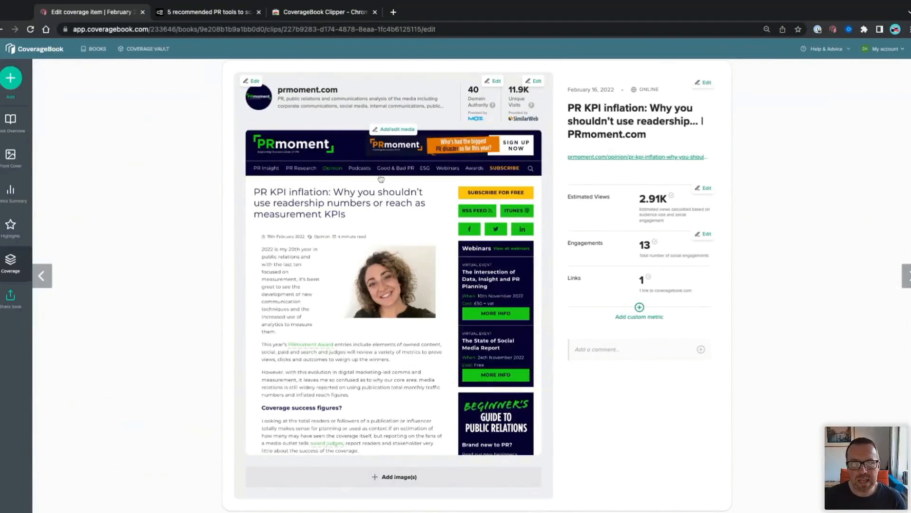
pyautogui.click(393, 129)
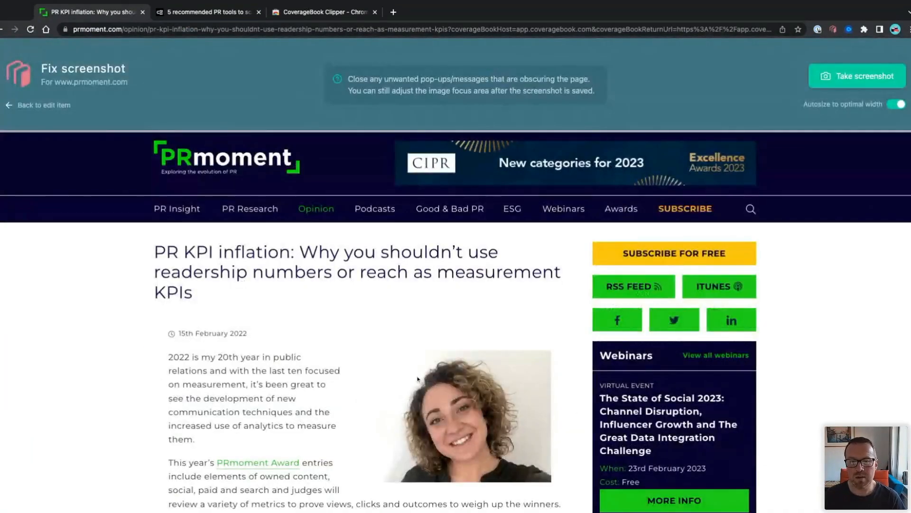
# Scroll the PRmoment article, then leave Fix screenshot mode for the clip's edit page
pyautogui.scroll(-3)
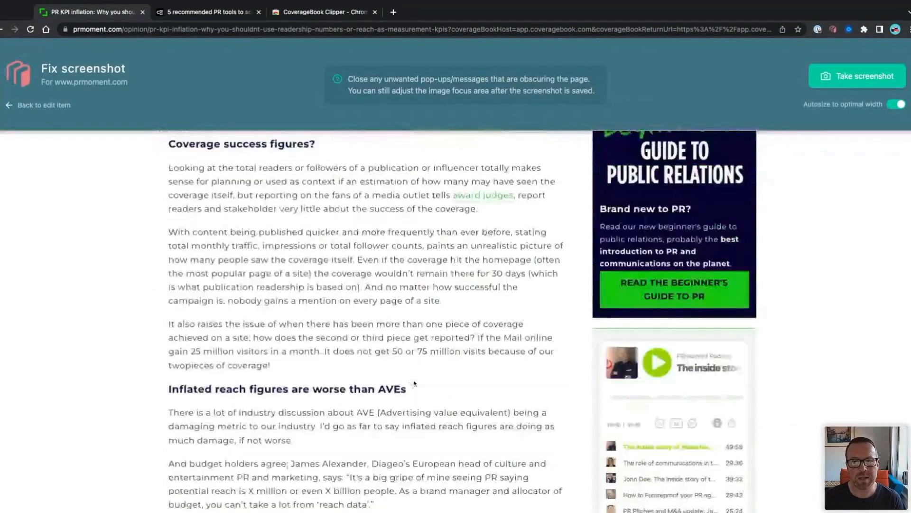
pyautogui.scroll(3)
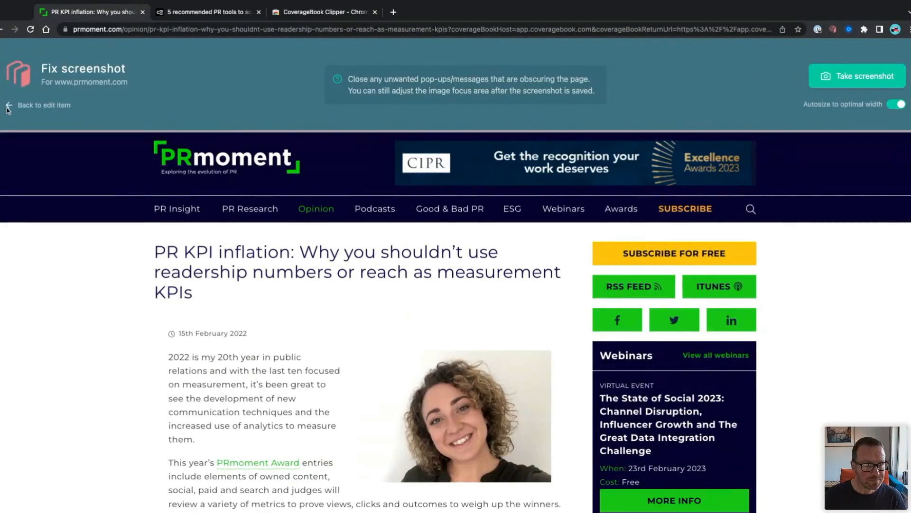
pyautogui.click(44, 105)
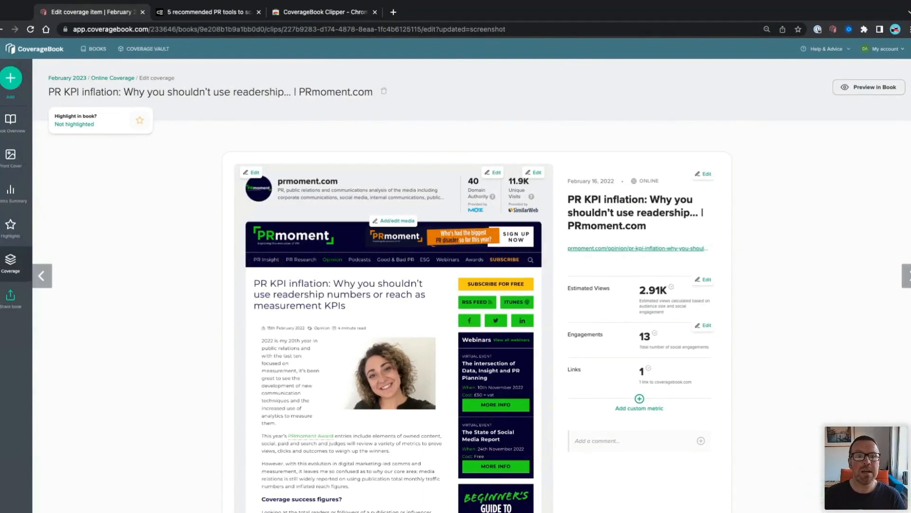
pyautogui.moveTo(430, 82)
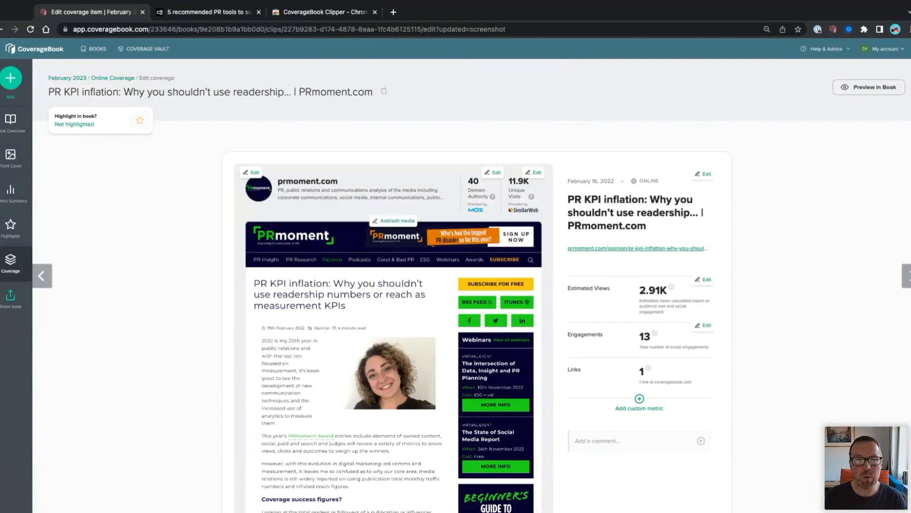
pyautogui.moveTo(832, 29)
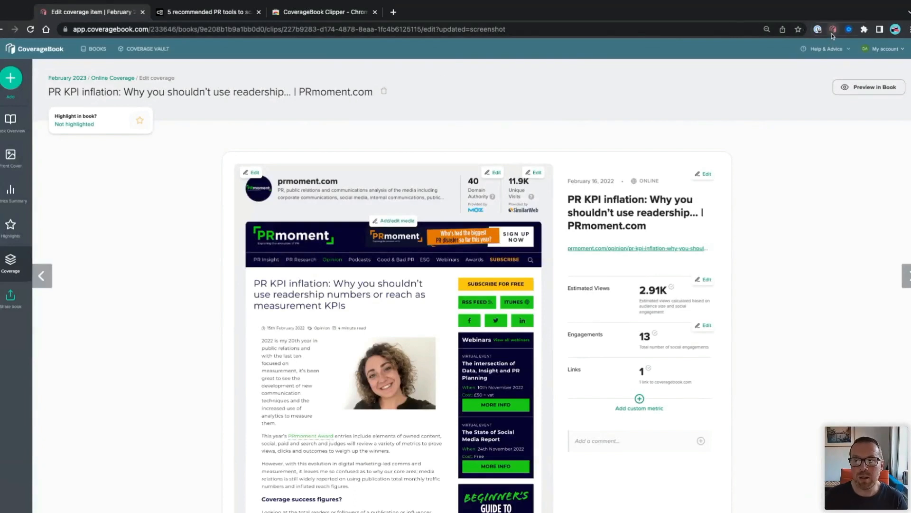
# Go back to the All books library listing thirteen books
pyautogui.click(106, 49)
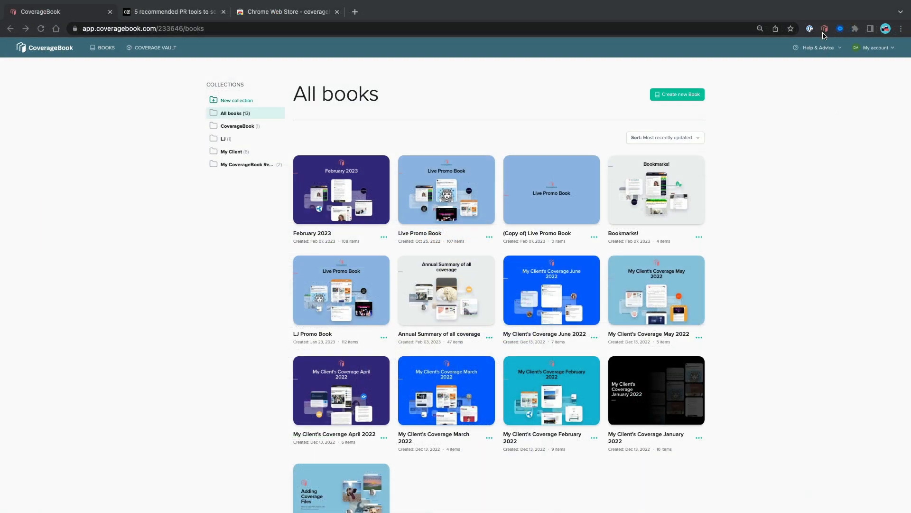
# View the Clipper's three saved bookmarks, then switch to the ContentGrip PR tools article
pyautogui.click(825, 29)
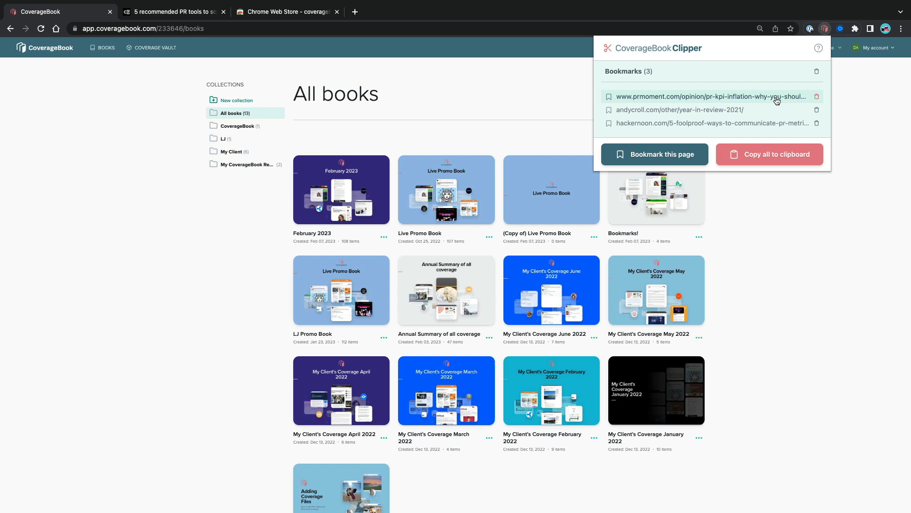
pyautogui.moveTo(784, 129)
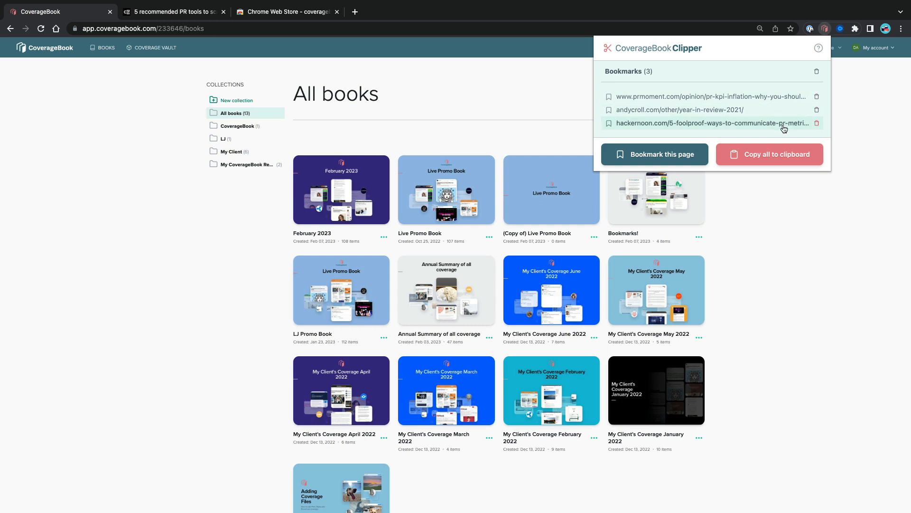
pyautogui.moveTo(775, 132)
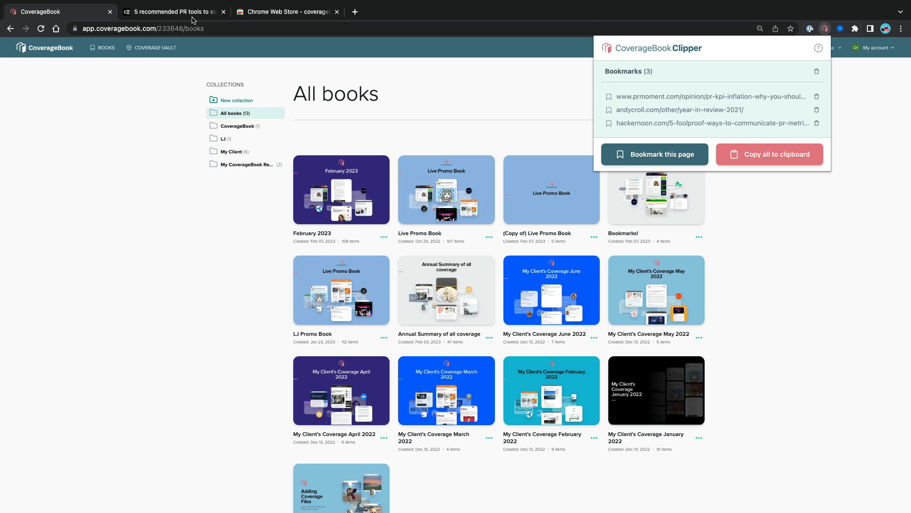
pyautogui.click(171, 11)
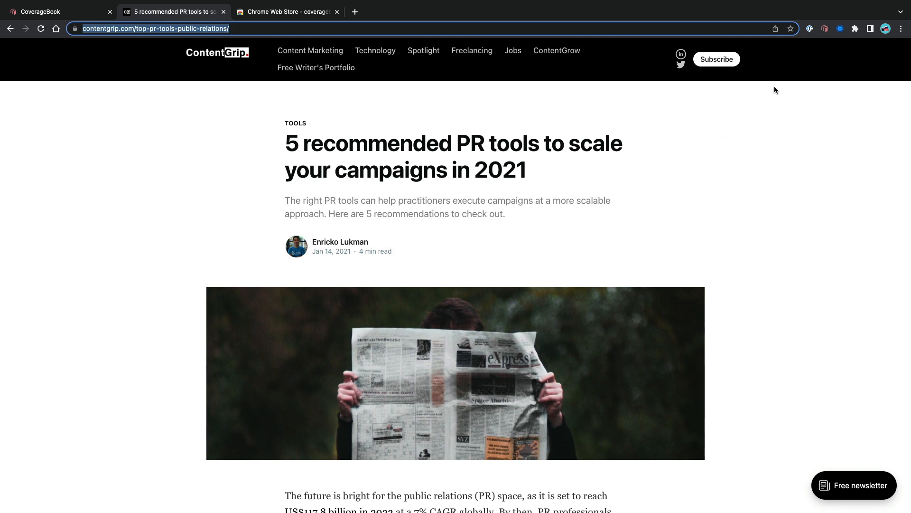
# Bookmark the ContentGrip PR tools article in CoverageBook Clipper as the fourth link
pyautogui.click(826, 28)
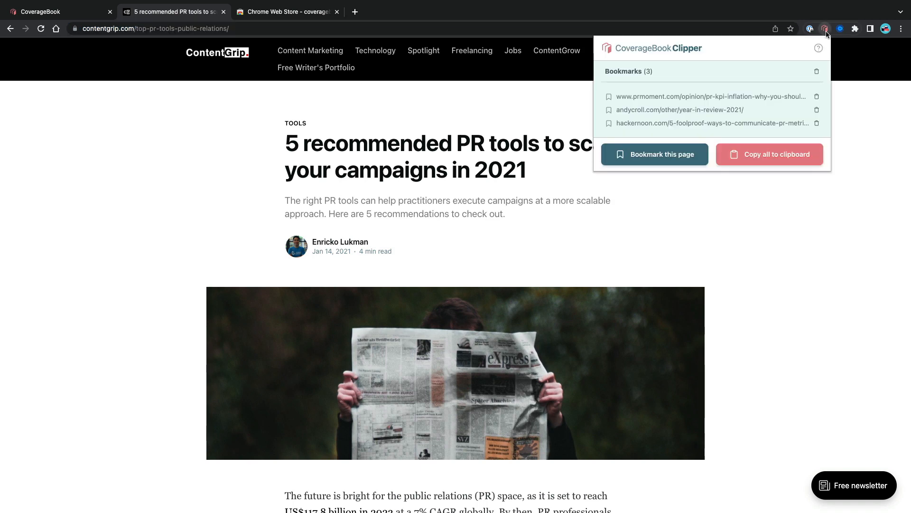
pyautogui.moveTo(699, 163)
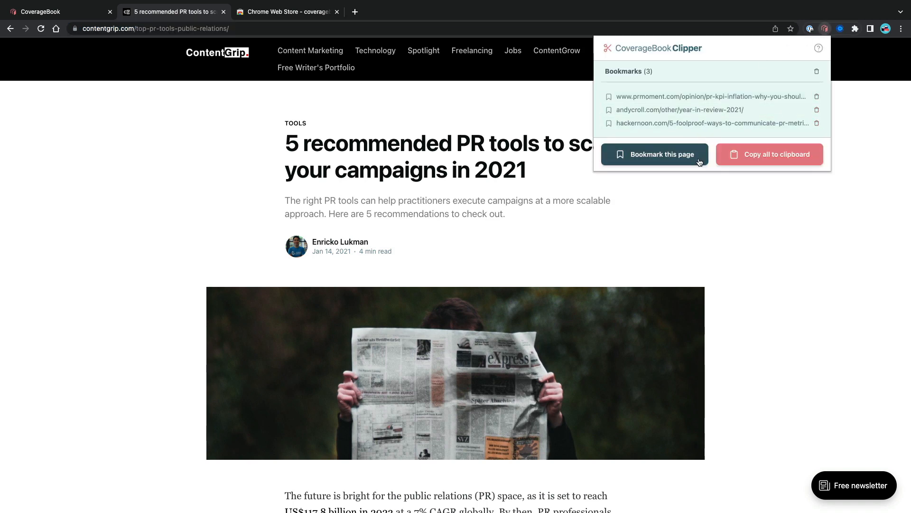
pyautogui.click(655, 154)
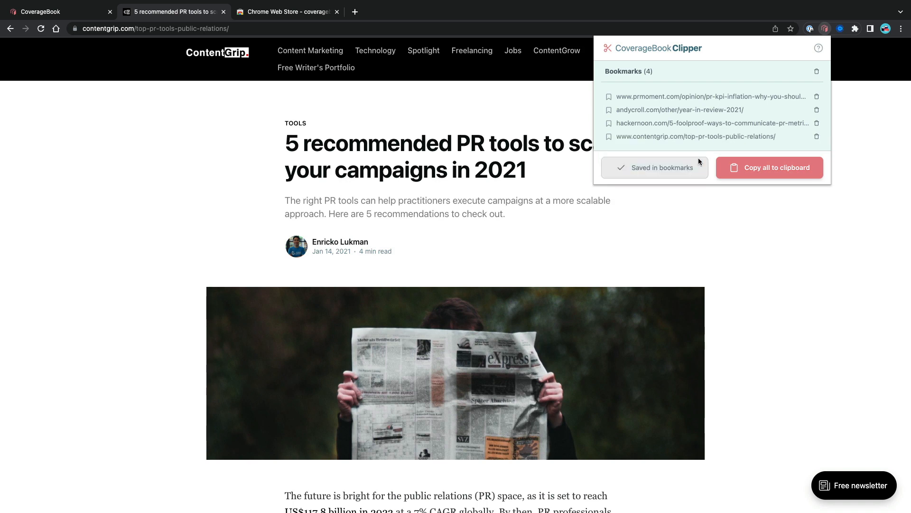
pyautogui.moveTo(804, 176)
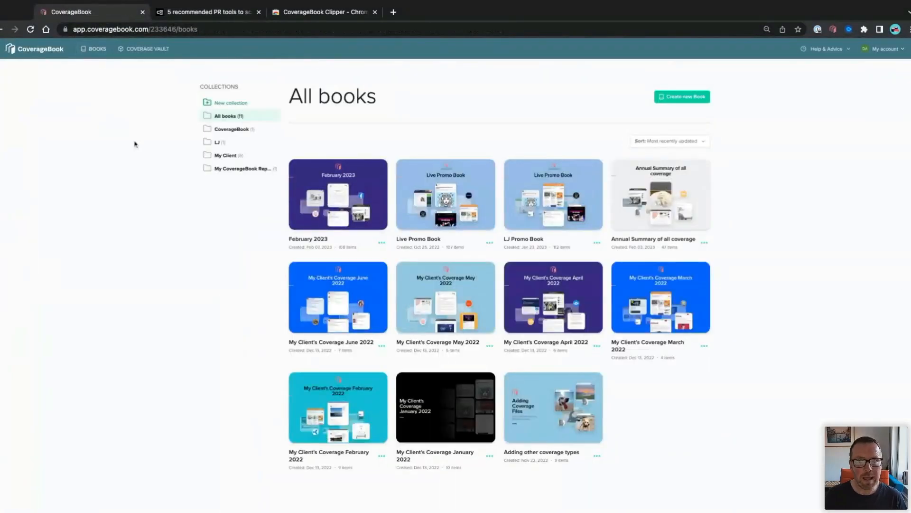
# Create the Bookmarks! book and add the four pasted article URLs, starting with prmoment.com, as coverage
pyautogui.click(681, 96)
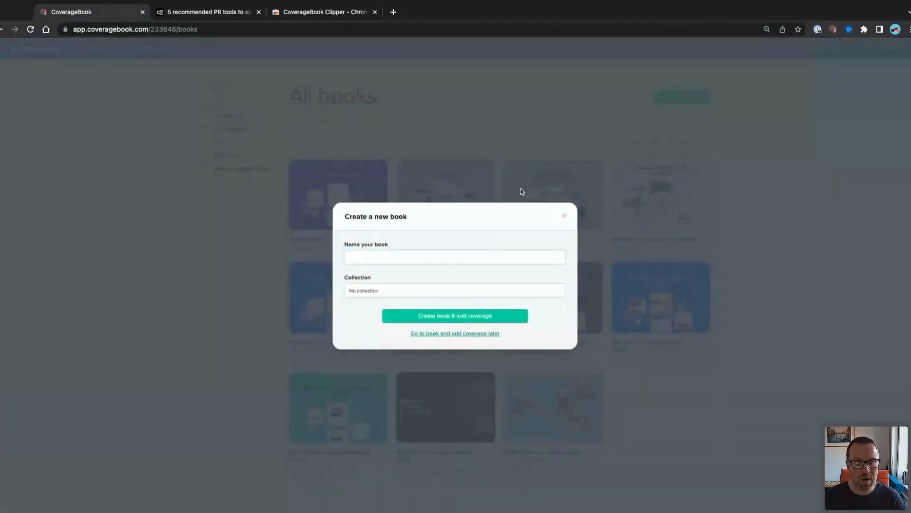
pyautogui.write('Bookmarks')
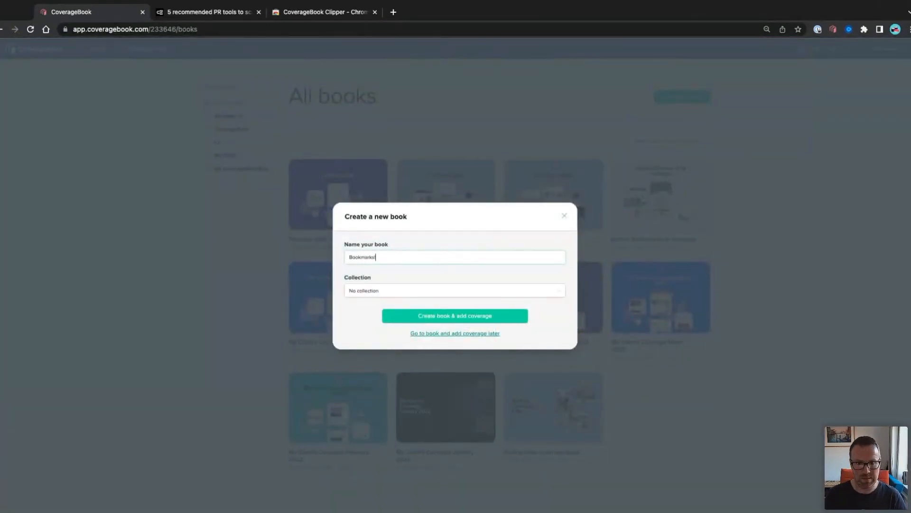
pyautogui.click(454, 316)
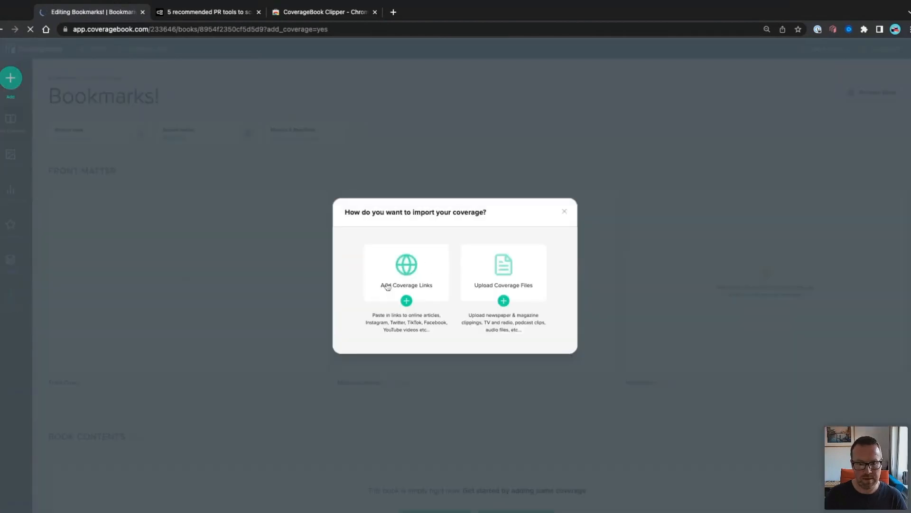
pyautogui.click(406, 272)
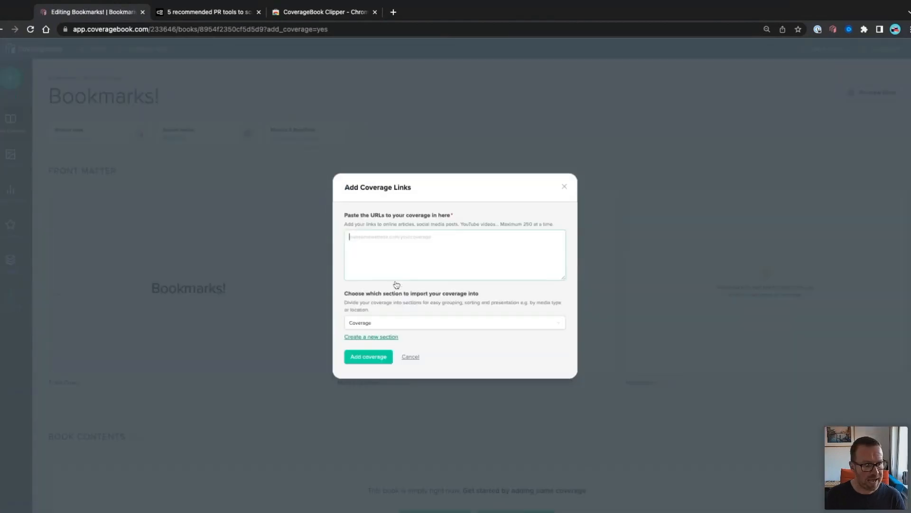
pyautogui.write('https://www.prmoment.com/opinion/pr-kpi-inflation-why-you-shouldnt-use-readership-numbers-or-reach-as-measurement-kpis')
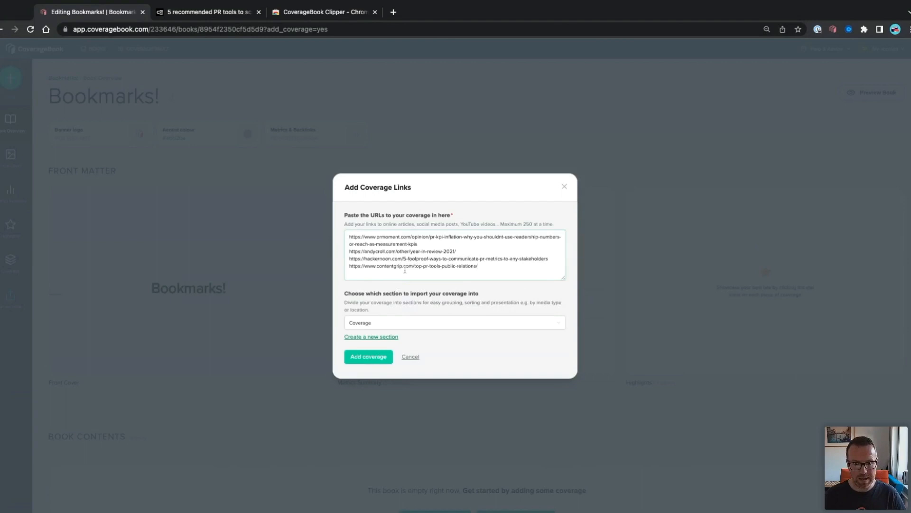
pyautogui.click(368, 356)
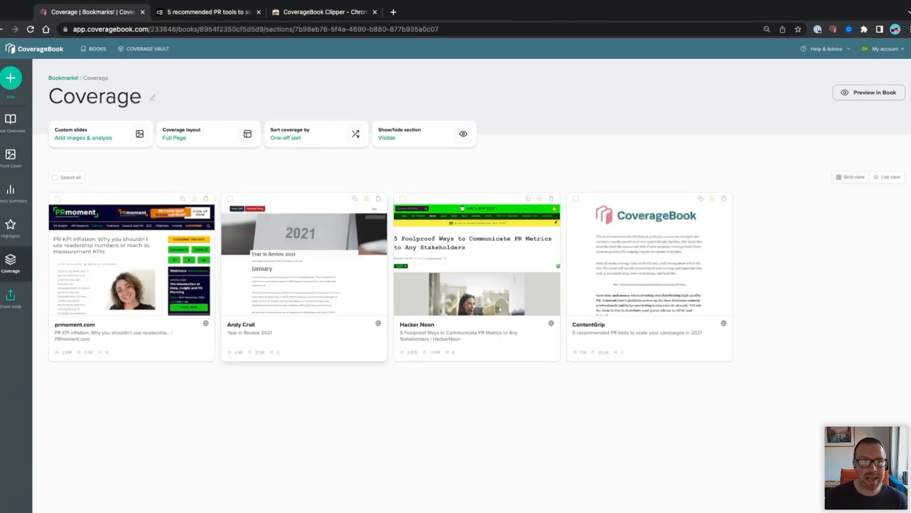
# Return to All books, where Bookmarks! appears first with four items
pyautogui.click(96, 49)
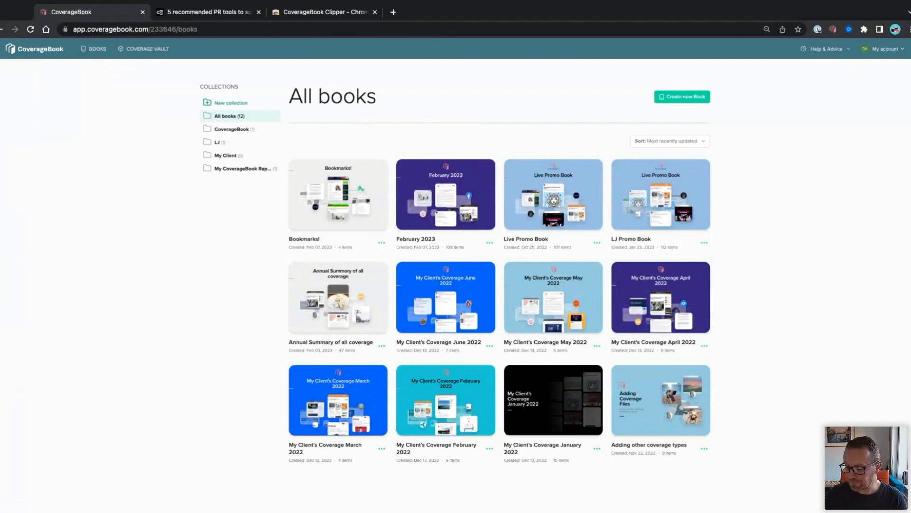
pyautogui.moveTo(448, 152)
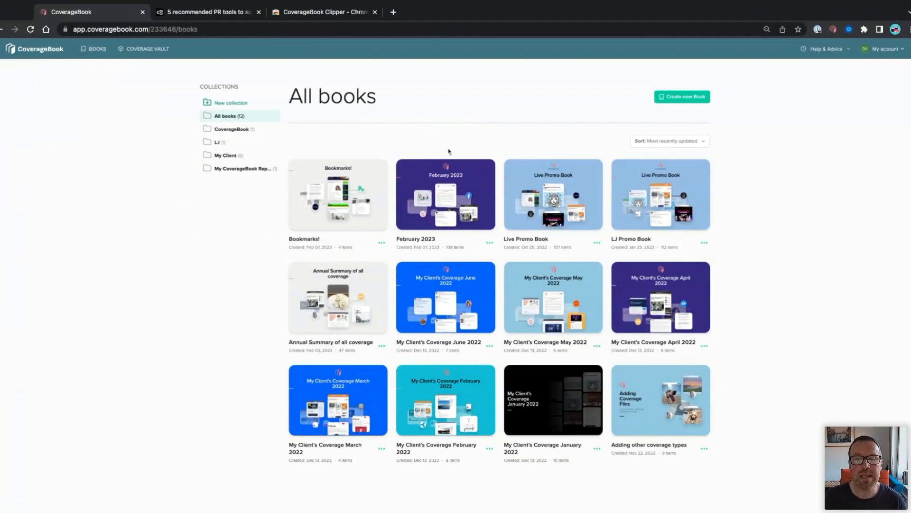
pyautogui.moveTo(540, 160)
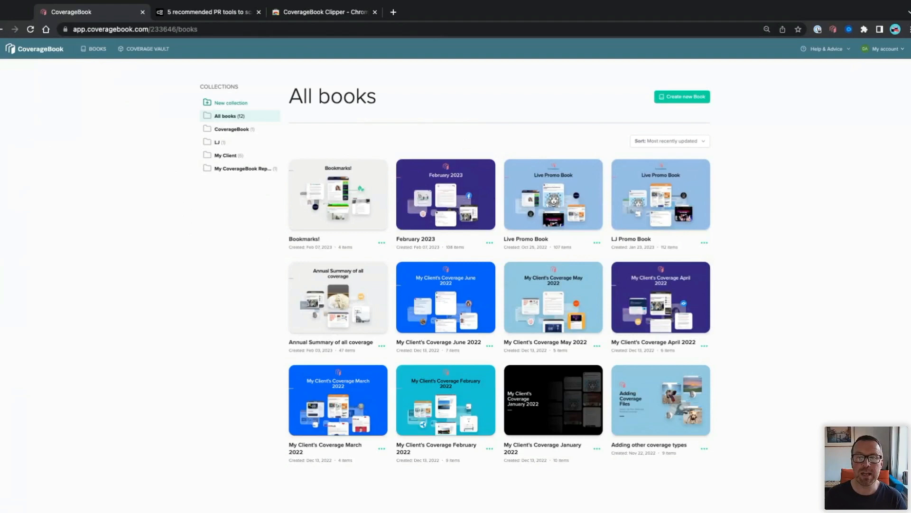
pyautogui.moveTo(533, 202)
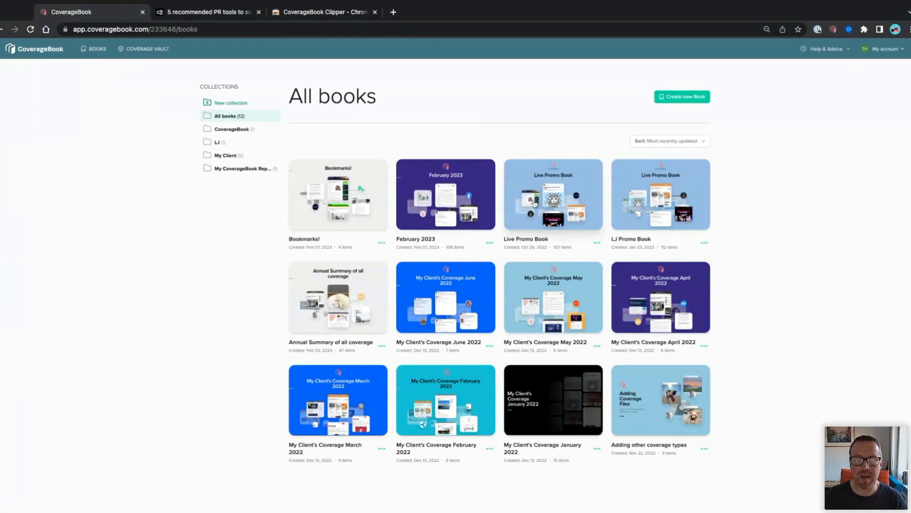
pyautogui.moveTo(533, 203)
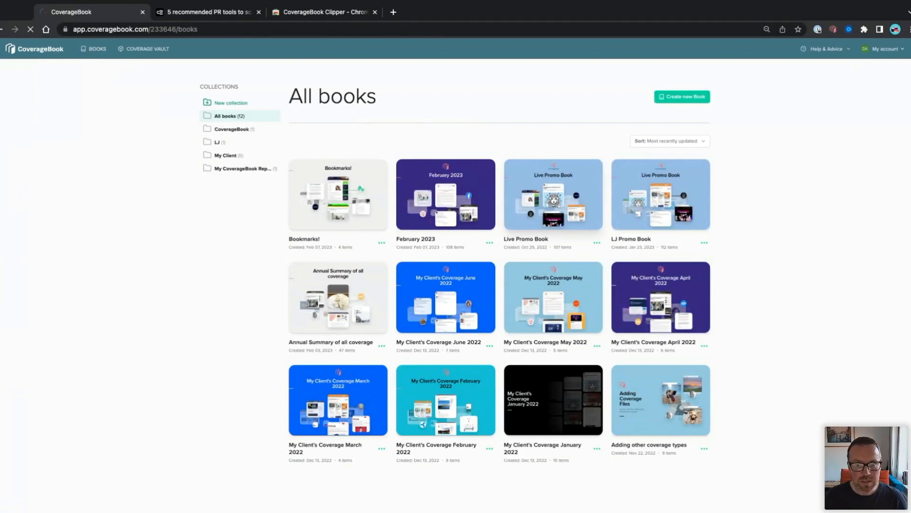
# Open Live Promo Book and scroll its overview to Book Contents
pyautogui.click(553, 195)
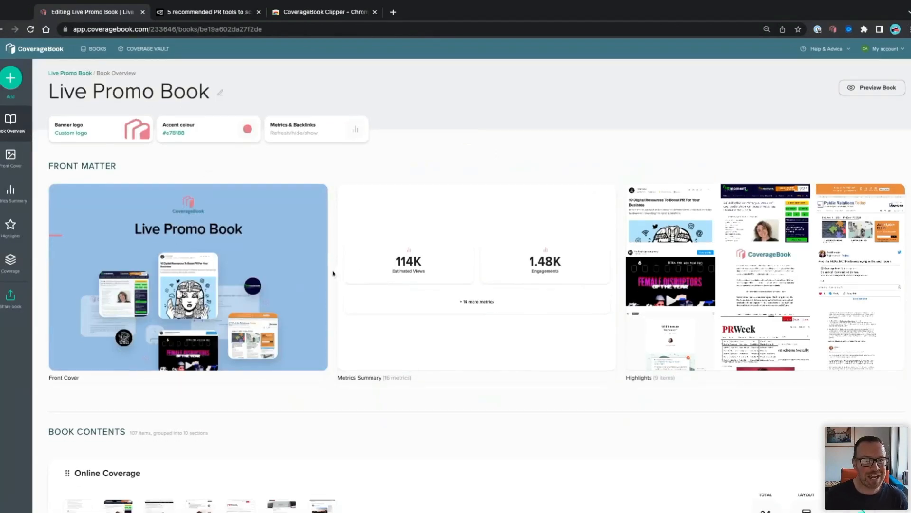
pyautogui.scroll(-3)
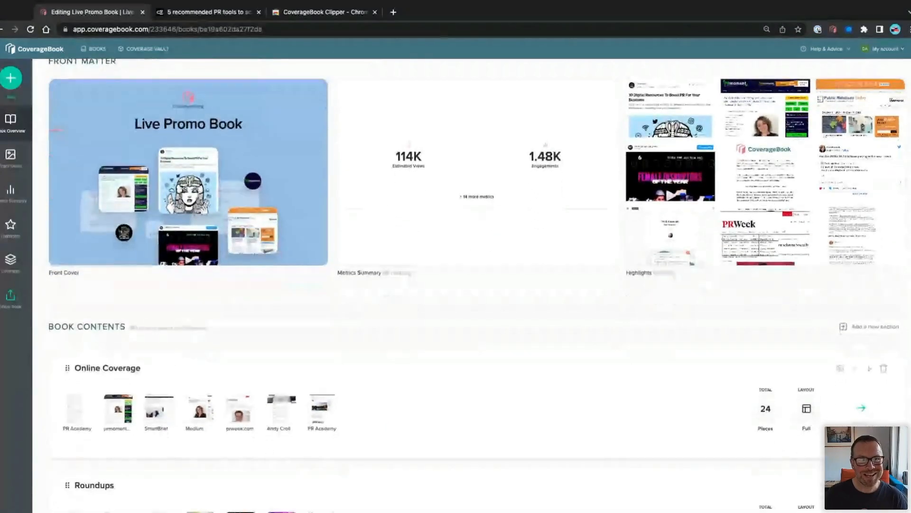
pyautogui.scroll(3)
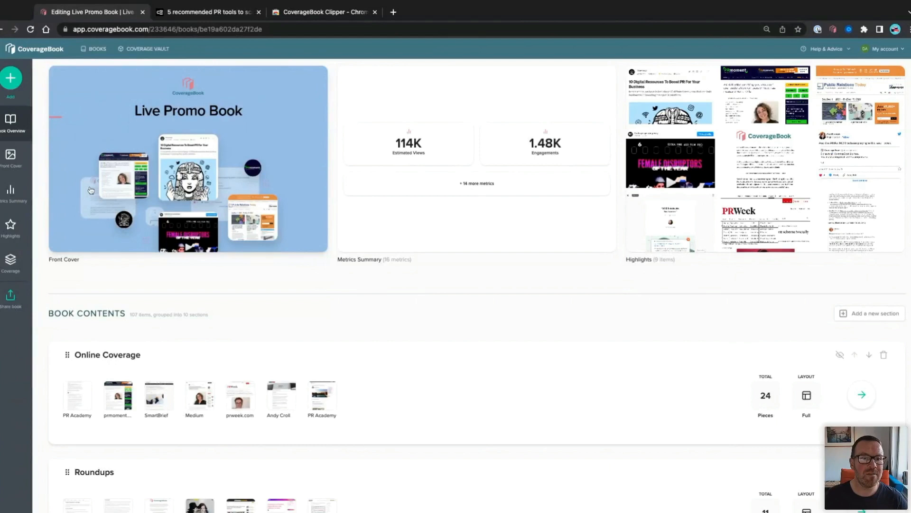
pyautogui.moveTo(186, 99)
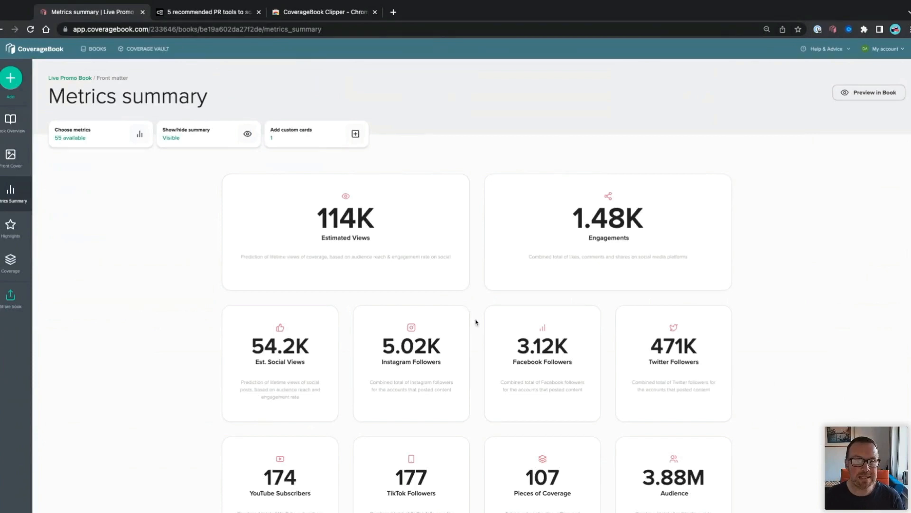
# Open Live Promo Book's Book Metrics settings, with all coverage and outlet metrics enabled
pyautogui.scroll(-3)
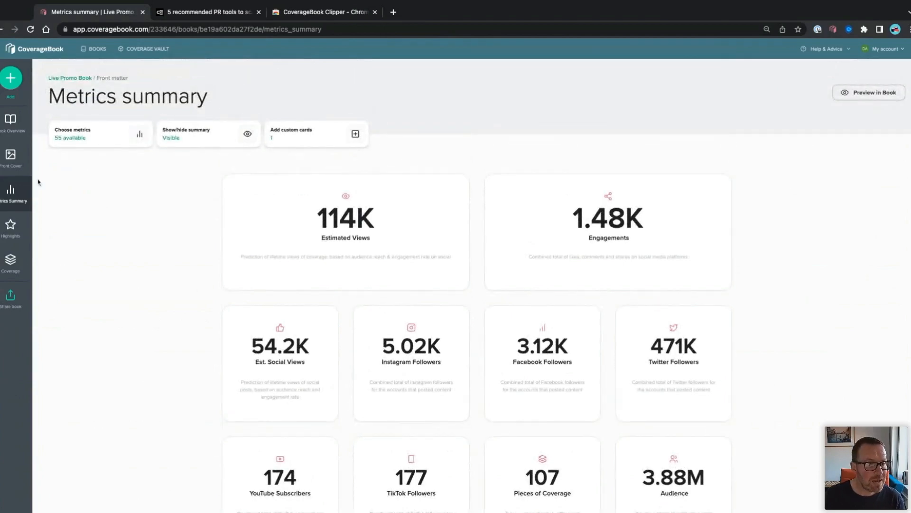
pyautogui.click(10, 122)
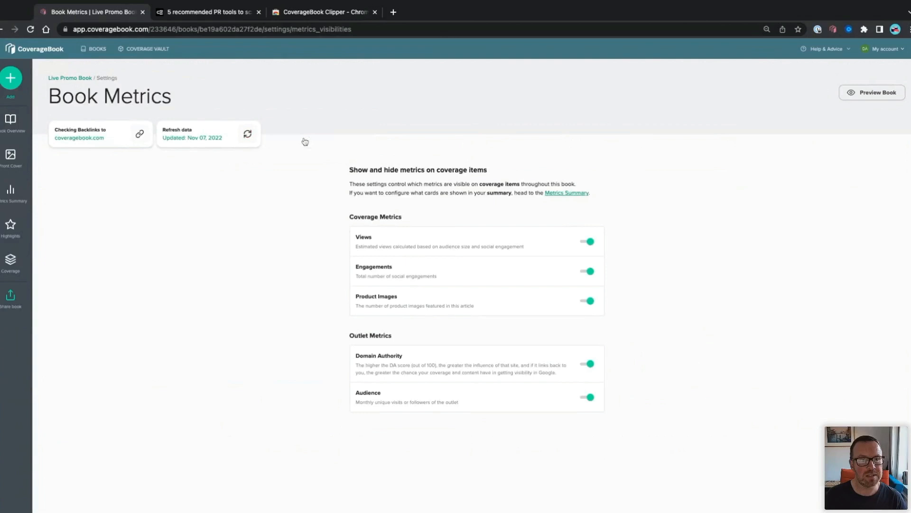
pyautogui.moveTo(10, 253)
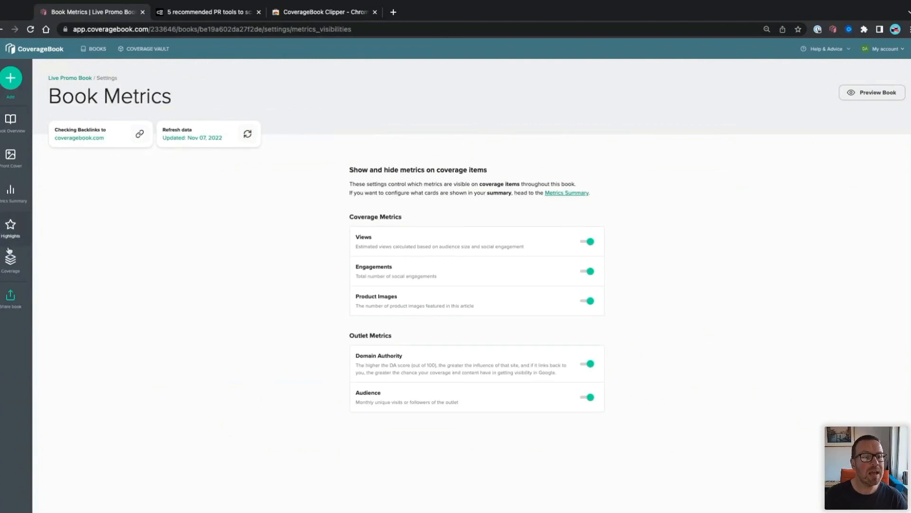
pyautogui.click(10, 256)
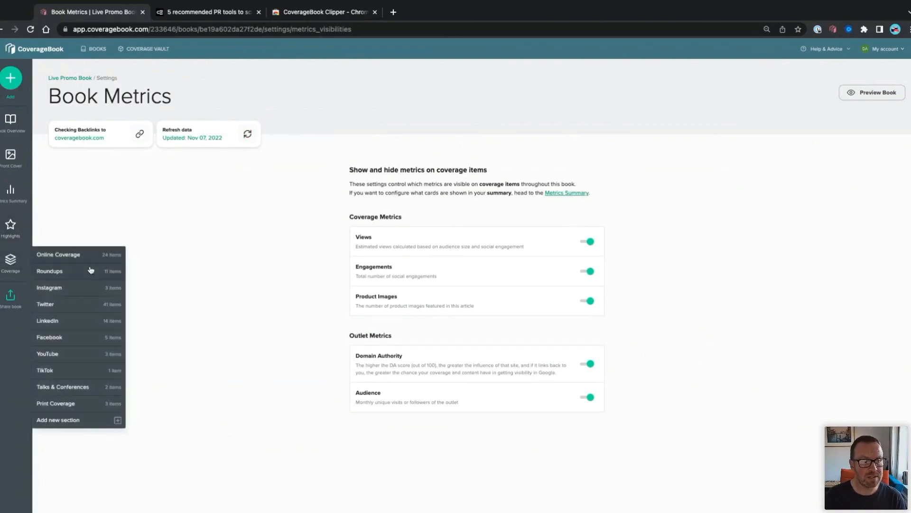
pyautogui.moveTo(88, 394)
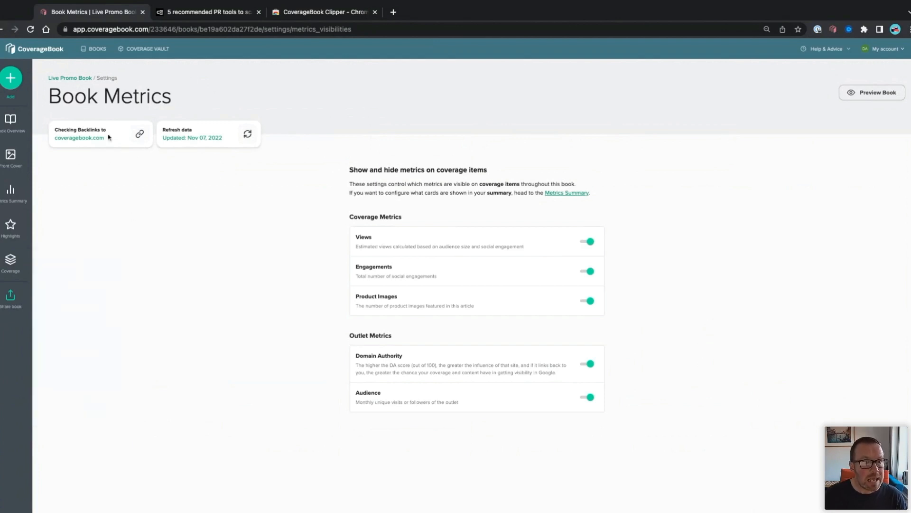
# Copy Live Promo Book from the Books list into the My CoverageBook Reports collection
pyautogui.click(97, 49)
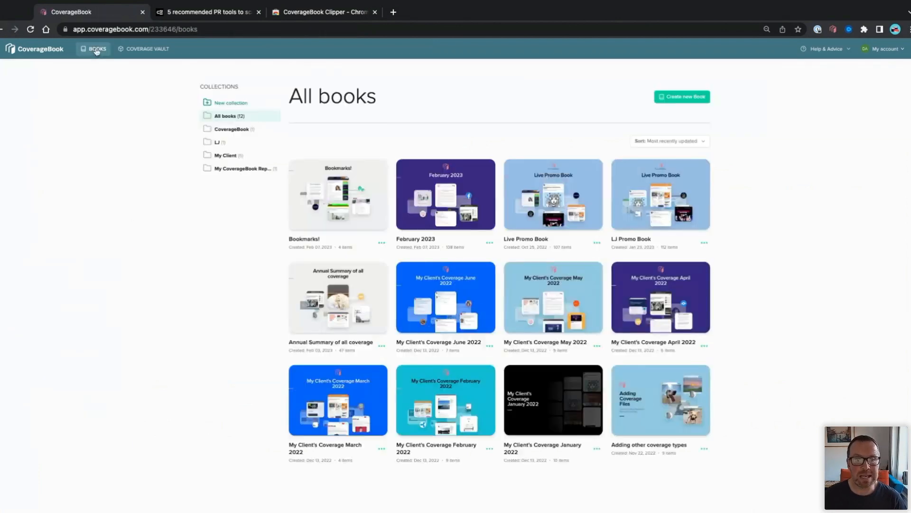
pyautogui.moveTo(515, 207)
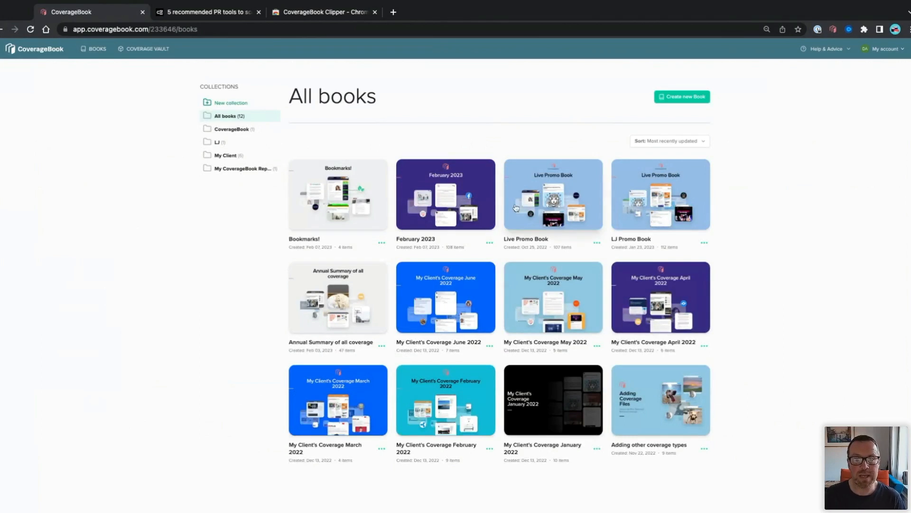
pyautogui.moveTo(605, 248)
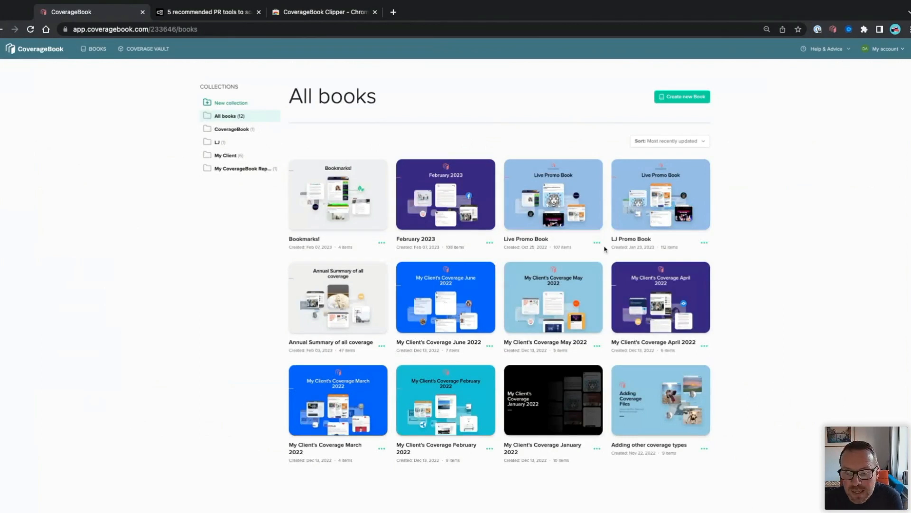
pyautogui.moveTo(596, 247)
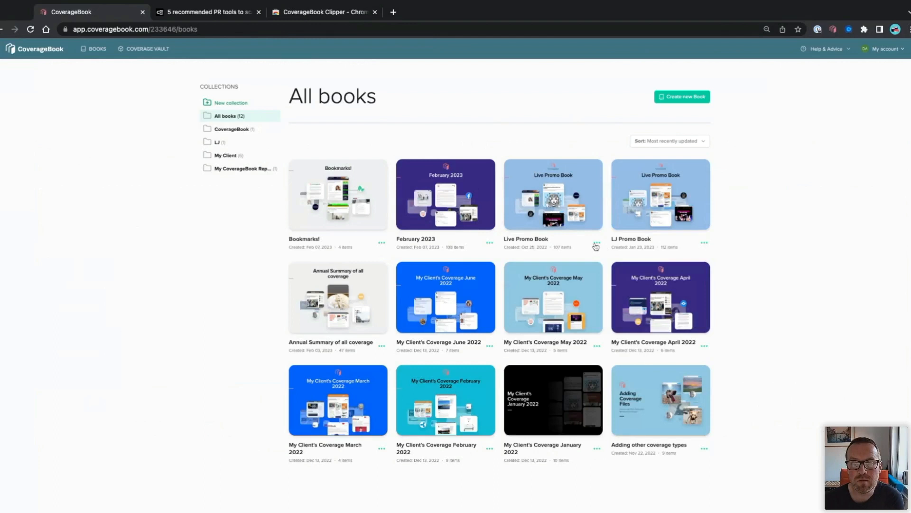
pyautogui.click(596, 243)
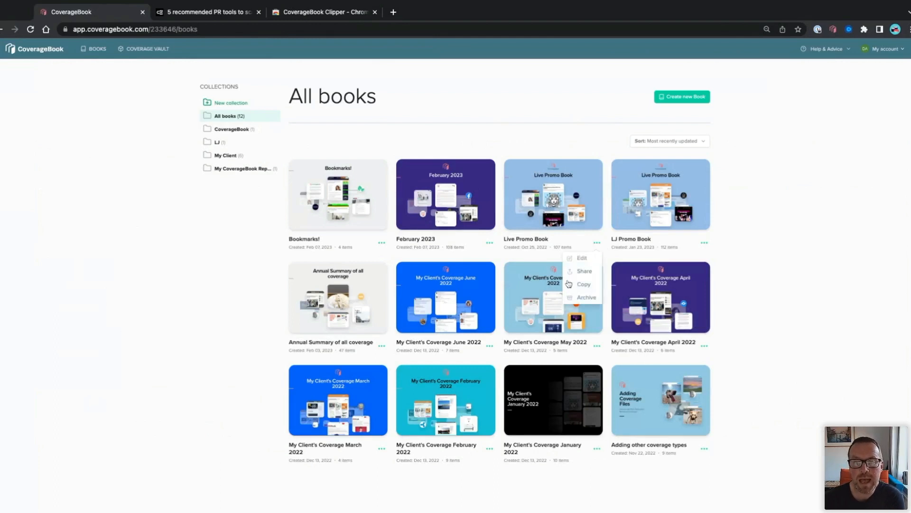
pyautogui.click(583, 284)
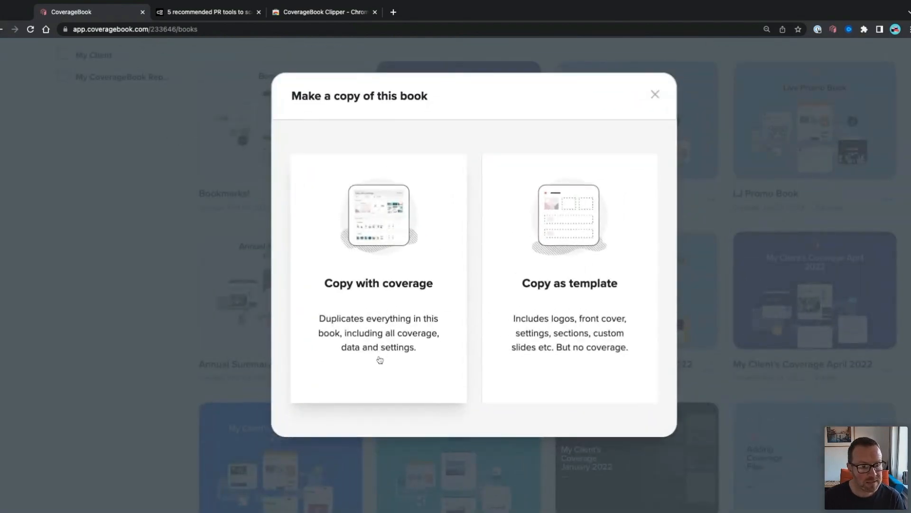
pyautogui.moveTo(386, 347)
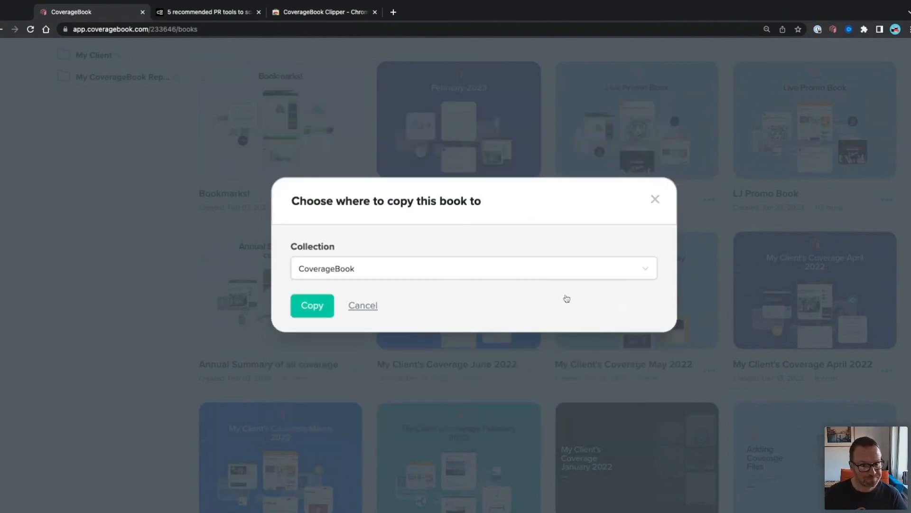
pyautogui.click(472, 267)
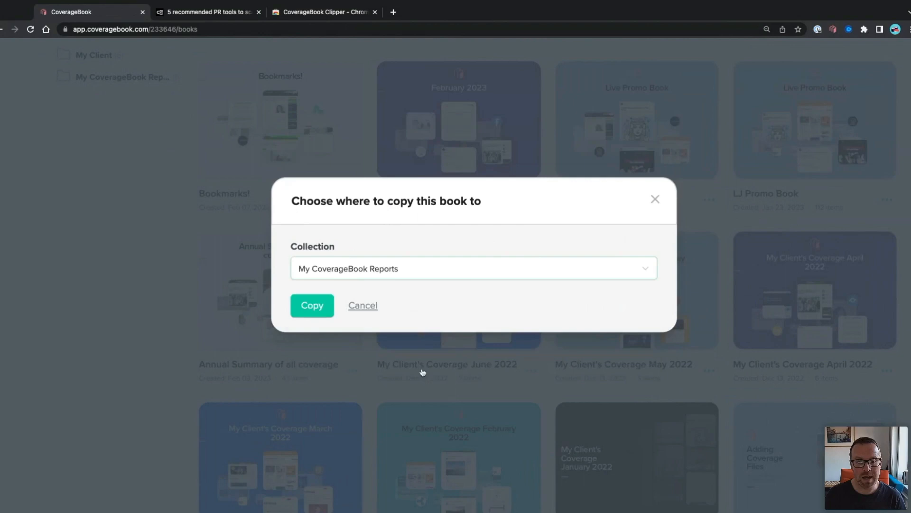
pyautogui.click(311, 305)
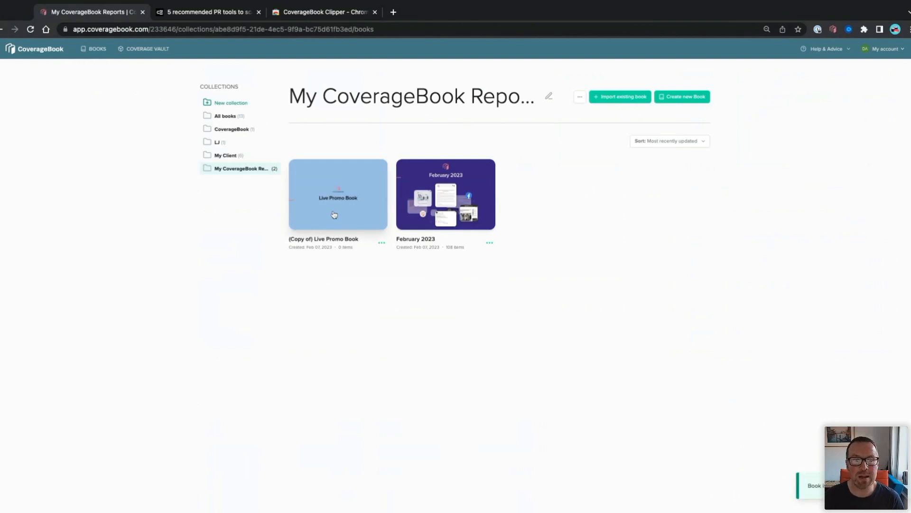
pyautogui.click(338, 194)
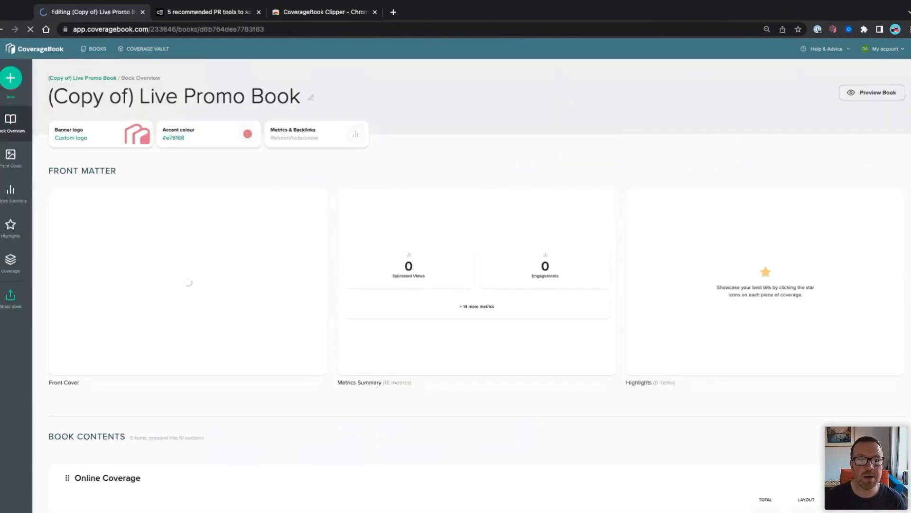
pyautogui.moveTo(282, 285)
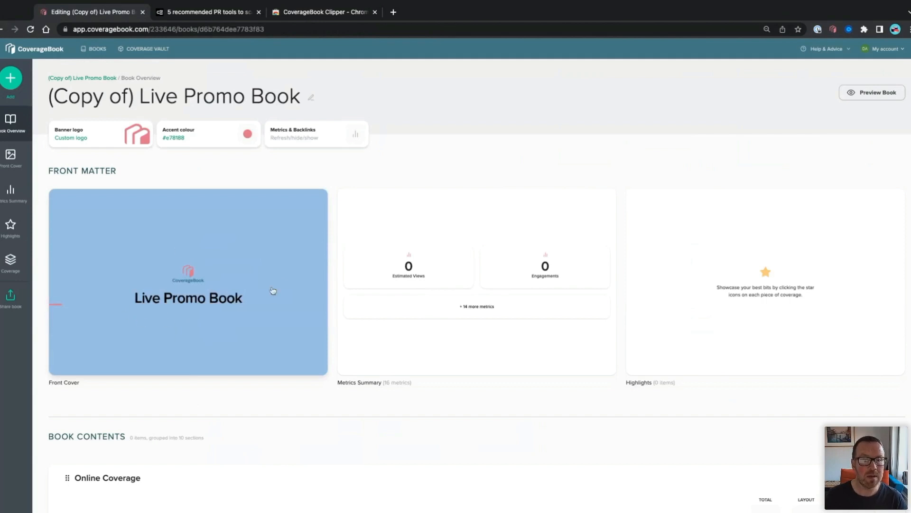
pyautogui.moveTo(218, 306)
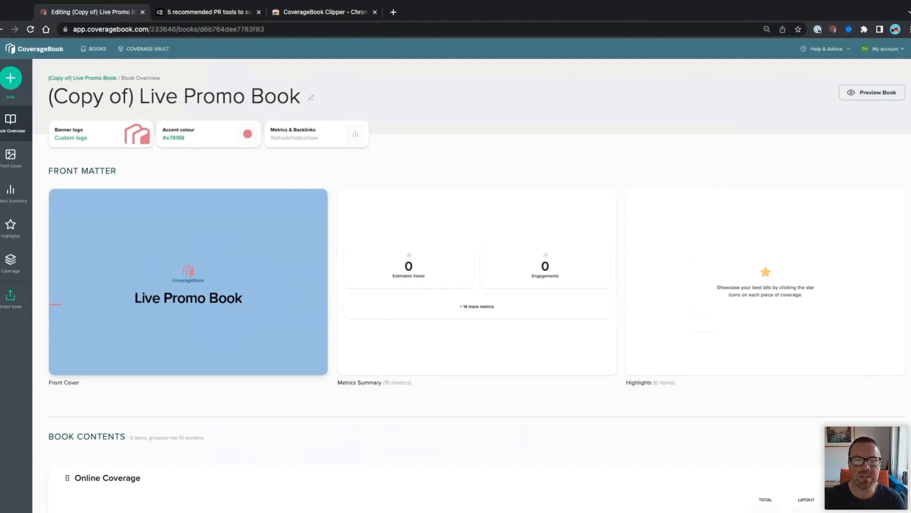
pyautogui.moveTo(588, 254)
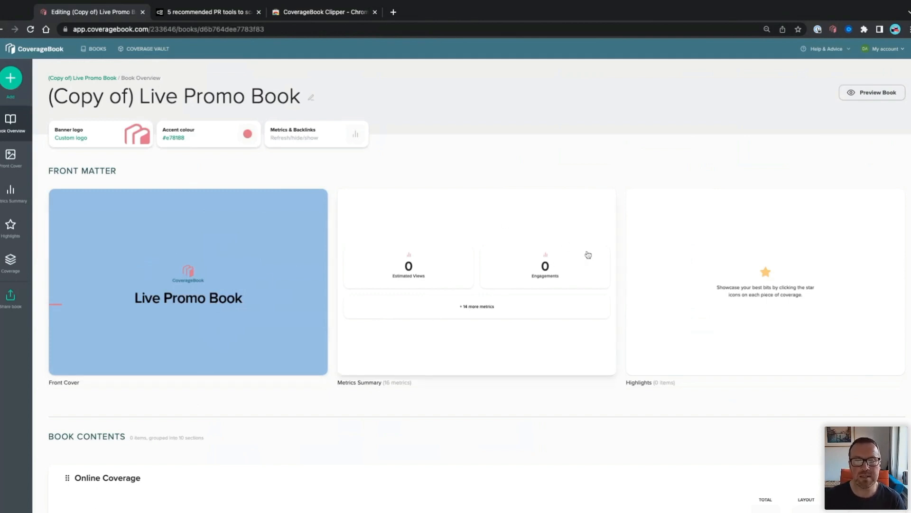
pyautogui.scroll(-3)
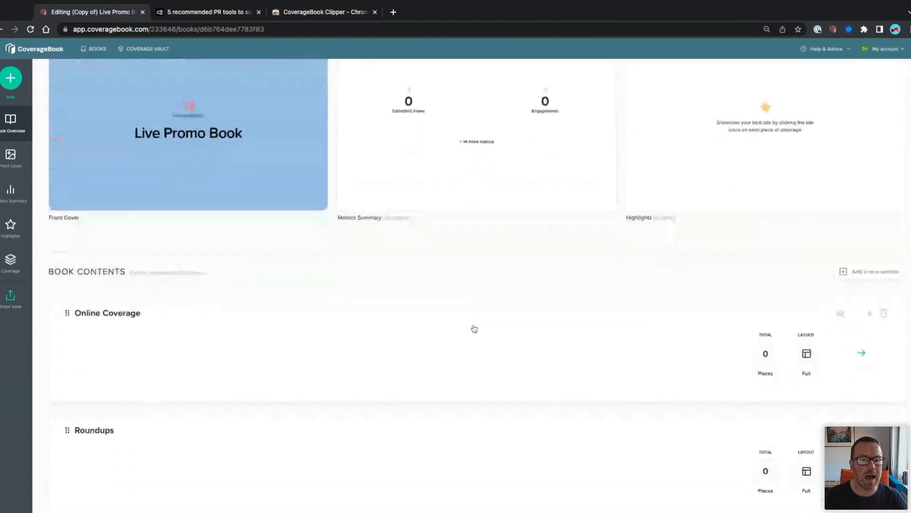
pyautogui.scroll(-3)
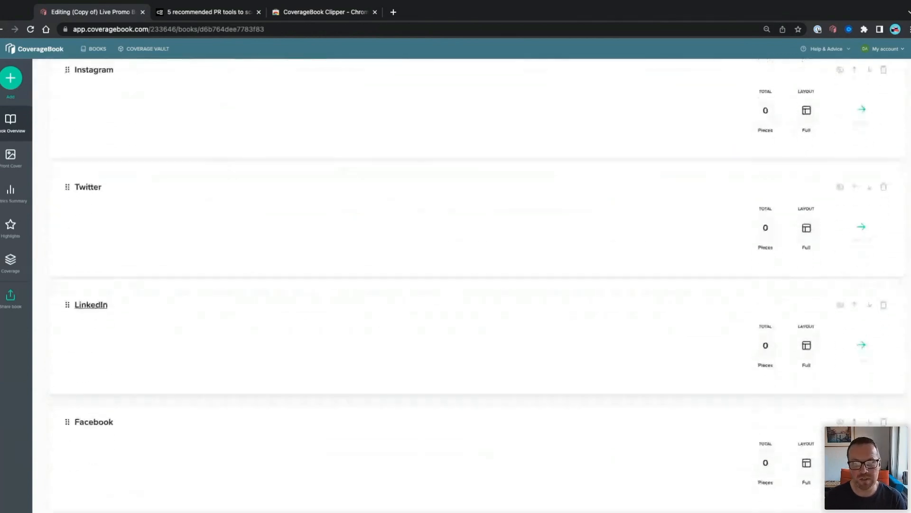
pyautogui.scroll(-3)
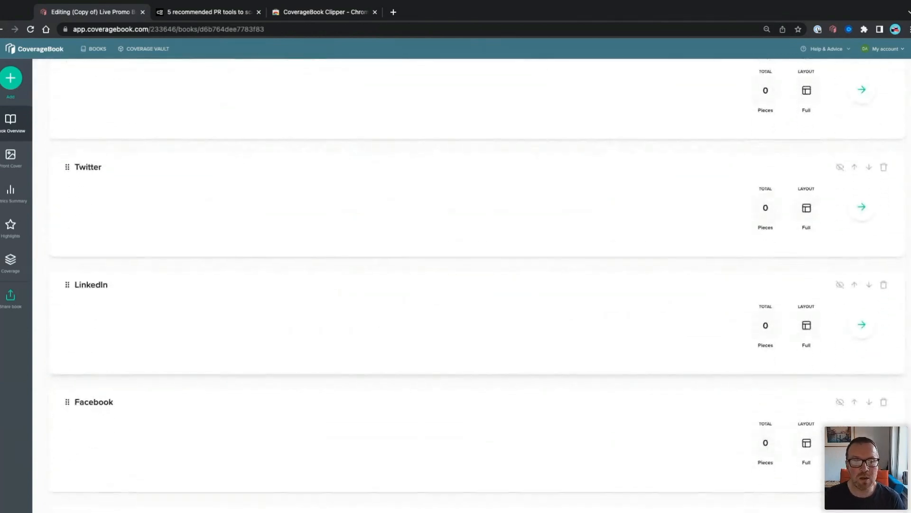
pyautogui.scroll(3)
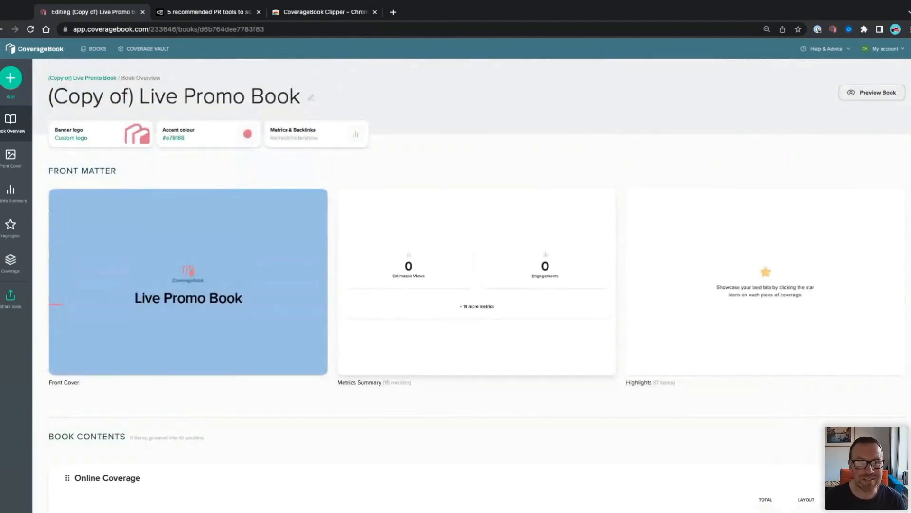
pyautogui.moveTo(257, 241)
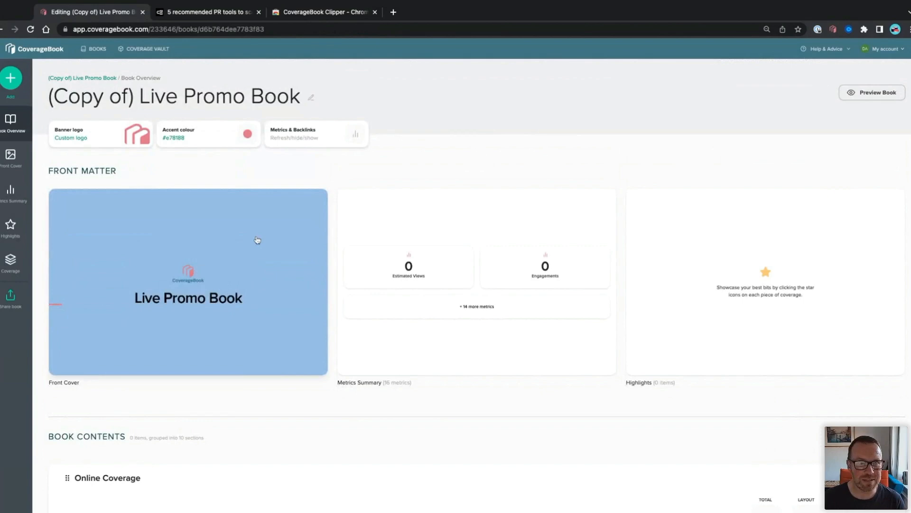
pyautogui.moveTo(96, 66)
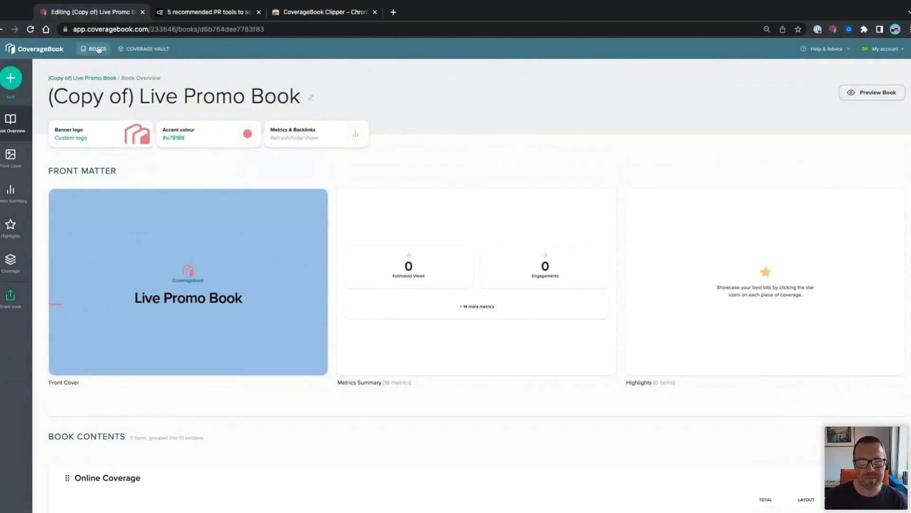
# Reopen the original Live Promo Book and view its 24 Online Coverage and 11 Roundups pieces
pyautogui.click(96, 48)
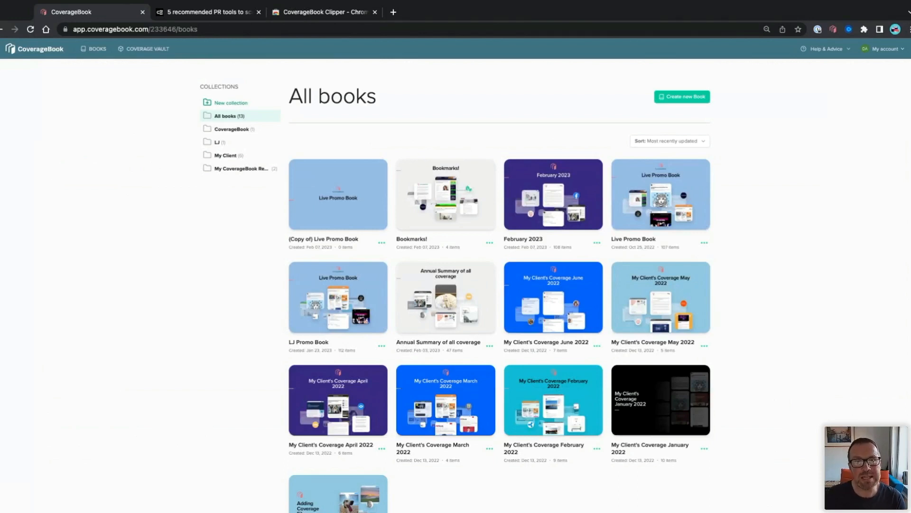
pyautogui.moveTo(259, 202)
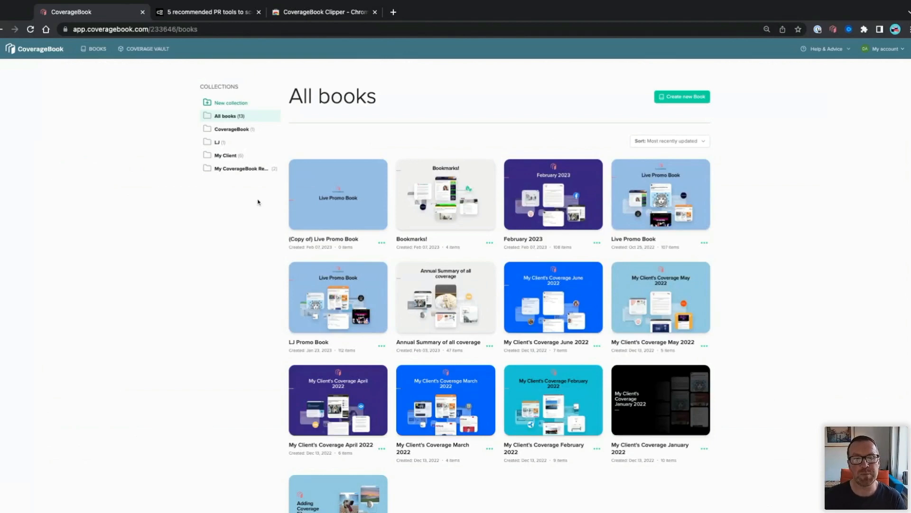
pyautogui.moveTo(660, 215)
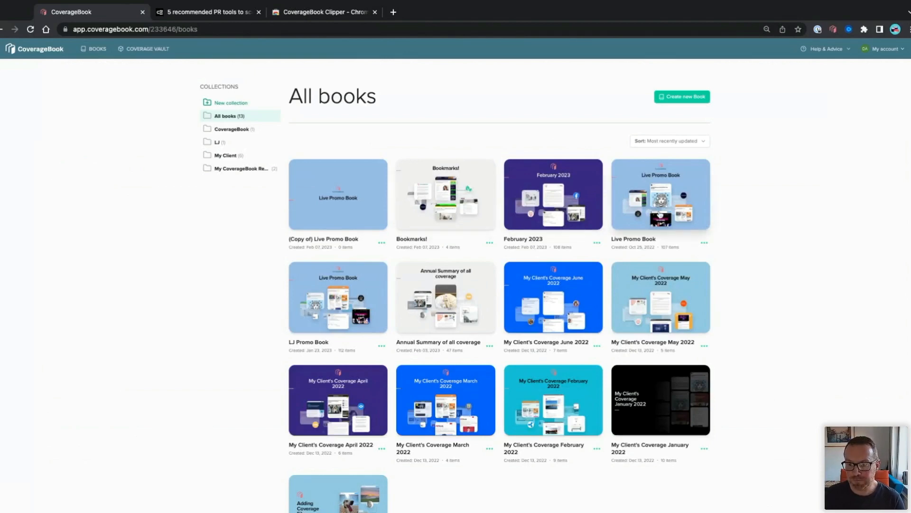
pyautogui.click(661, 194)
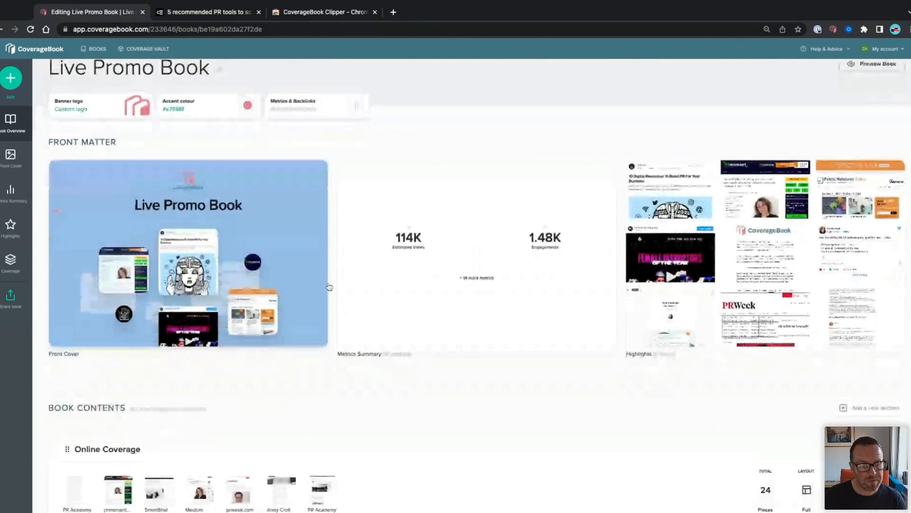
pyautogui.scroll(-3)
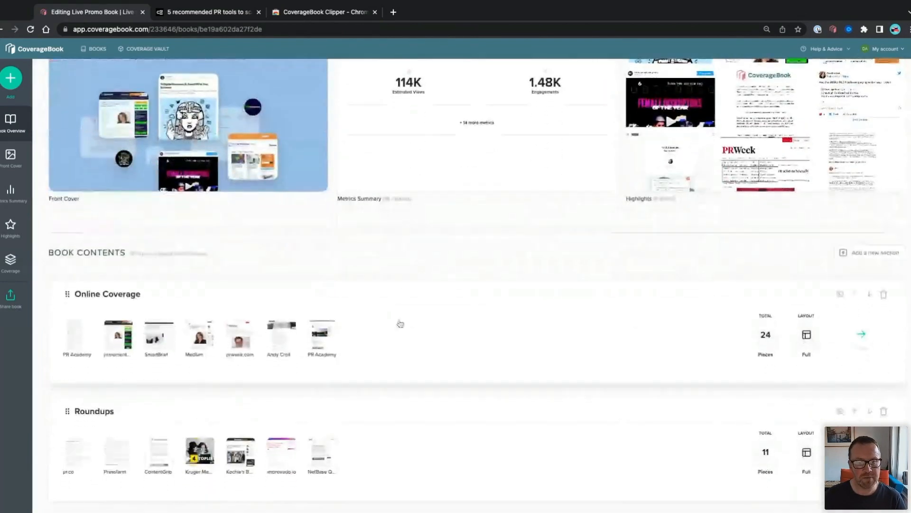
# Open Live Promo Book's Online Coverage section, sorted by newest published first
pyautogui.click(107, 294)
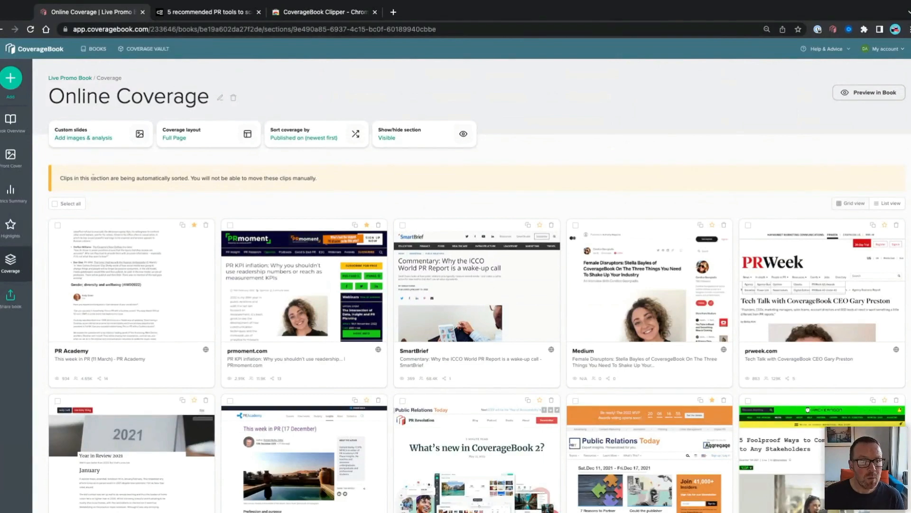
pyautogui.moveTo(114, 211)
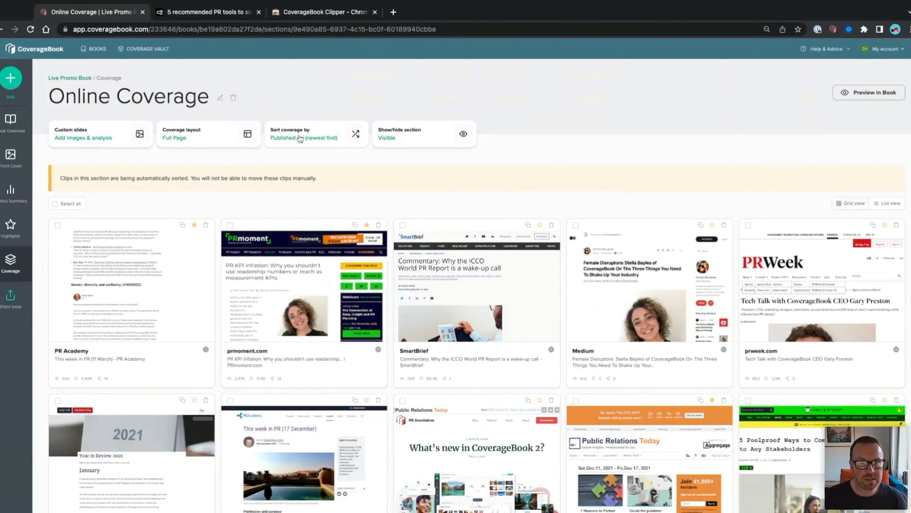
# Re-sort Online Coverage once by Engagements (largest first), with automatic ordering turned off
pyautogui.click(304, 134)
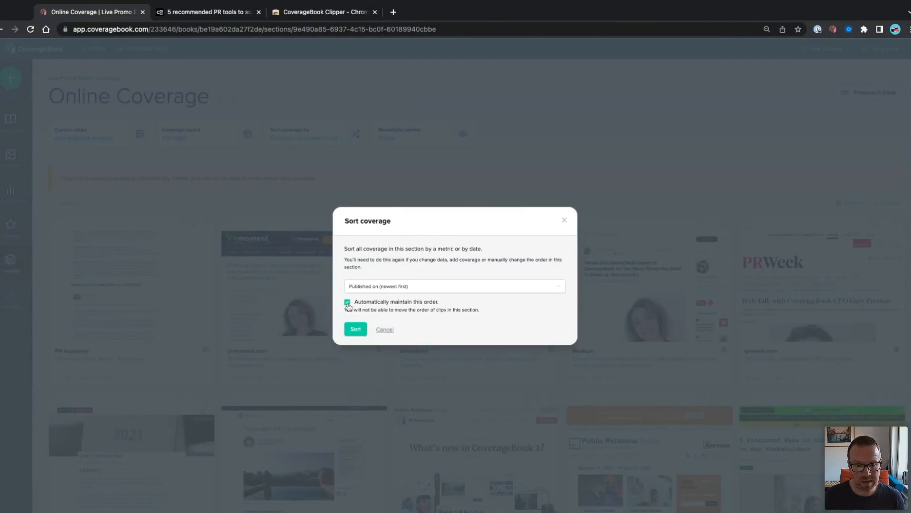
pyautogui.click(347, 303)
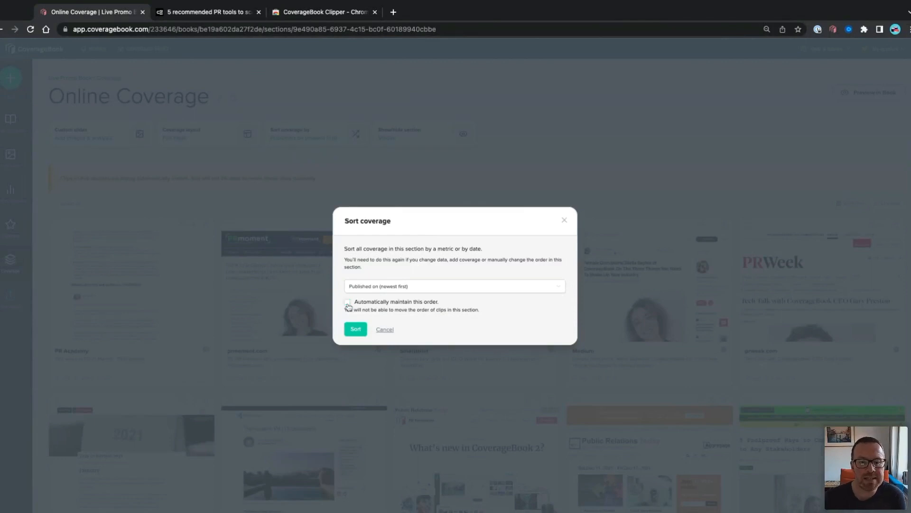
pyautogui.click(455, 286)
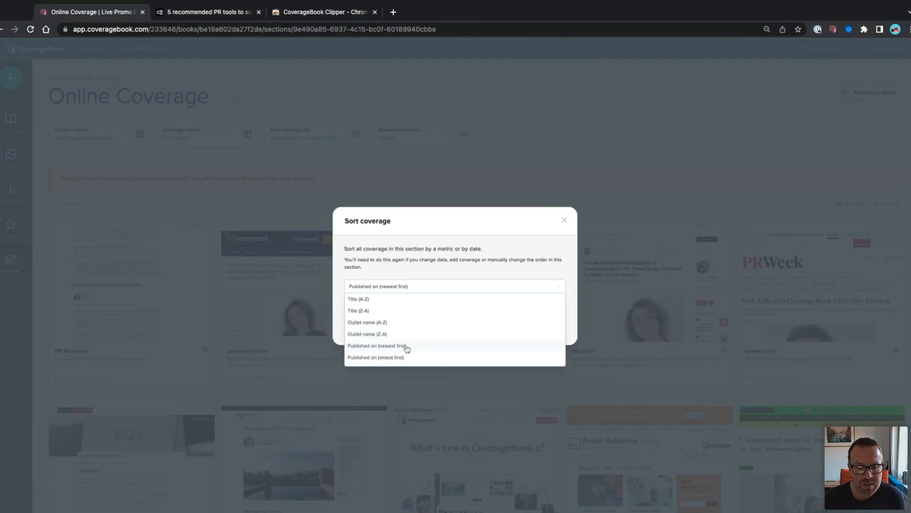
pyautogui.scroll(-3)
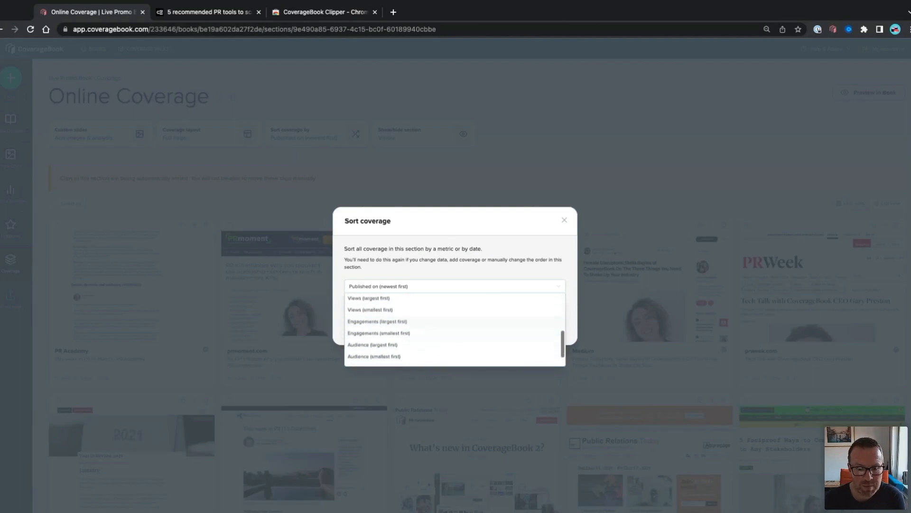
pyautogui.click(378, 321)
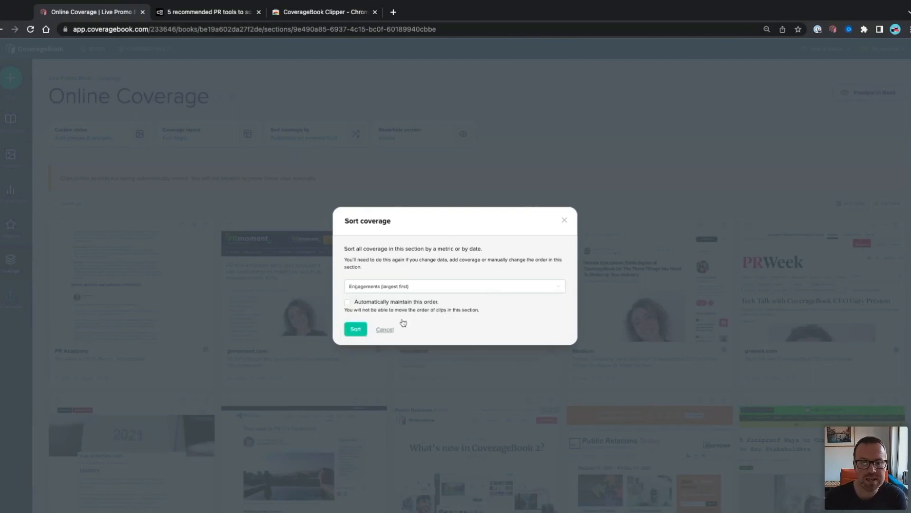
pyautogui.click(354, 329)
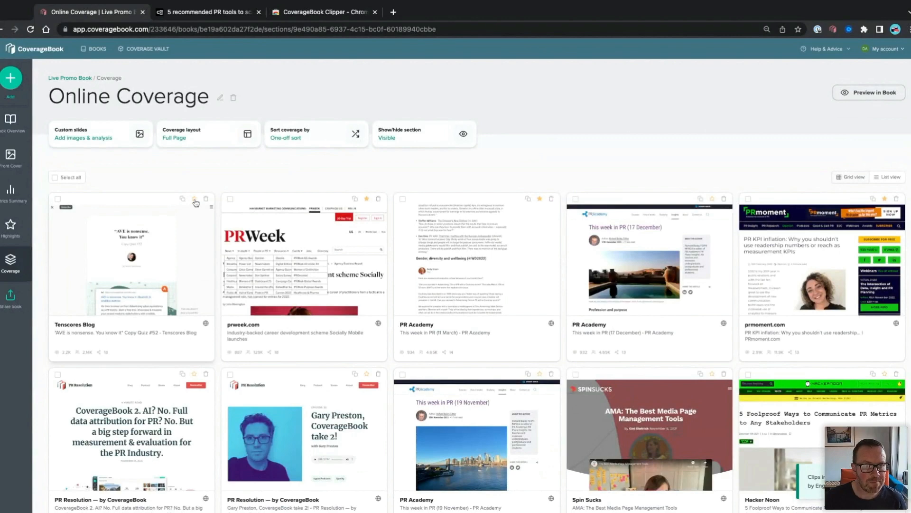
pyautogui.moveTo(366, 202)
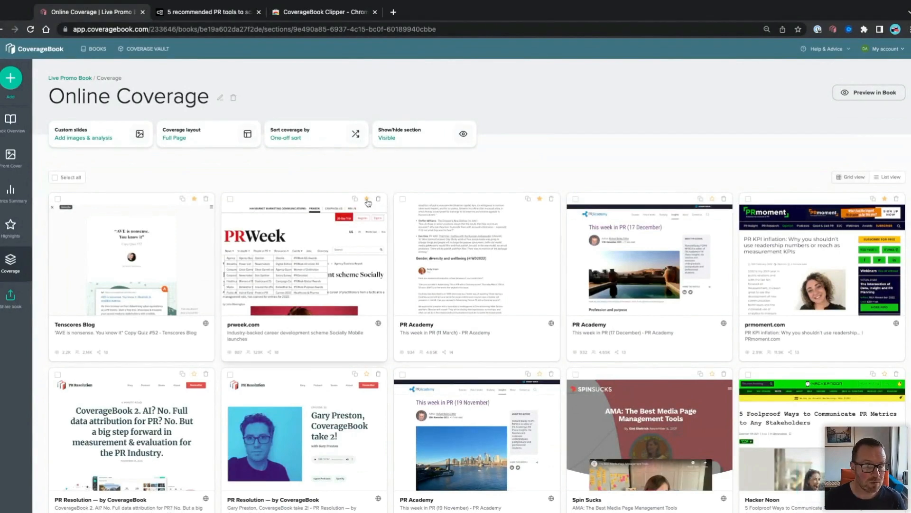
pyautogui.moveTo(373, 205)
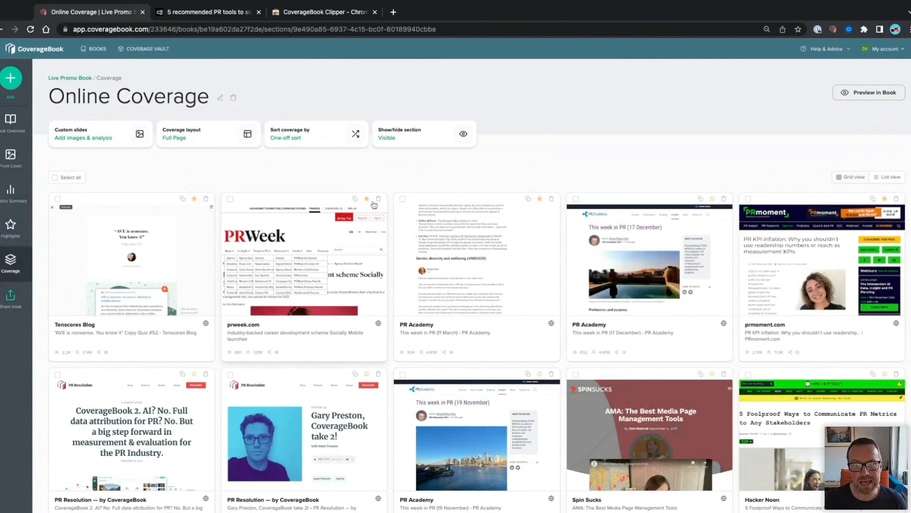
pyautogui.moveTo(229, 292)
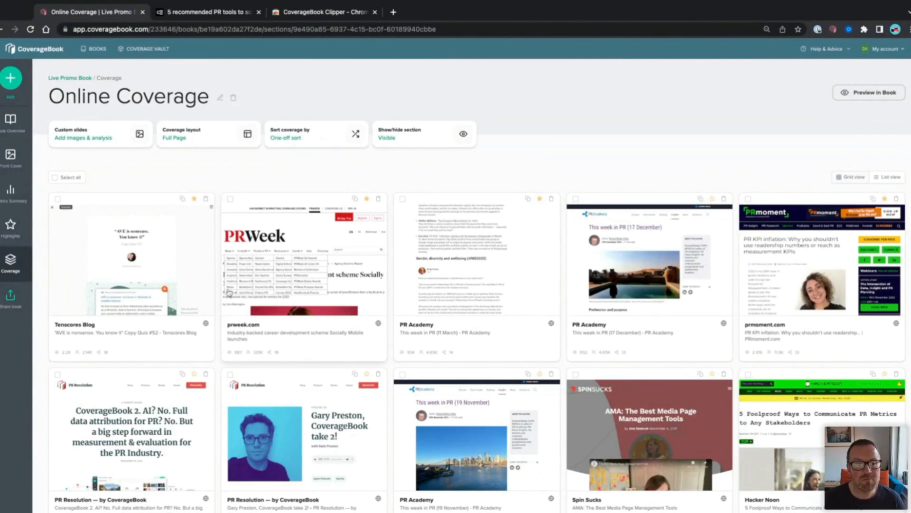
pyautogui.moveTo(298, 272)
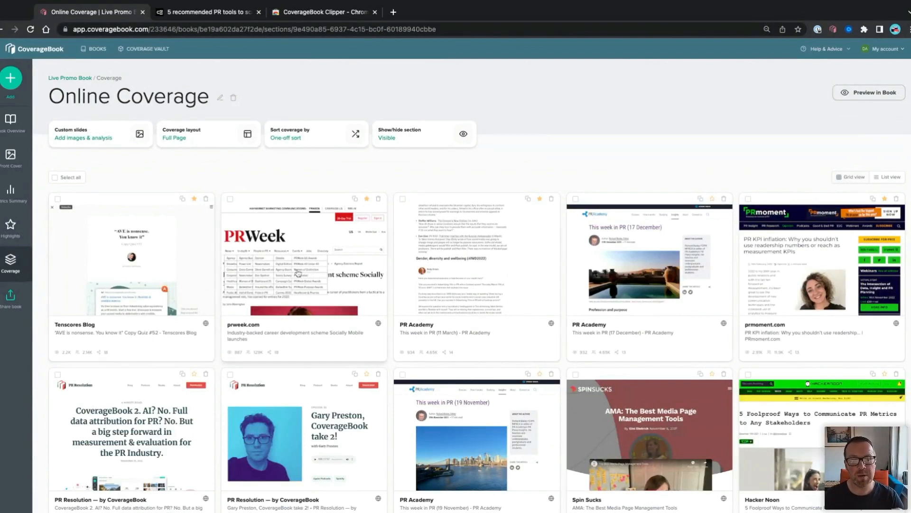
pyautogui.moveTo(596, 280)
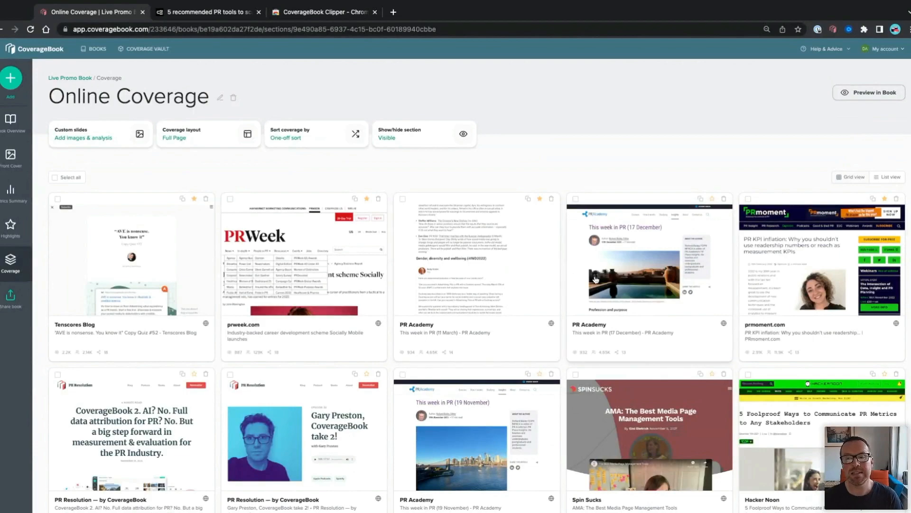
pyautogui.scroll(-3)
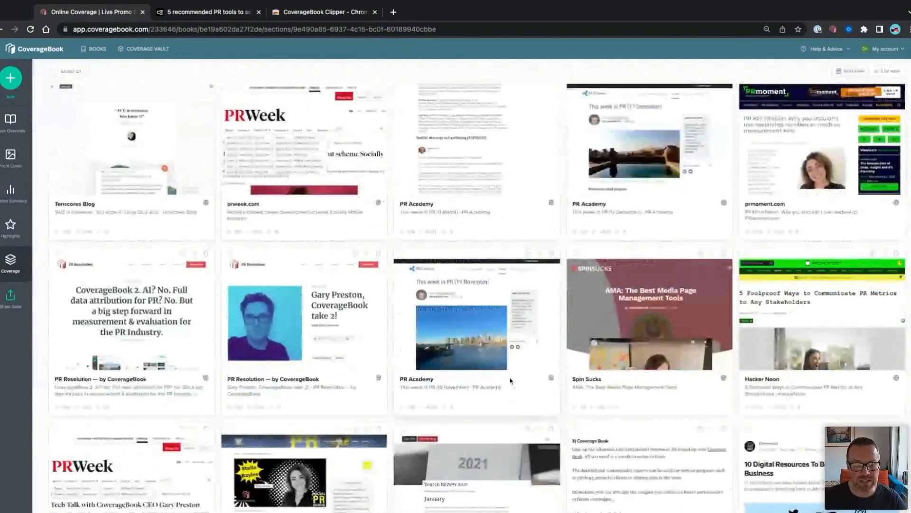
pyautogui.scroll(-3)
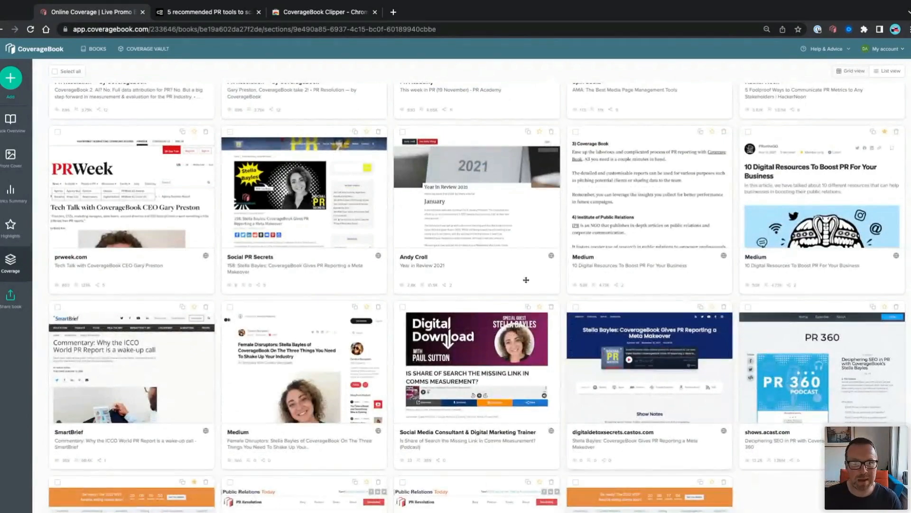
# Sort Online Coverage by 'Published on (newest first)', keeping the order automatically maintained
pyautogui.scroll(3)
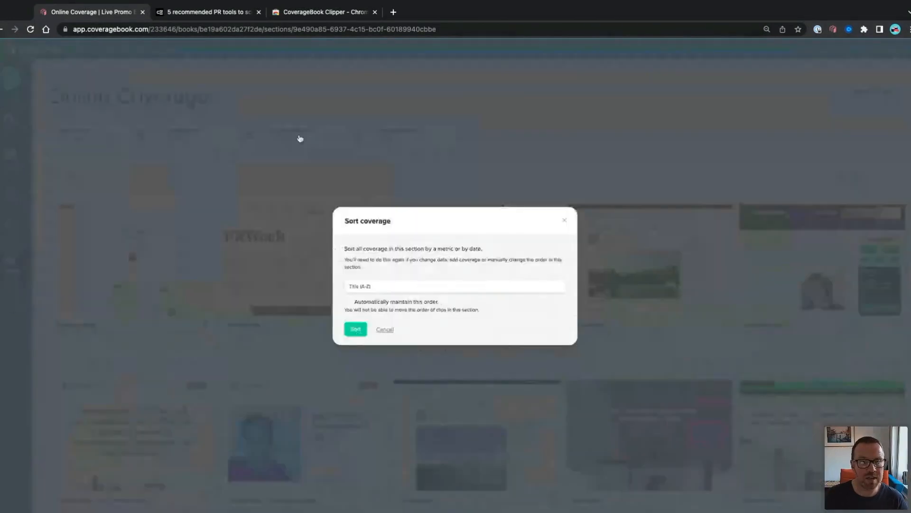
pyautogui.click(454, 285)
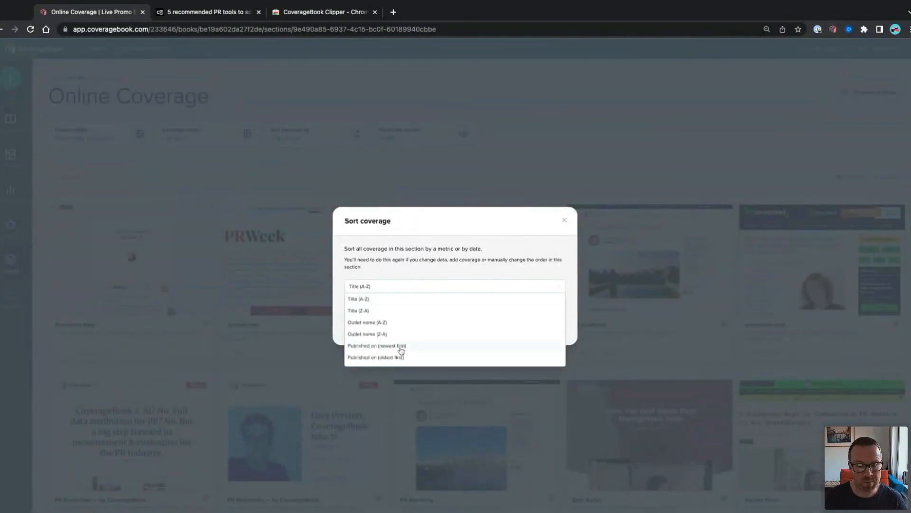
pyautogui.click(376, 345)
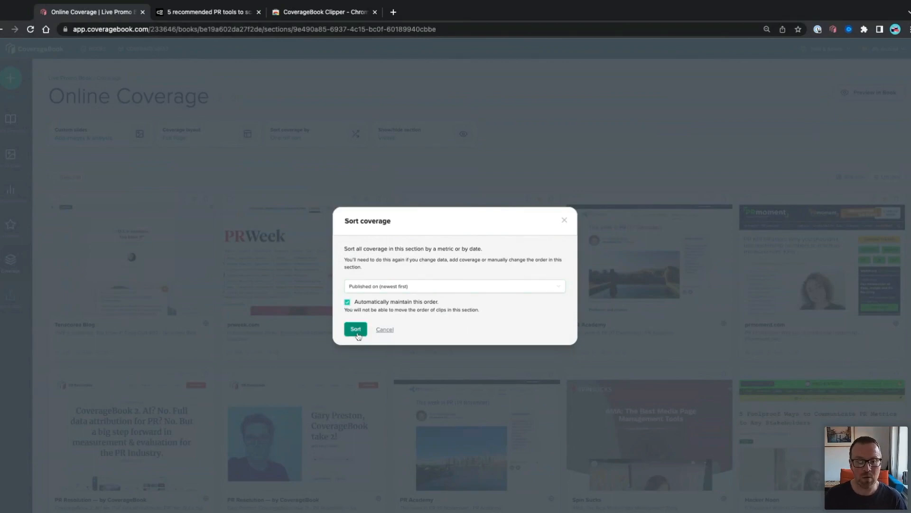
pyautogui.click(355, 329)
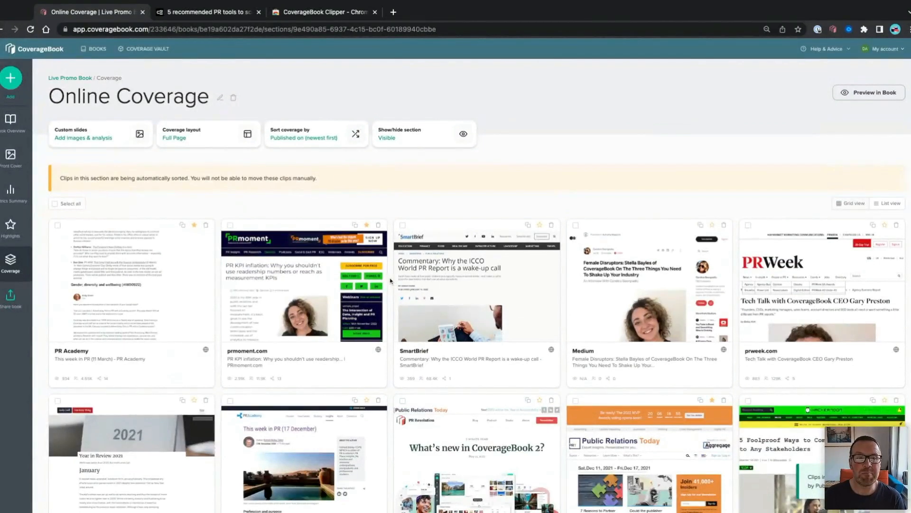
pyautogui.moveTo(391, 282)
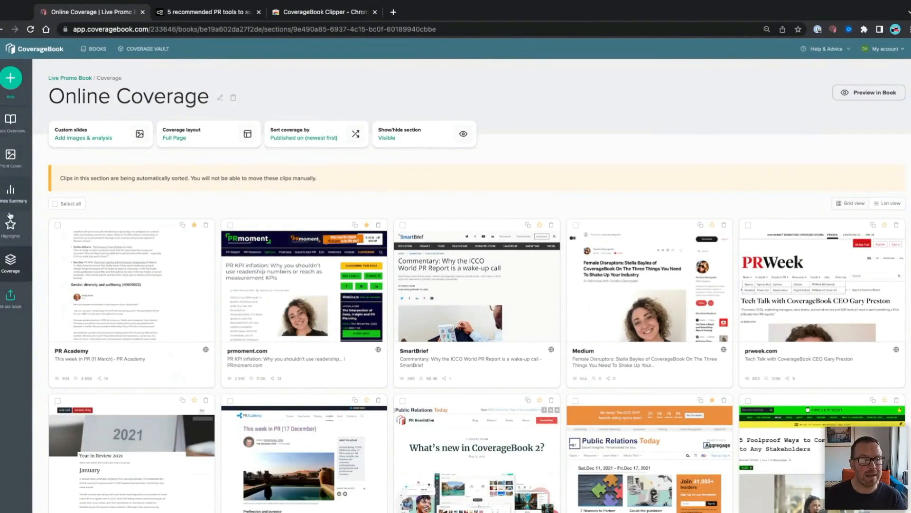
# Review the nine starred Highlights, then reopen Live Promo Book from All books
pyautogui.click(10, 223)
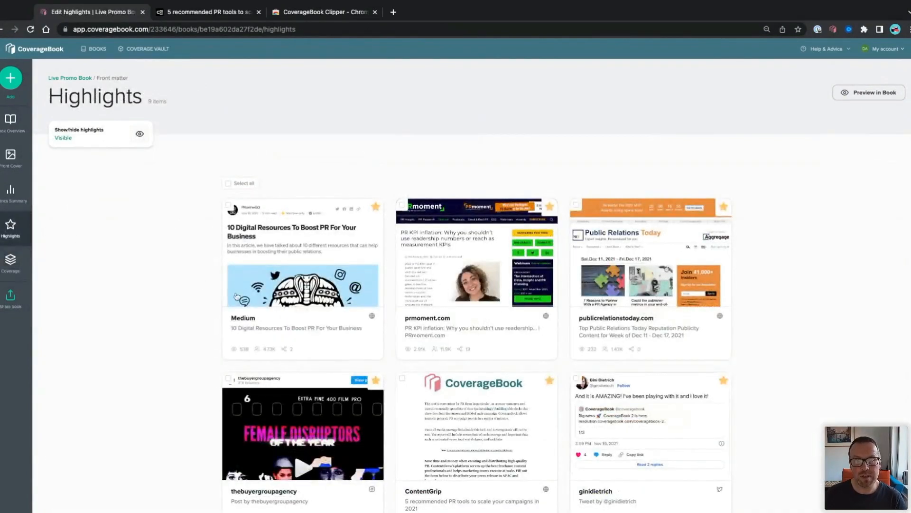
pyautogui.scroll(-3)
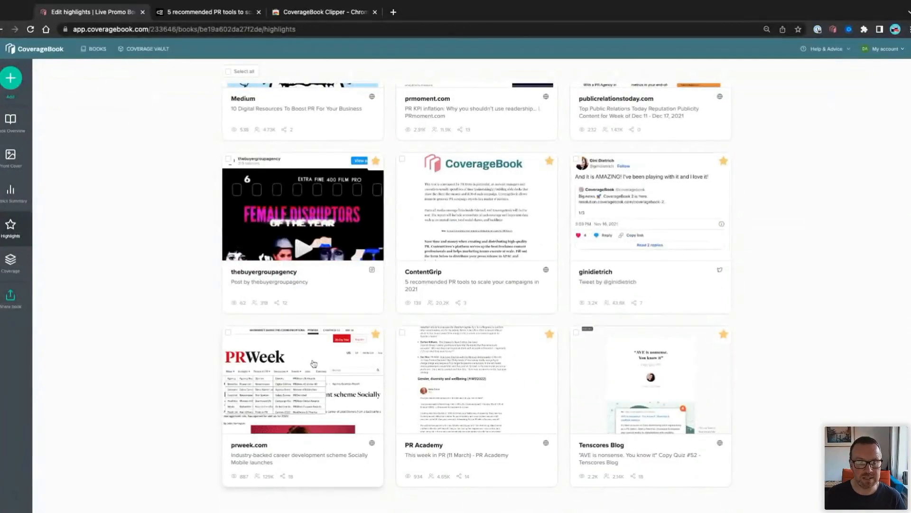
pyautogui.click(96, 49)
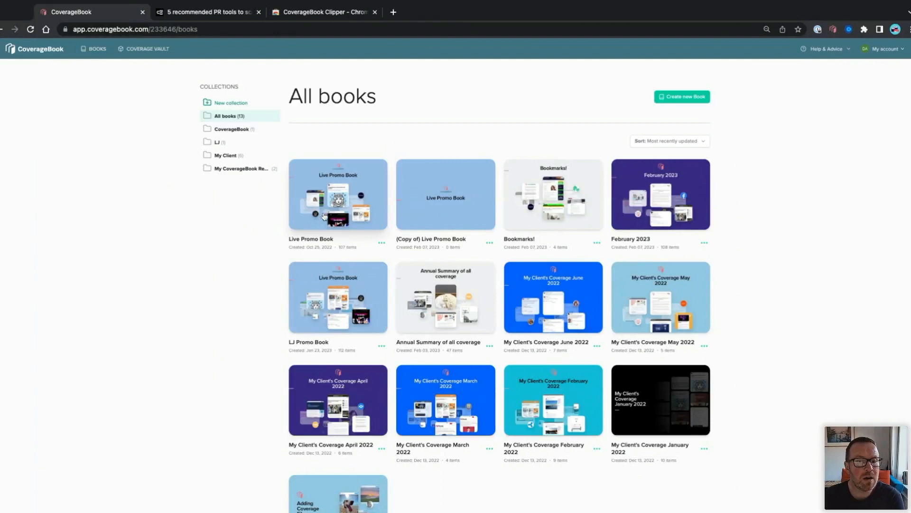
pyautogui.click(337, 194)
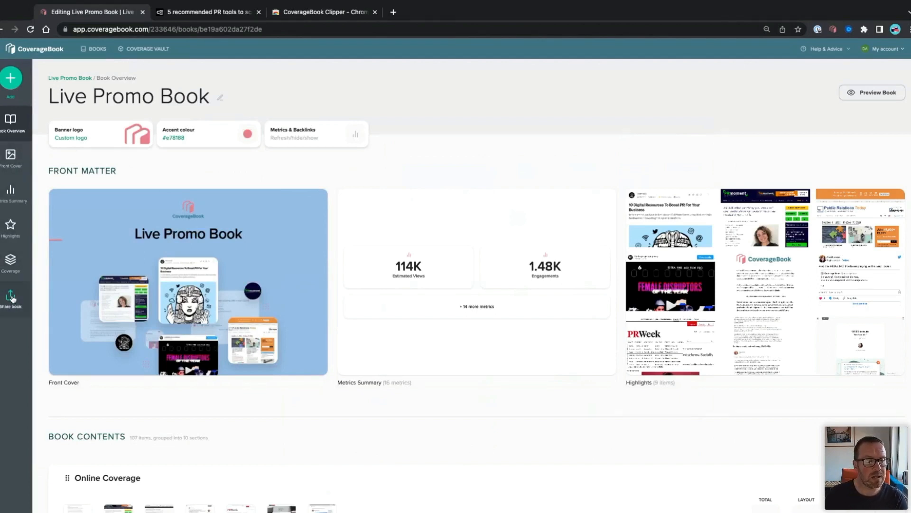
# Review Live Promo Book's link, PDF and CSV sharing options, then return to All books
pyautogui.click(11, 299)
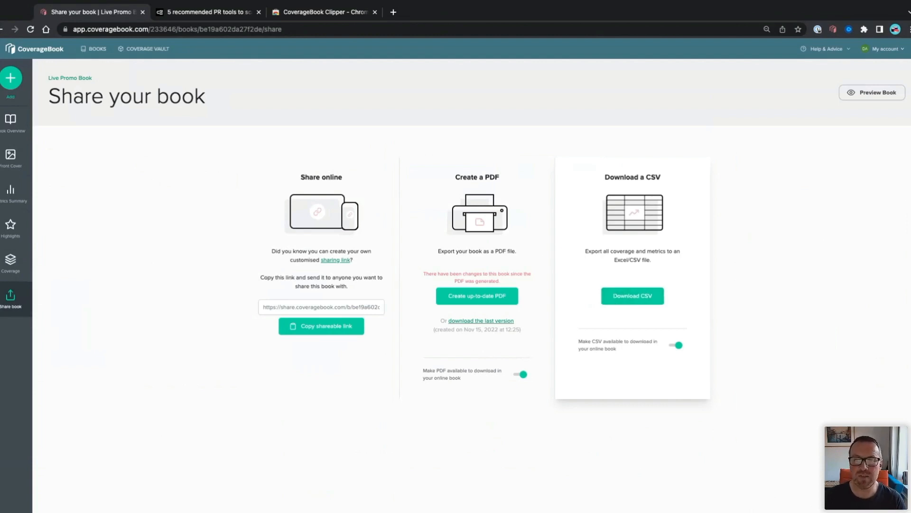
pyautogui.click(96, 49)
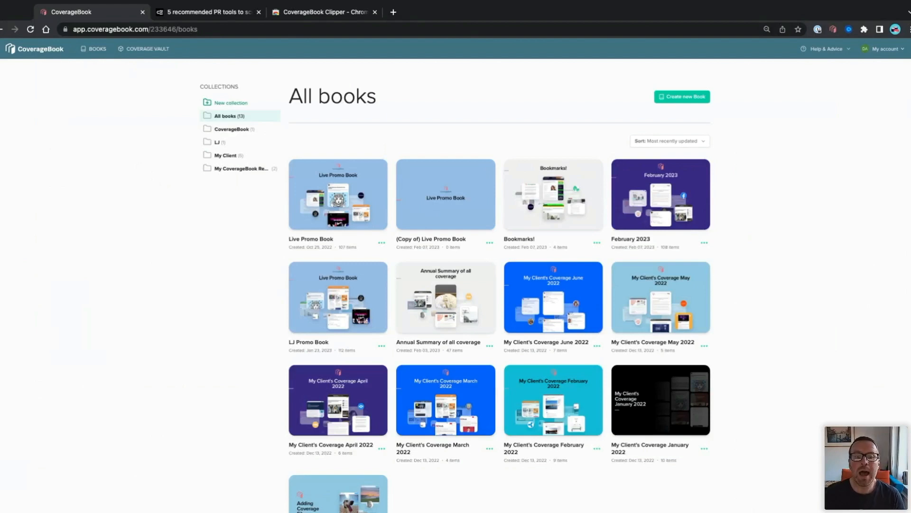
pyautogui.moveTo(270, 201)
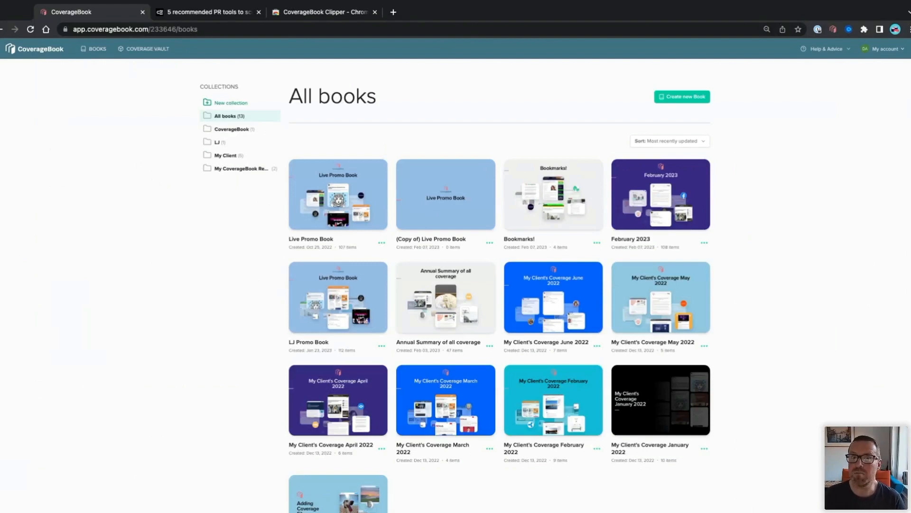
pyautogui.moveTo(650, 194)
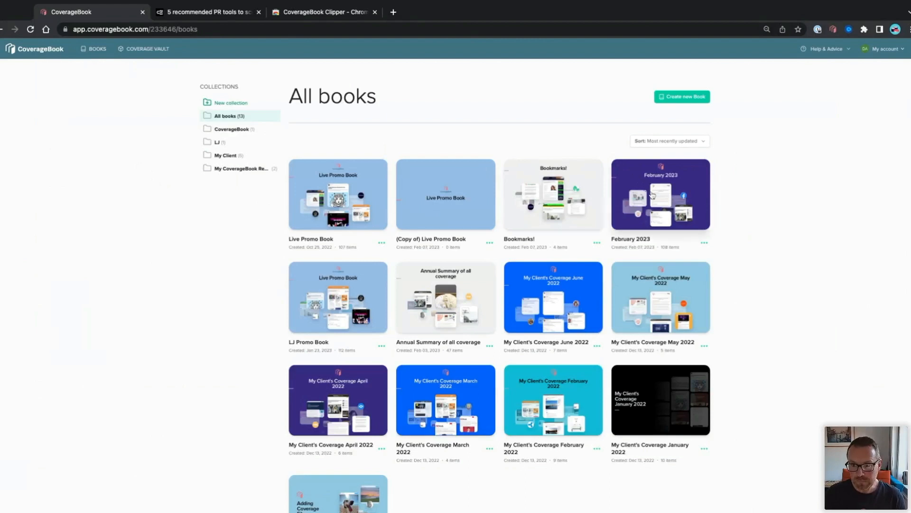
# Open the February 2023 book, scroll its overview and check the Add content menu
pyautogui.click(660, 194)
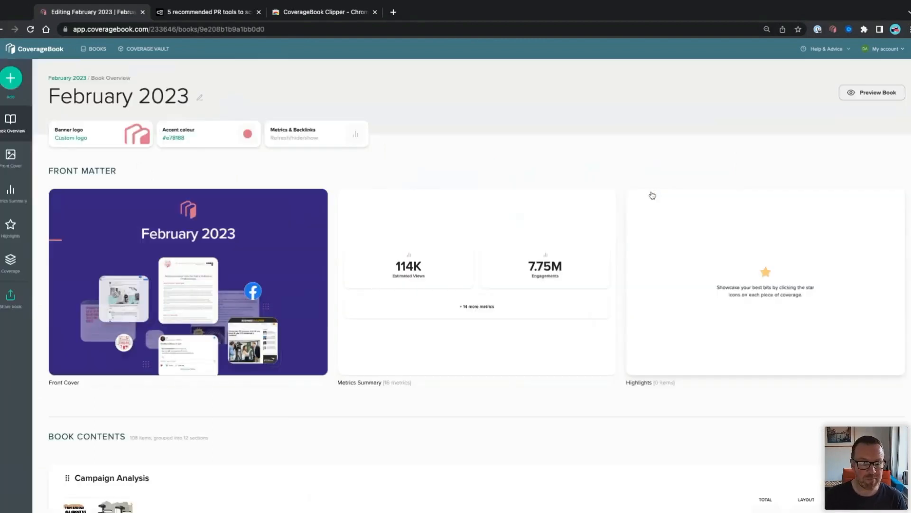
pyautogui.moveTo(421, 435)
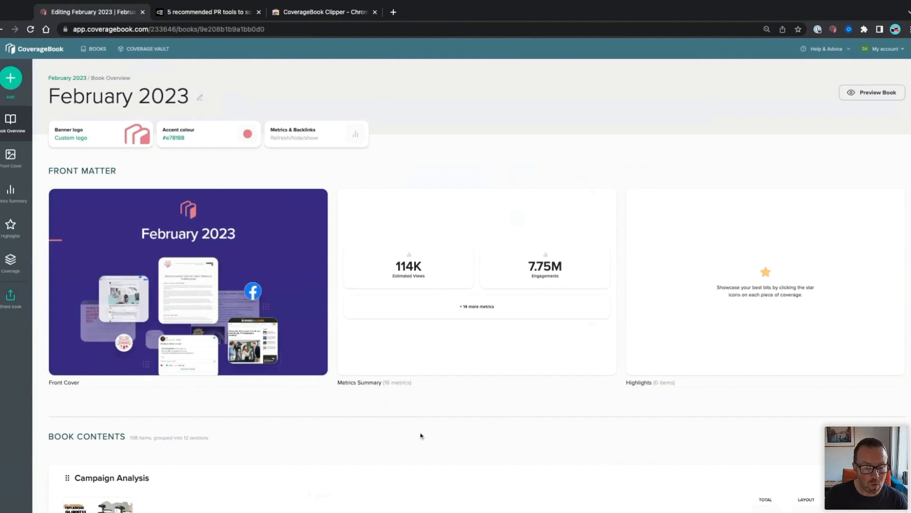
pyautogui.scroll(-3)
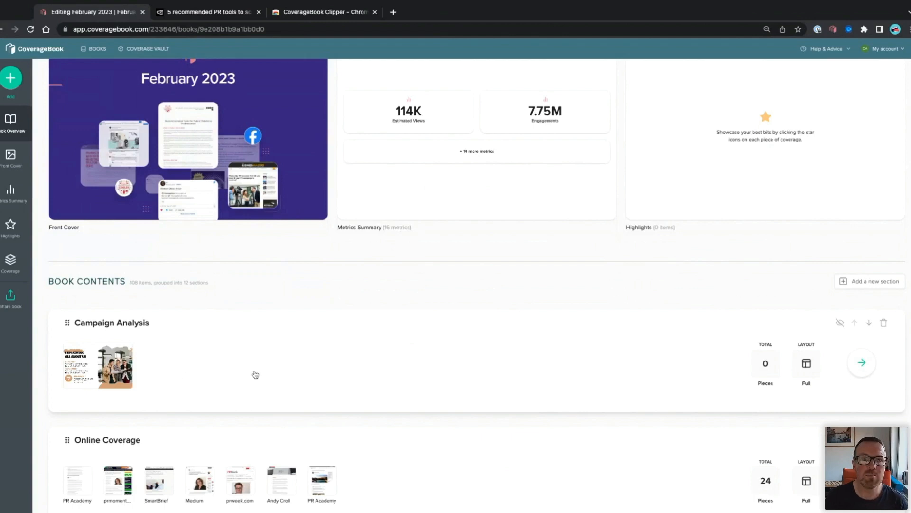
pyautogui.moveTo(267, 373)
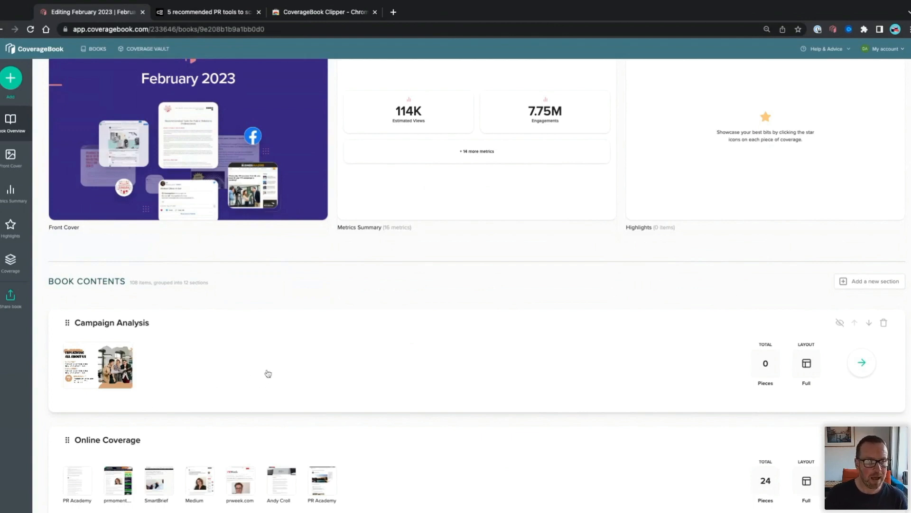
pyautogui.moveTo(253, 373)
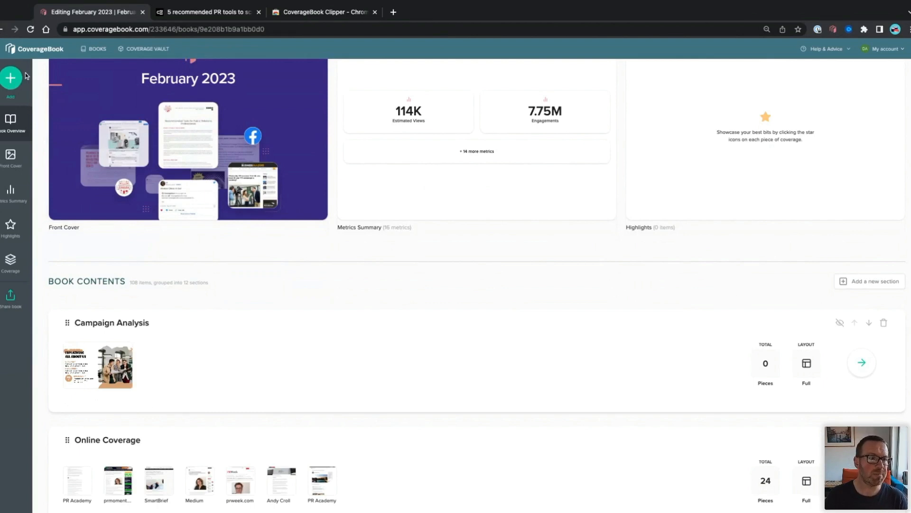
pyautogui.click(10, 77)
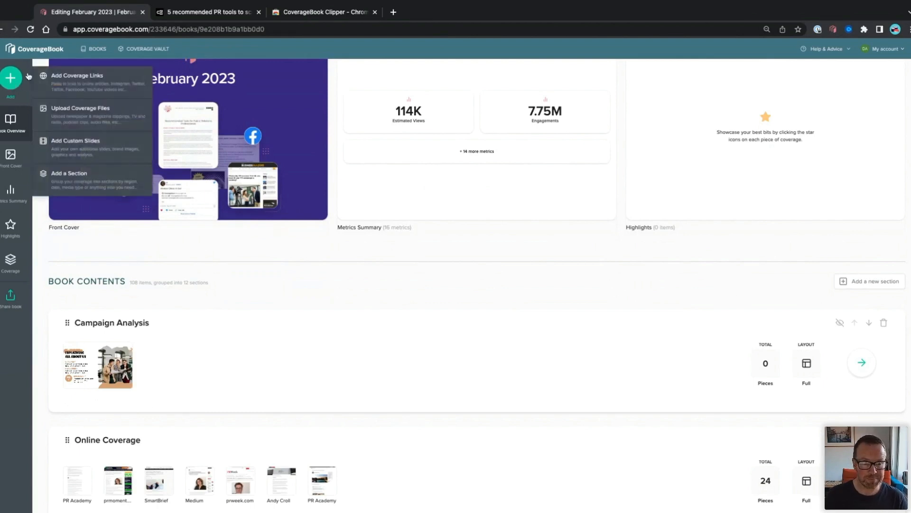
pyautogui.moveTo(107, 180)
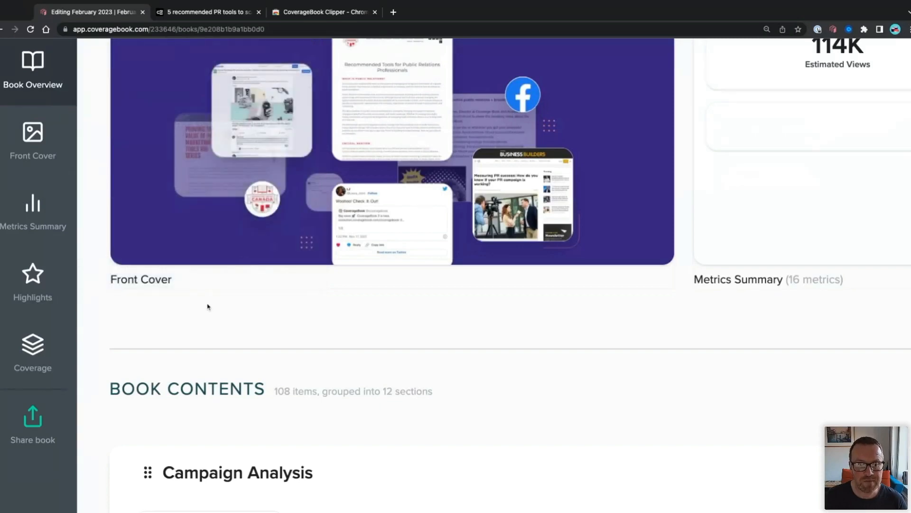
pyautogui.scroll(3)
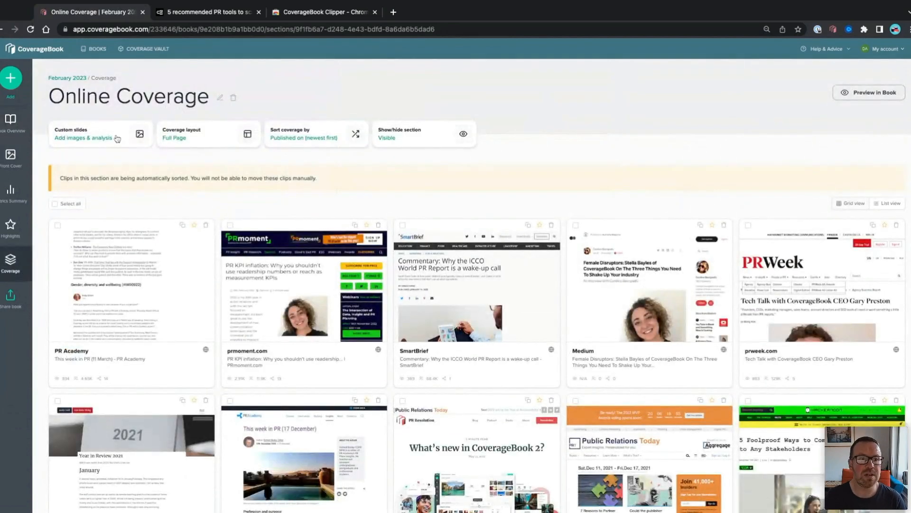
pyautogui.moveTo(39, 131)
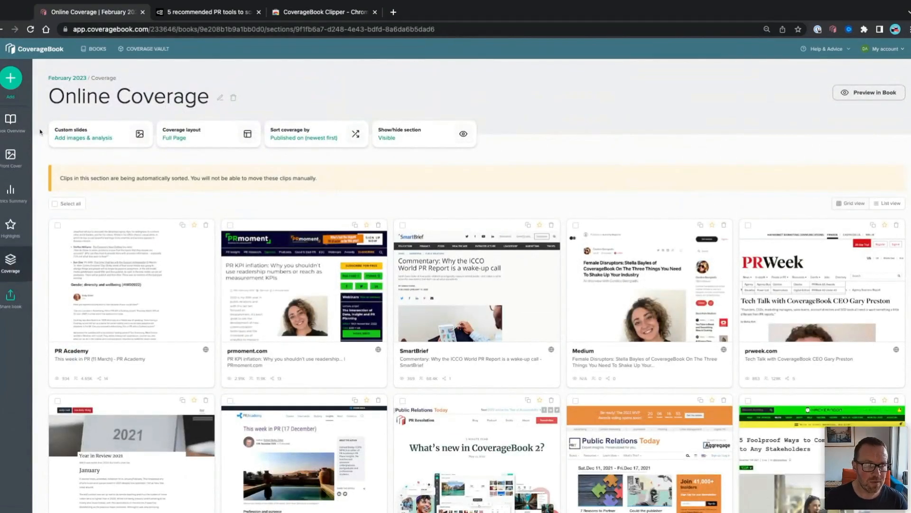
pyautogui.moveTo(135, 153)
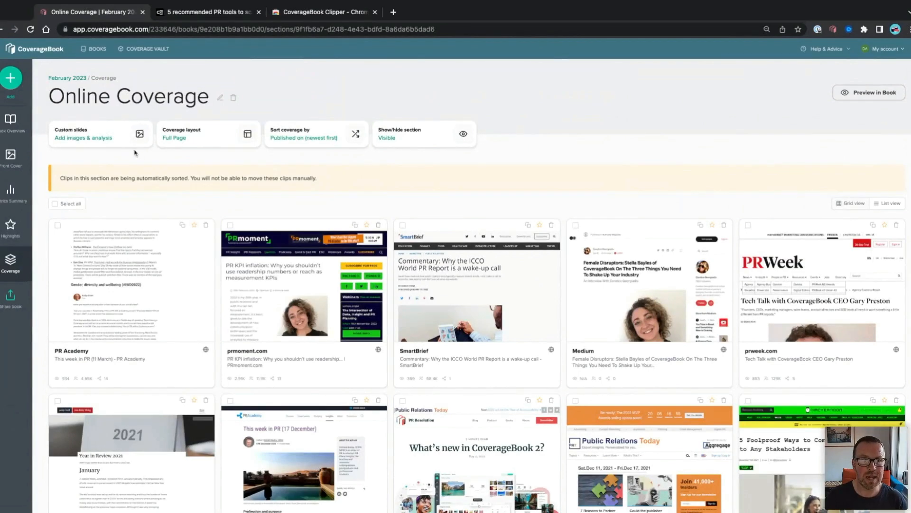
# Upload the Campaign Overview PNG as a custom slide in Campaign Analysis
pyautogui.click(11, 122)
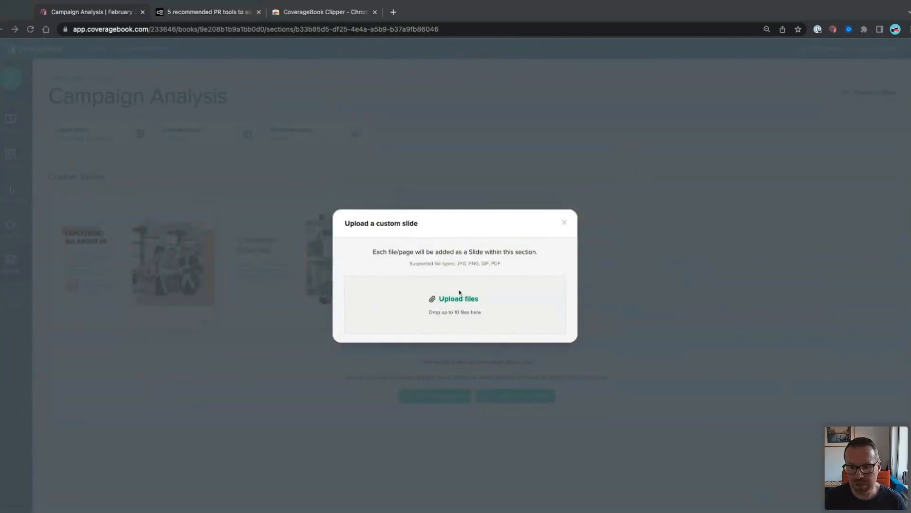
pyautogui.click(458, 298)
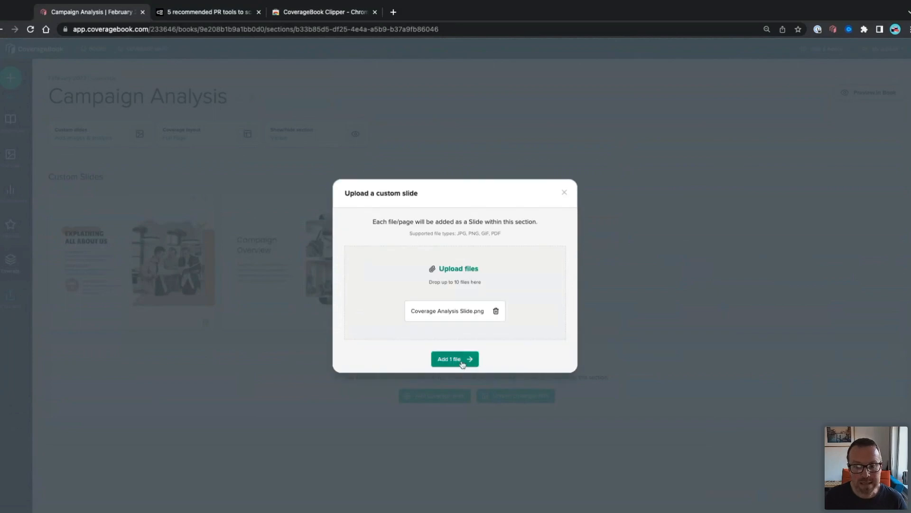
pyautogui.click(455, 359)
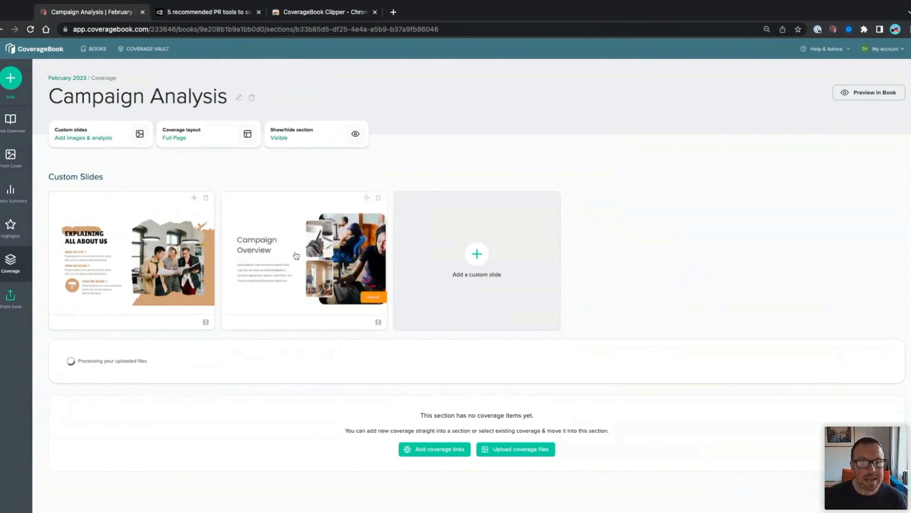
# View the Campaign Overview slide, then preview the February 2023 book from its cover
pyautogui.click(304, 260)
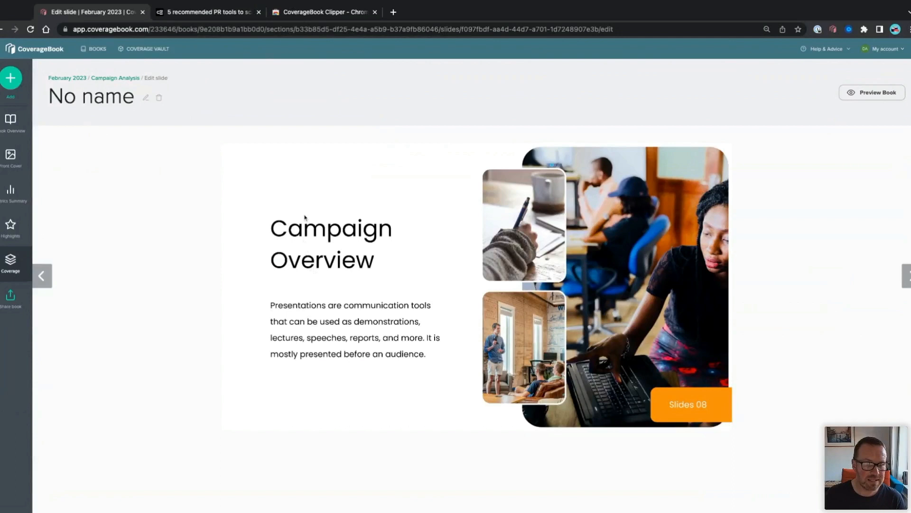
pyautogui.moveTo(281, 223)
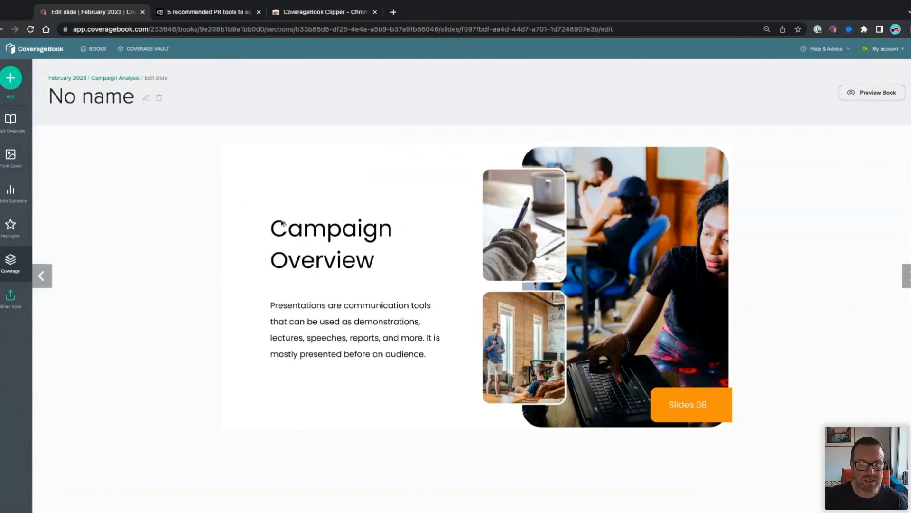
pyautogui.moveTo(100, 154)
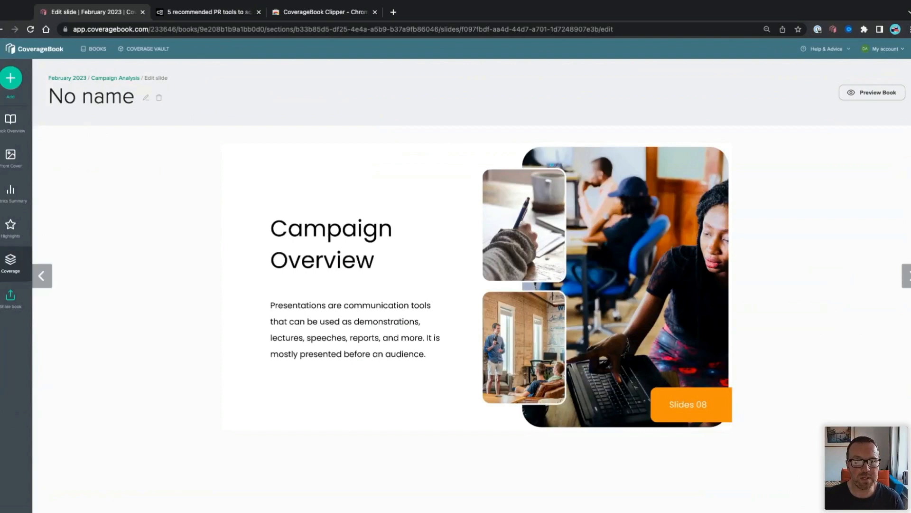
pyautogui.moveTo(10, 122)
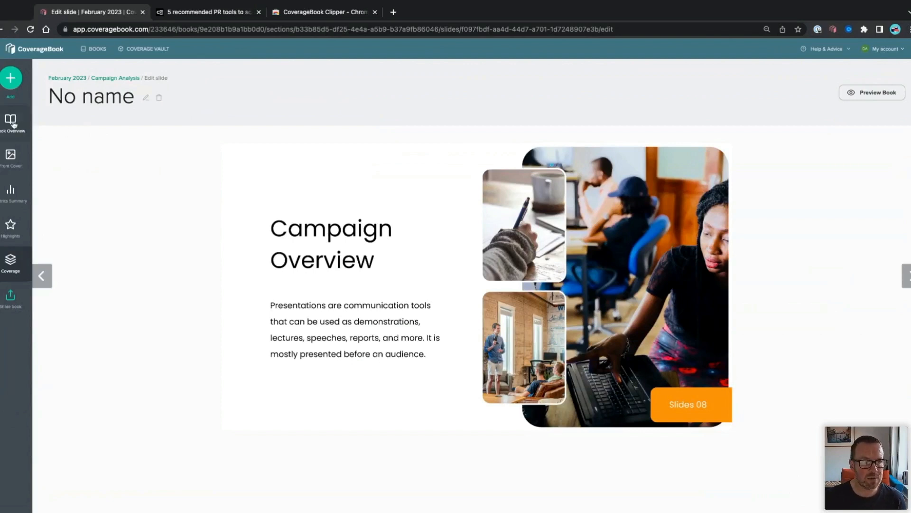
pyautogui.moveTo(738, 87)
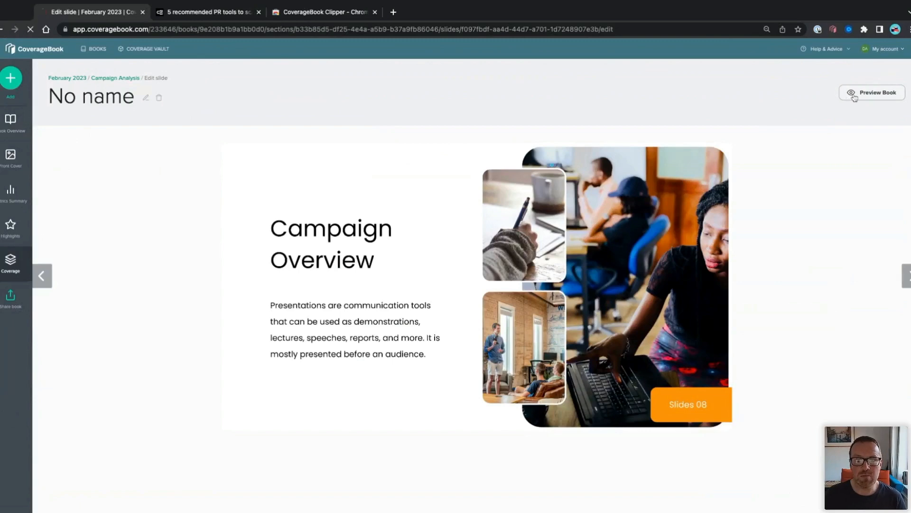
pyautogui.click(872, 93)
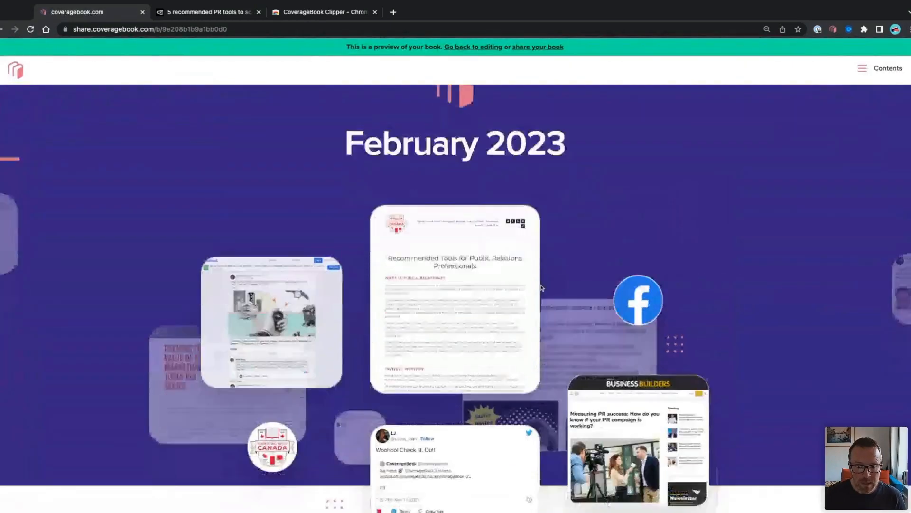
# Scroll through the book preview and open the Campaign Analysis section
pyautogui.scroll(-3)
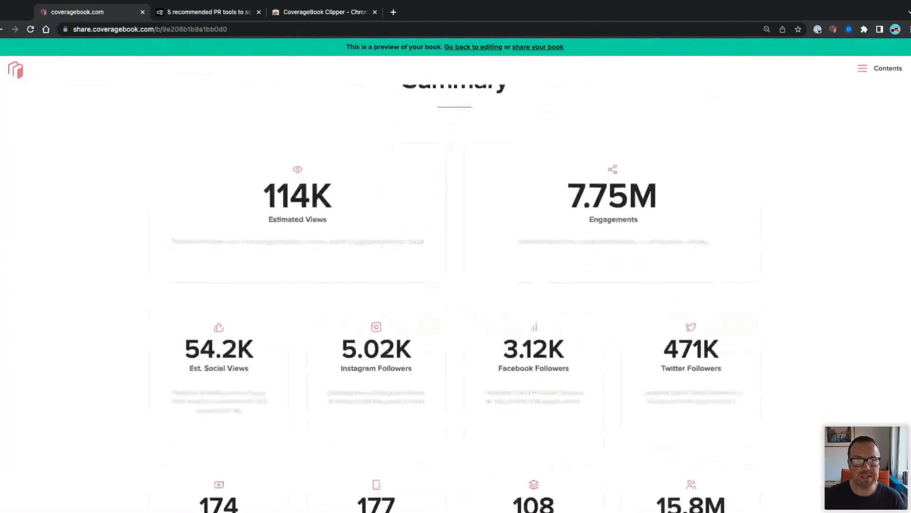
pyautogui.scroll(-3)
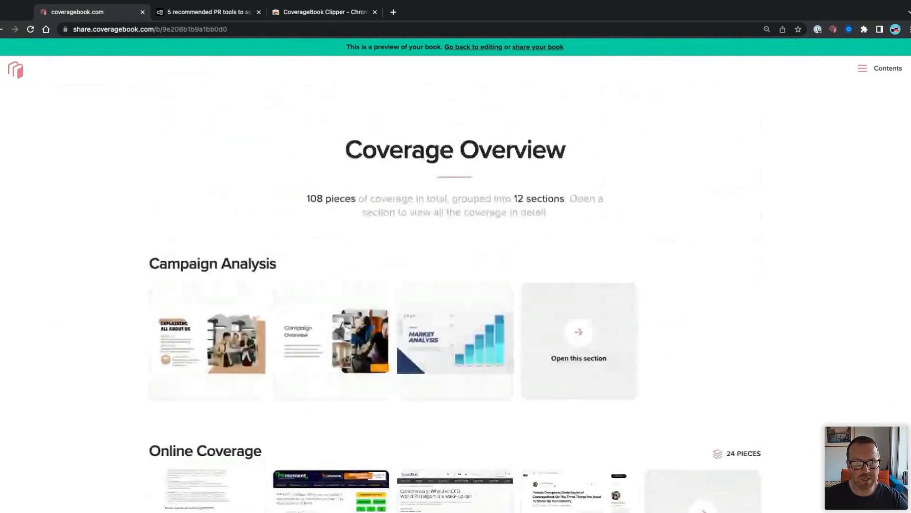
pyautogui.scroll(3)
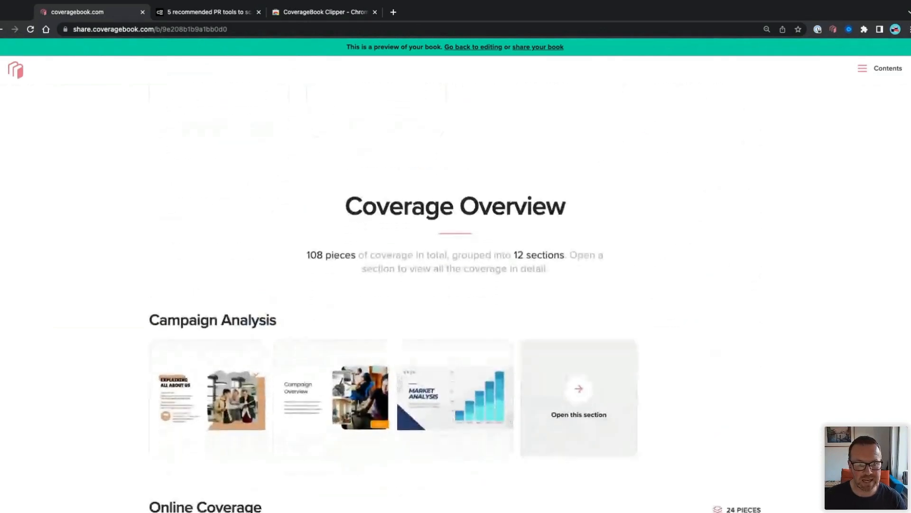
pyautogui.scroll(-3)
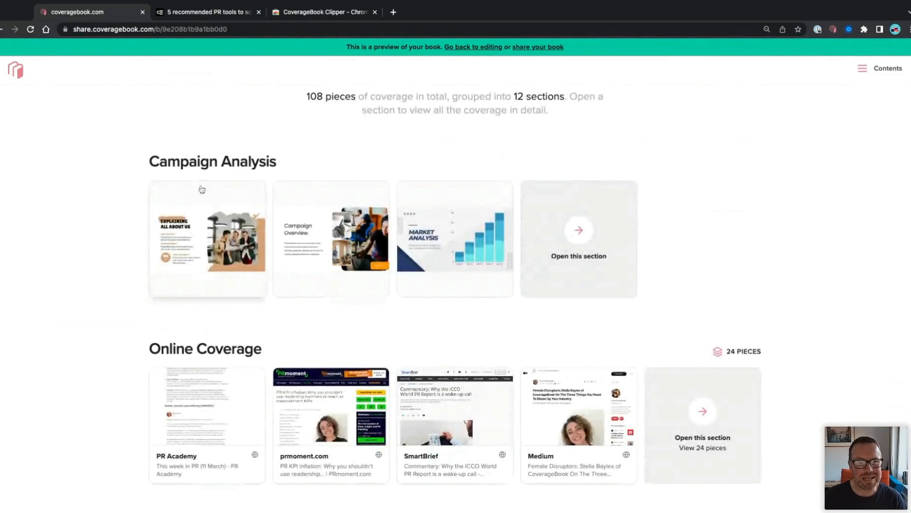
pyautogui.click(207, 239)
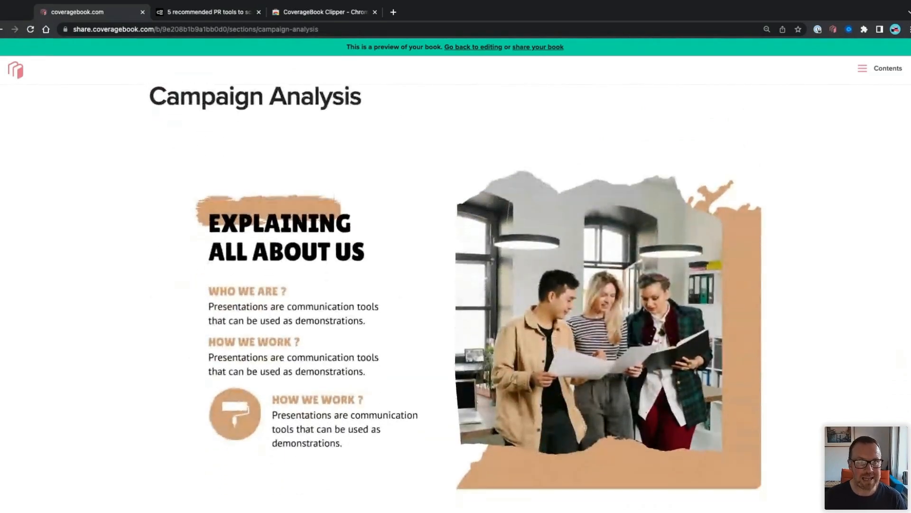
# Scroll the Campaign Analysis slides, then leave the preview to return to editing
pyautogui.scroll(-3)
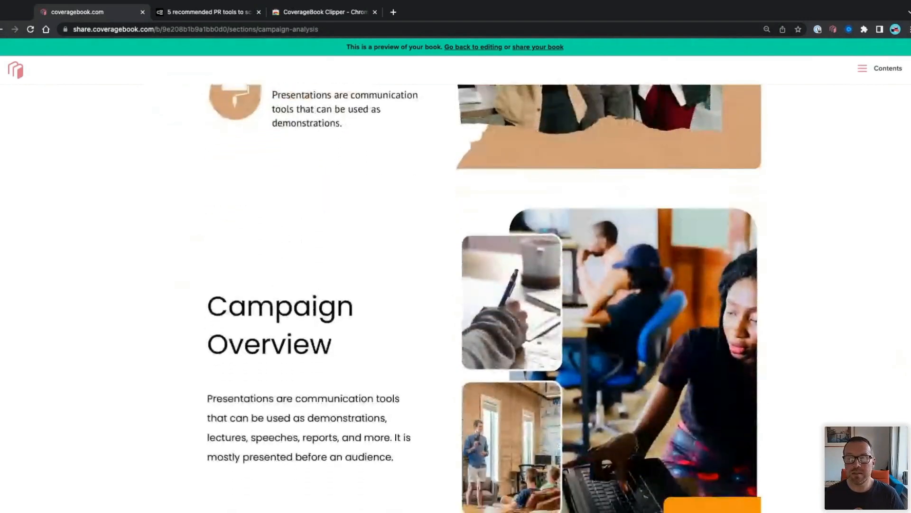
pyautogui.scroll(-3)
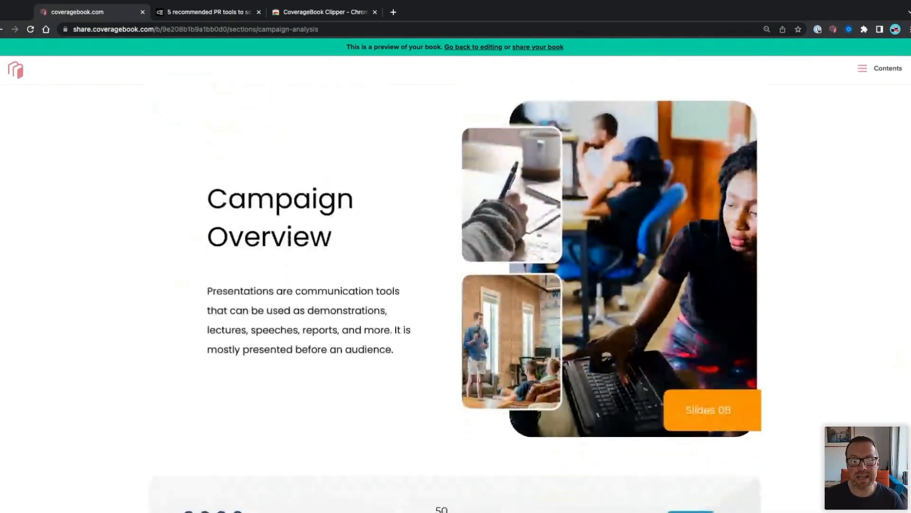
pyautogui.scroll(-3)
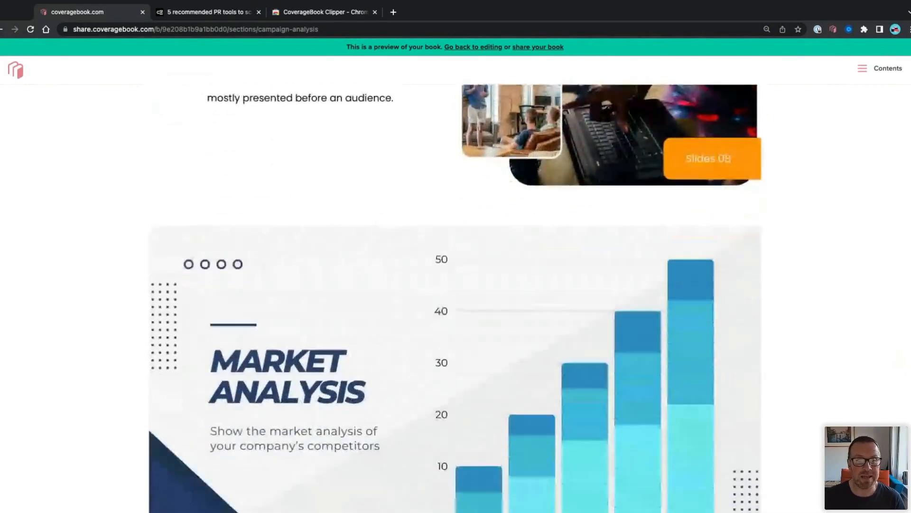
pyautogui.scroll(-3)
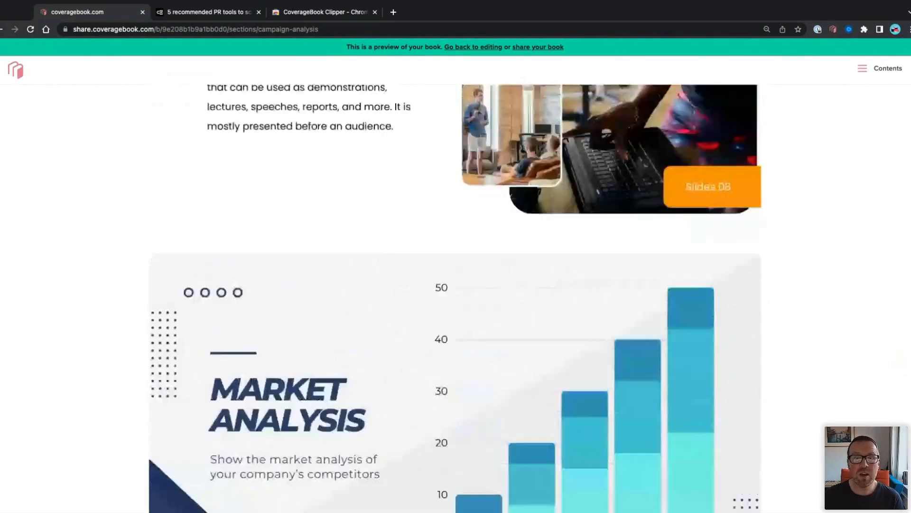
pyautogui.scroll(3)
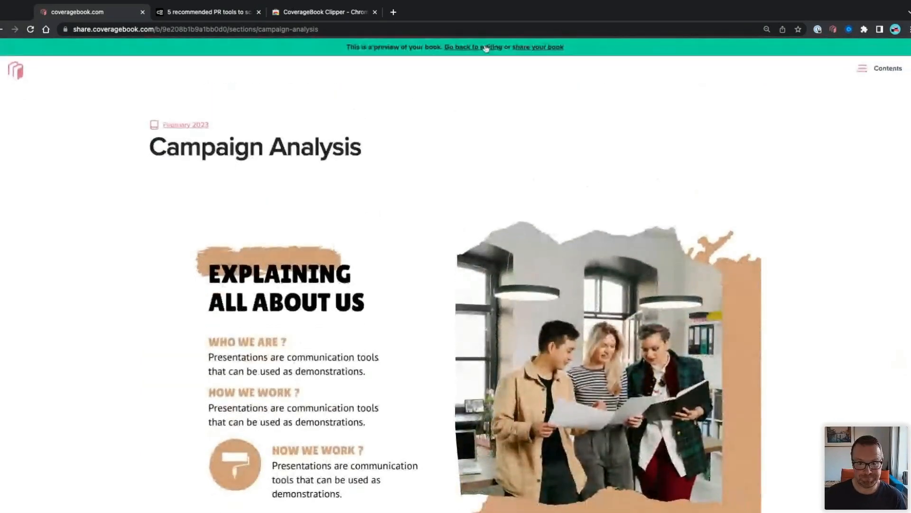
pyautogui.click(476, 47)
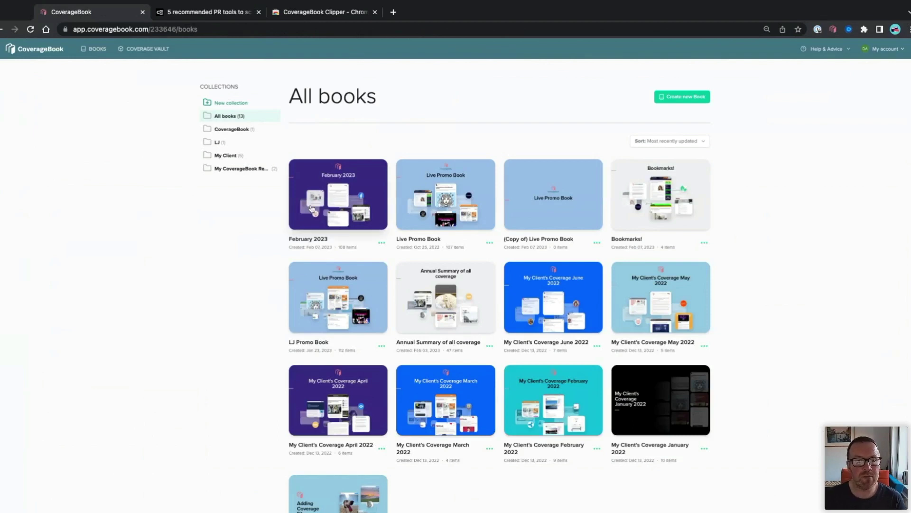
# Open February 2023 and edit PRmoment.com's engagements (Twitter 7, Facebook 6, Pinterest 0)
pyautogui.click(338, 194)
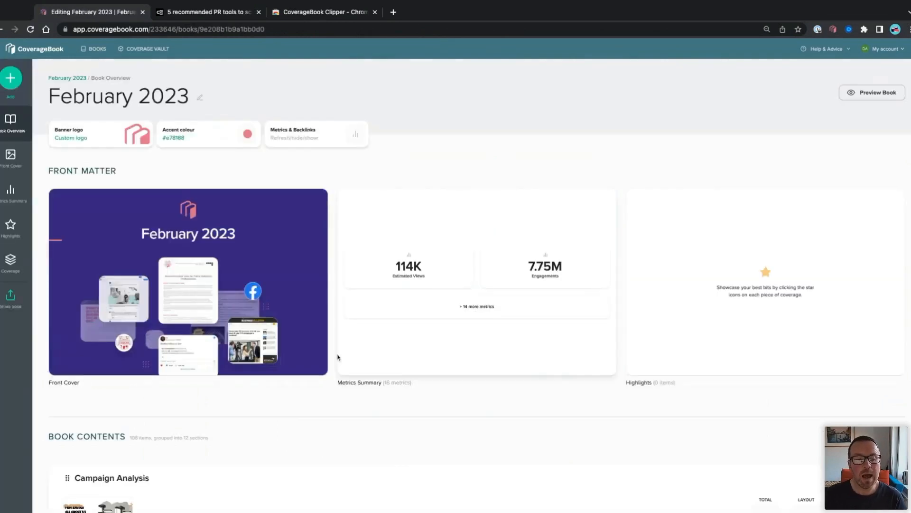
pyautogui.scroll(-3)
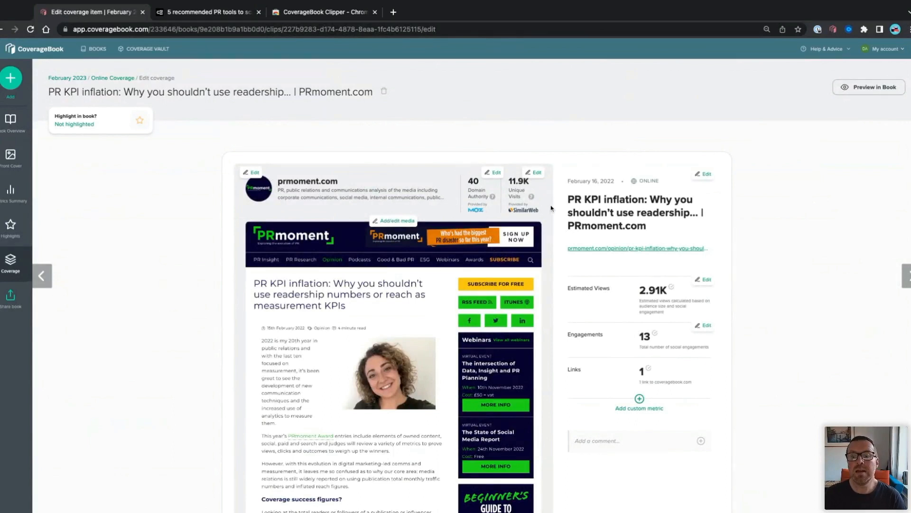
pyautogui.moveTo(633, 346)
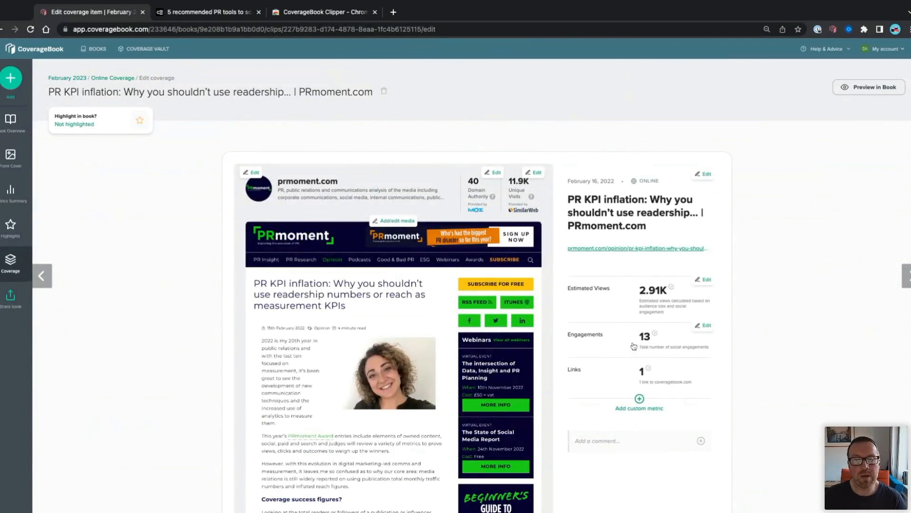
pyautogui.moveTo(631, 316)
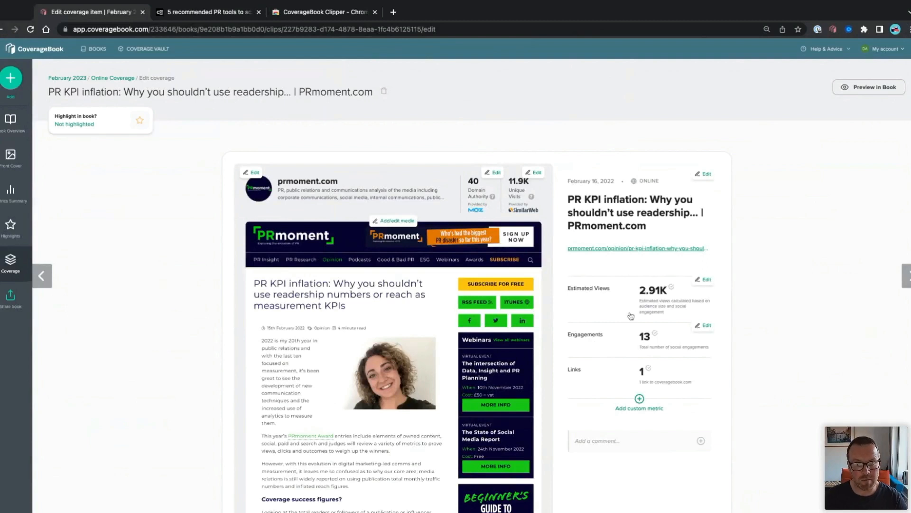
pyautogui.moveTo(631, 306)
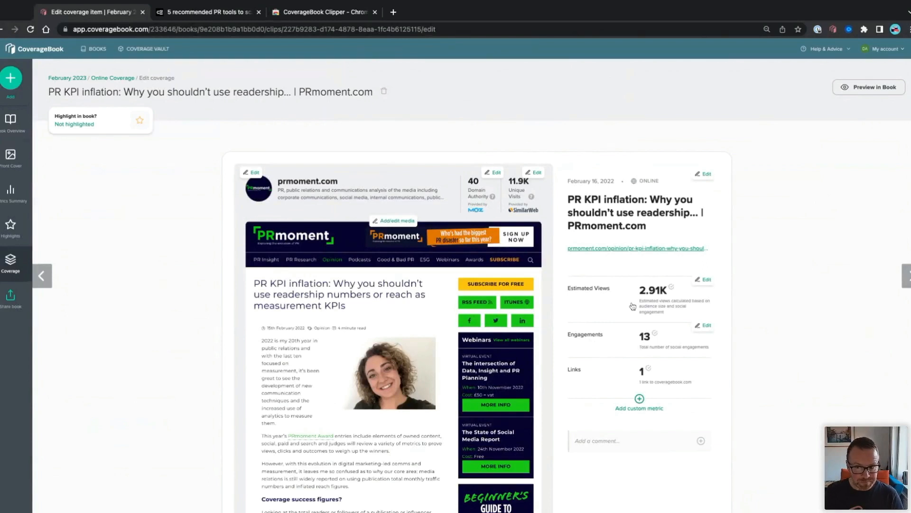
pyautogui.moveTo(701, 382)
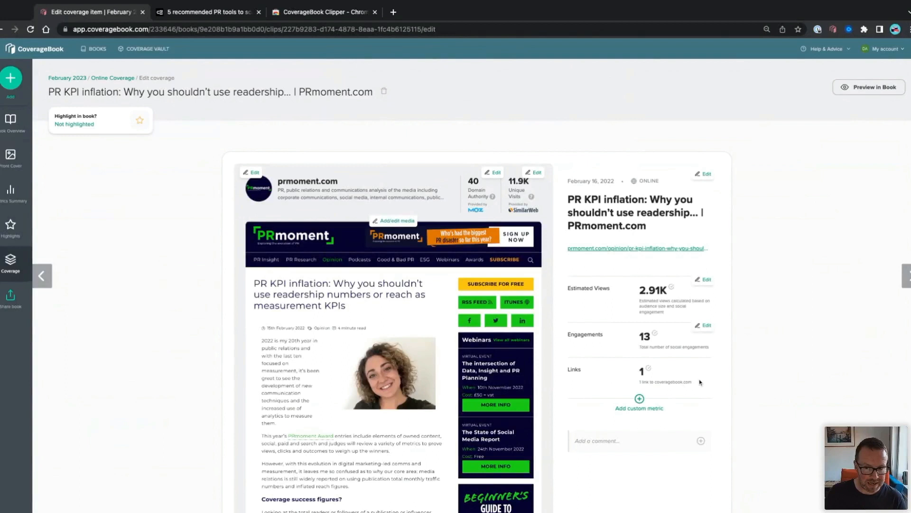
pyautogui.moveTo(636, 341)
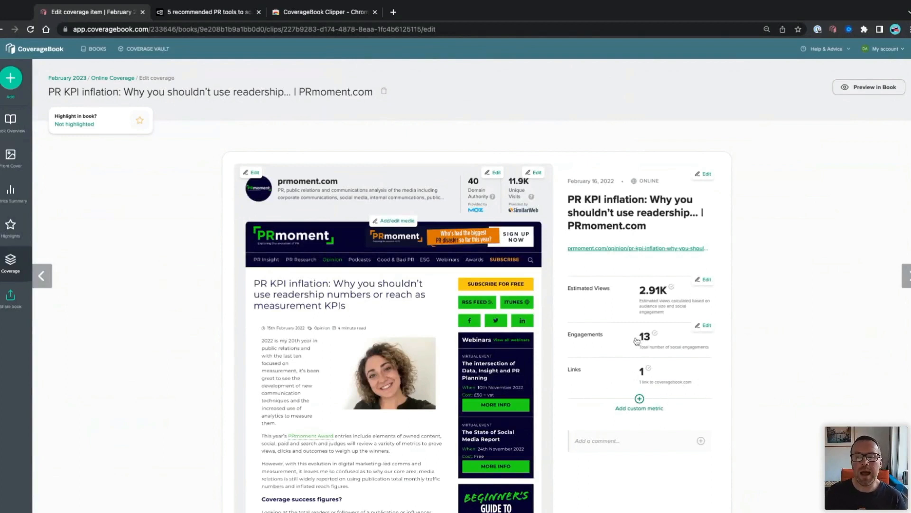
pyautogui.click(704, 325)
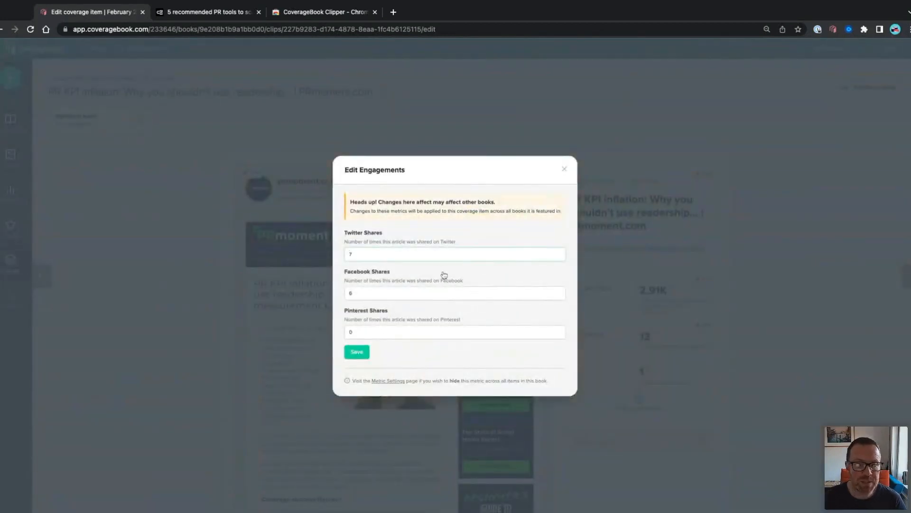
# Close the Edit Engagements dialog unsaved and return to the February 2023 overview
pyautogui.click(453, 254)
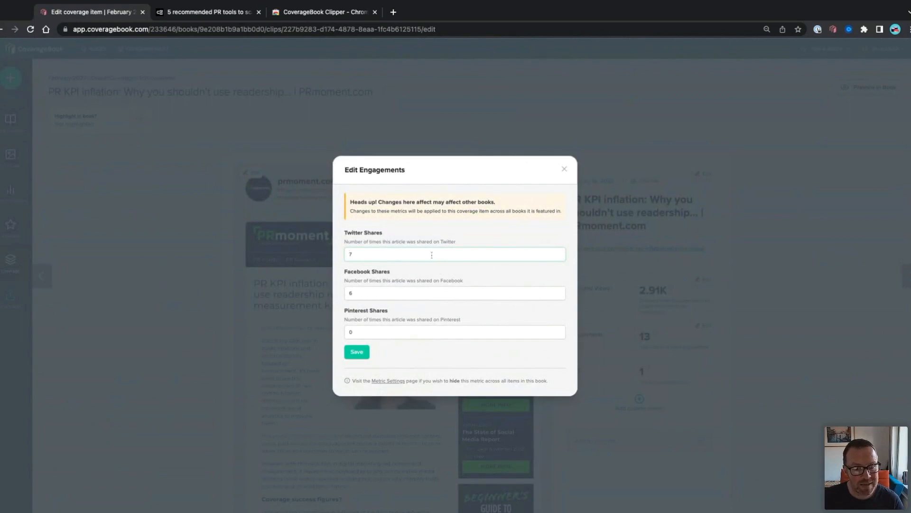
pyautogui.moveTo(390, 293)
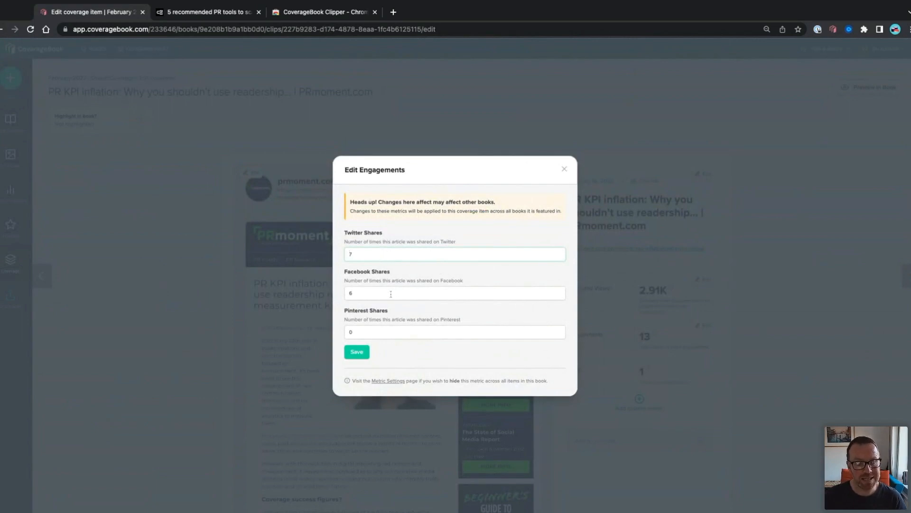
pyautogui.moveTo(373, 331)
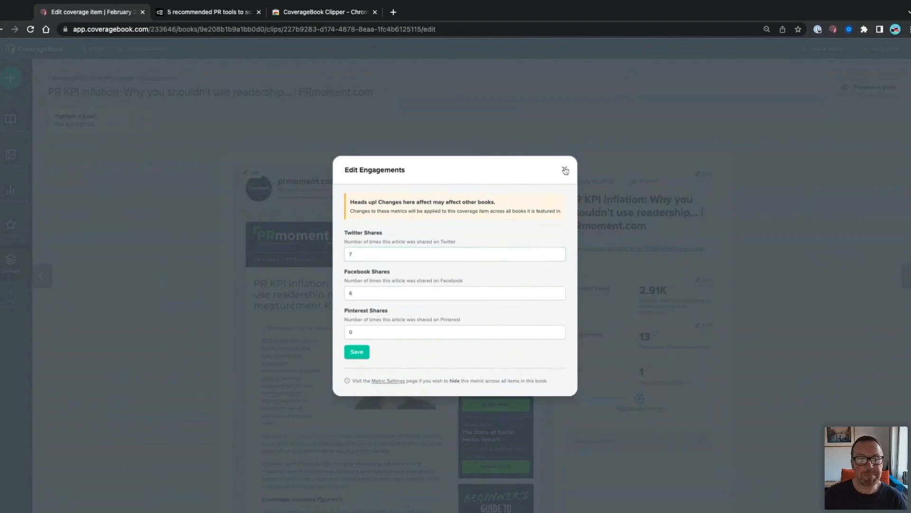
pyautogui.click(564, 170)
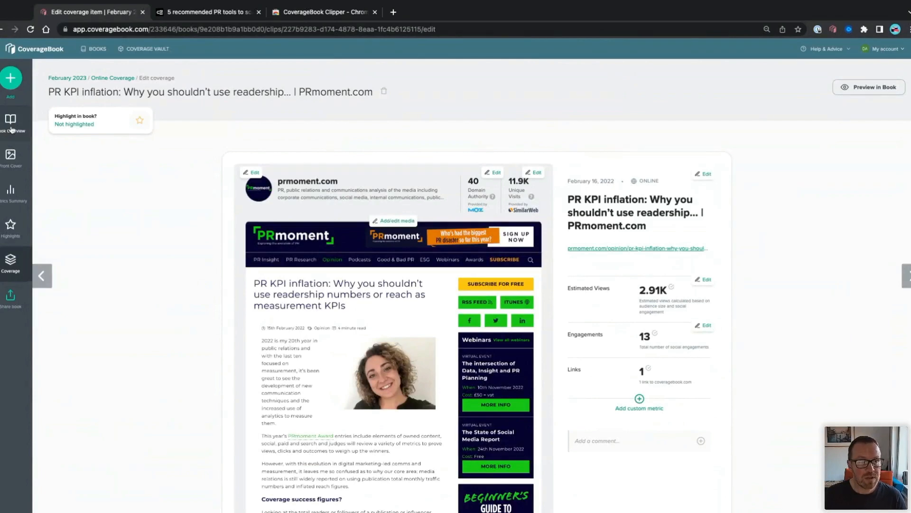
pyautogui.click(10, 122)
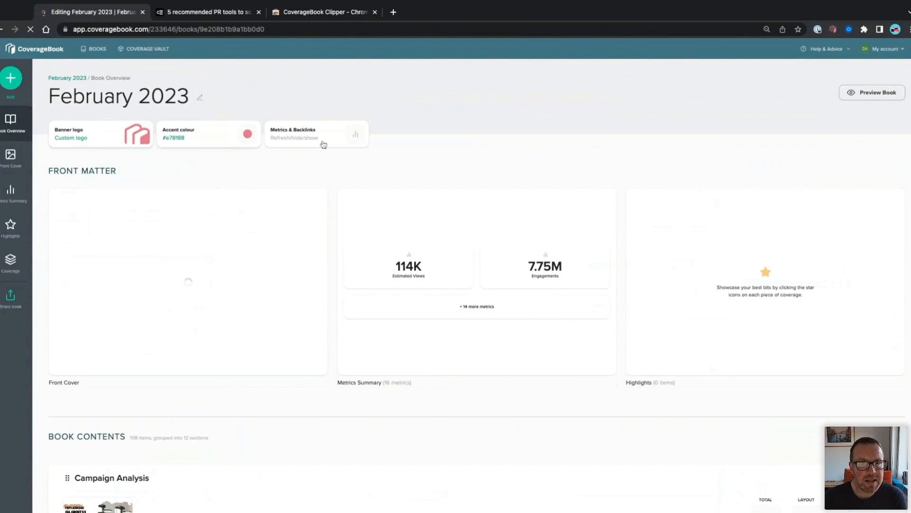
# Dismiss the metrics refresh prompt without refreshing and open the book's reader preview
pyautogui.click(316, 134)
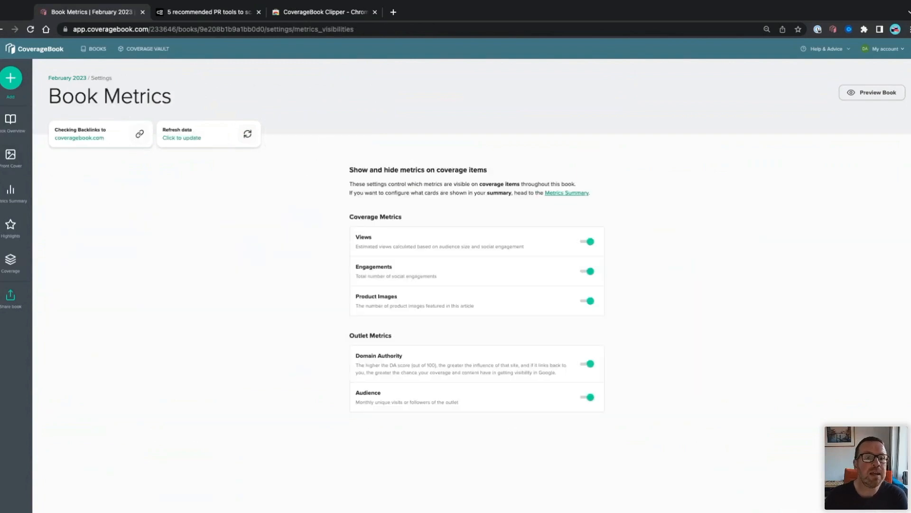
pyautogui.moveTo(211, 147)
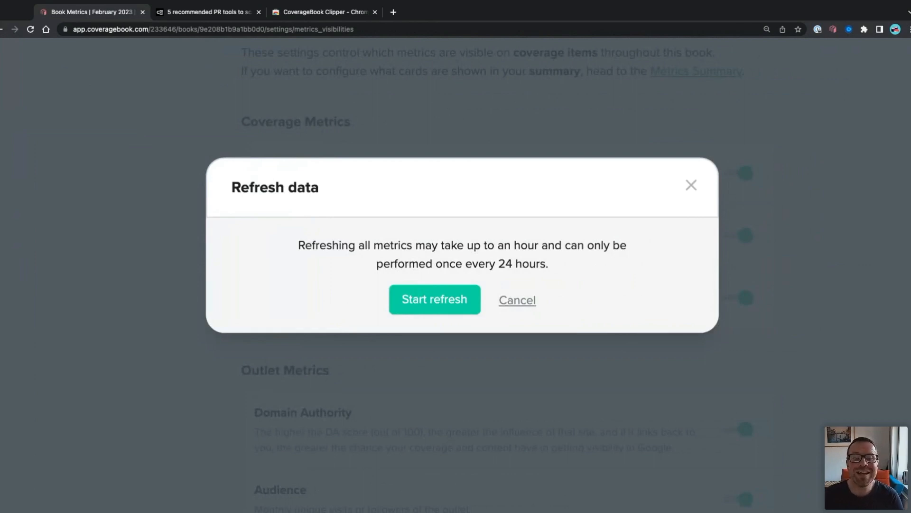
pyautogui.moveTo(435, 299)
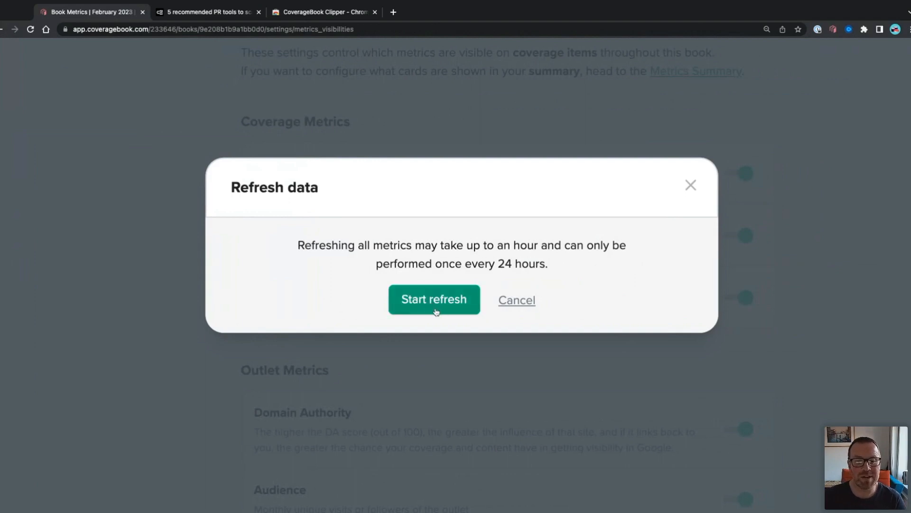
pyautogui.moveTo(419, 324)
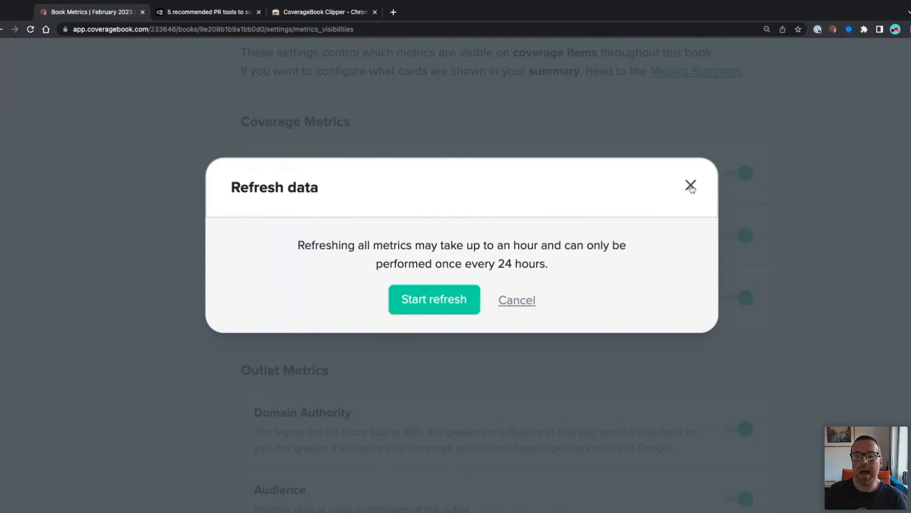
pyautogui.click(691, 184)
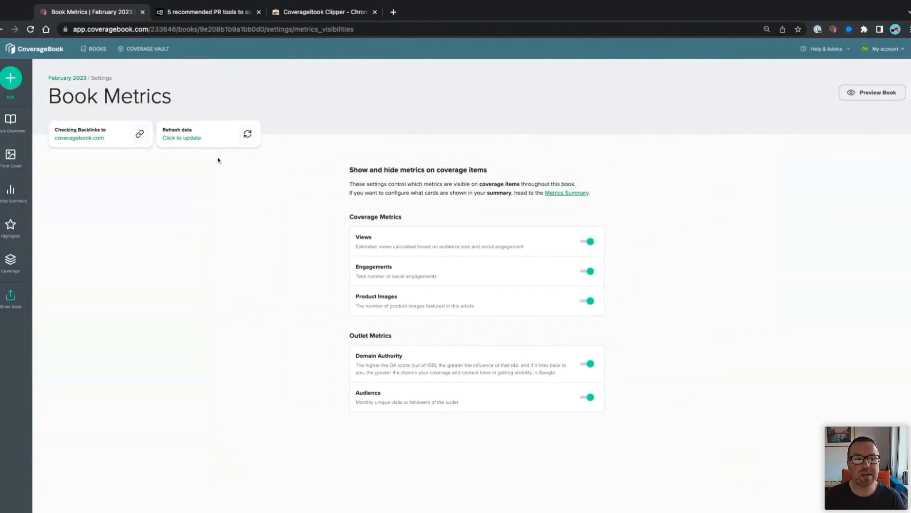
pyautogui.moveTo(220, 163)
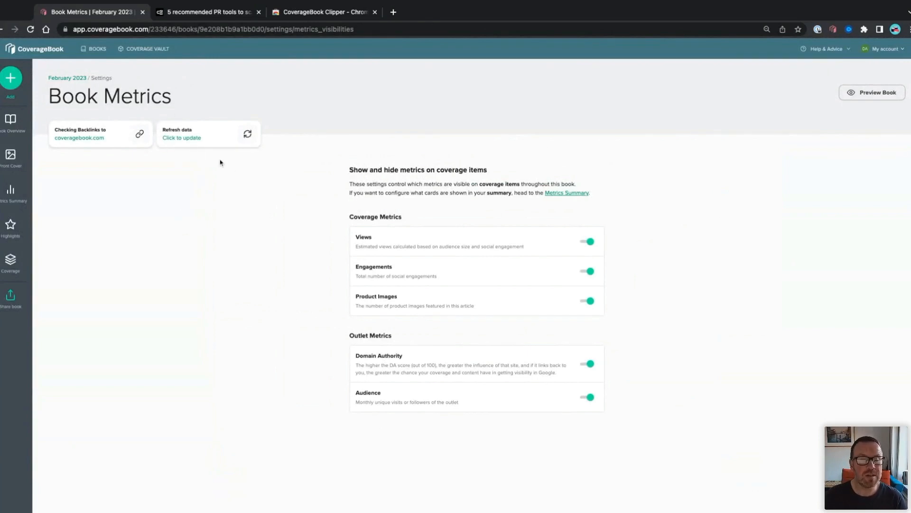
pyautogui.moveTo(207, 175)
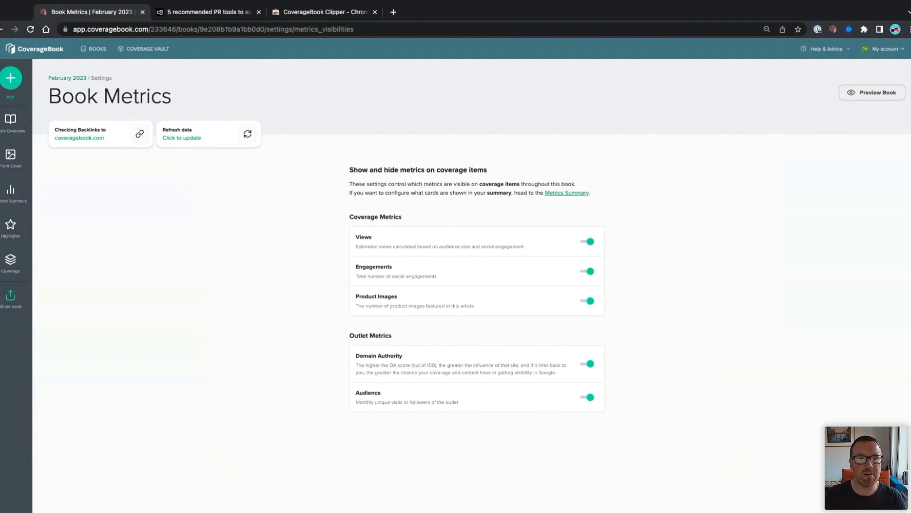
pyautogui.click(872, 91)
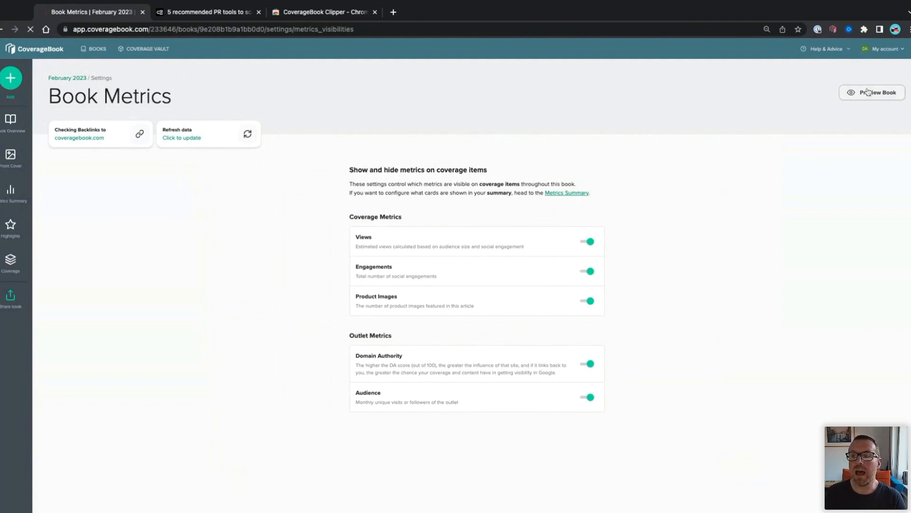
pyautogui.click(878, 91)
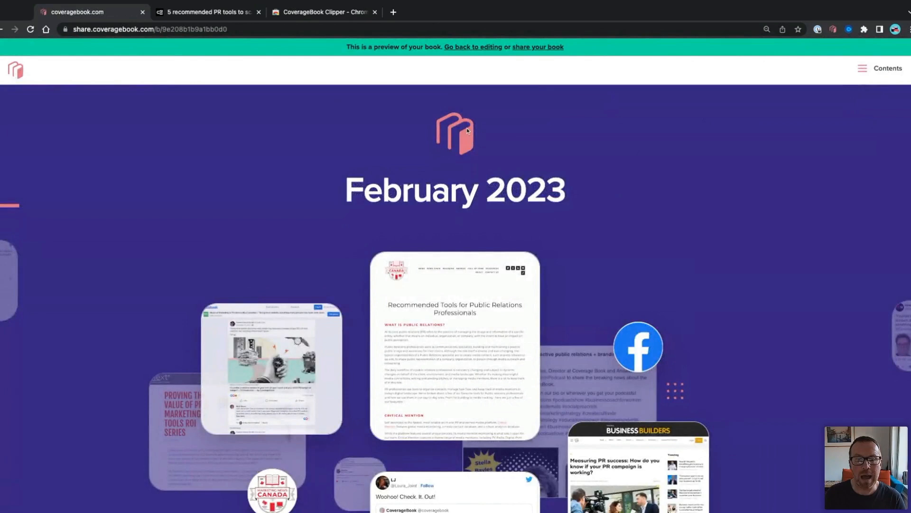
# Leave the preview for the book overview and open the Front Cover settings
pyautogui.click(474, 47)
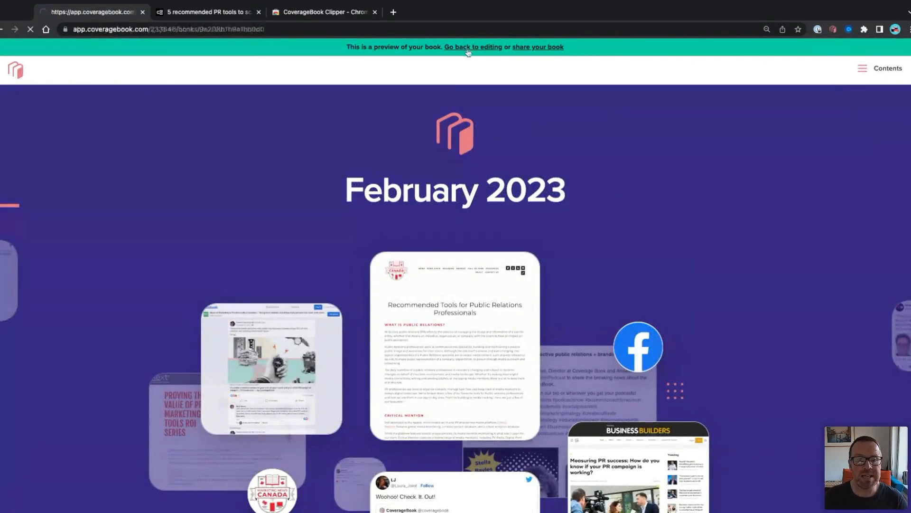
pyautogui.click(474, 47)
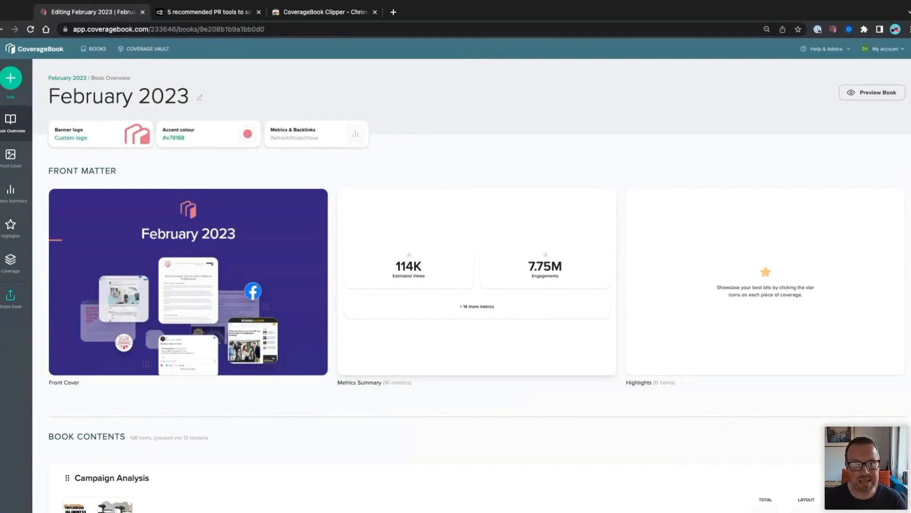
pyautogui.moveTo(420, 102)
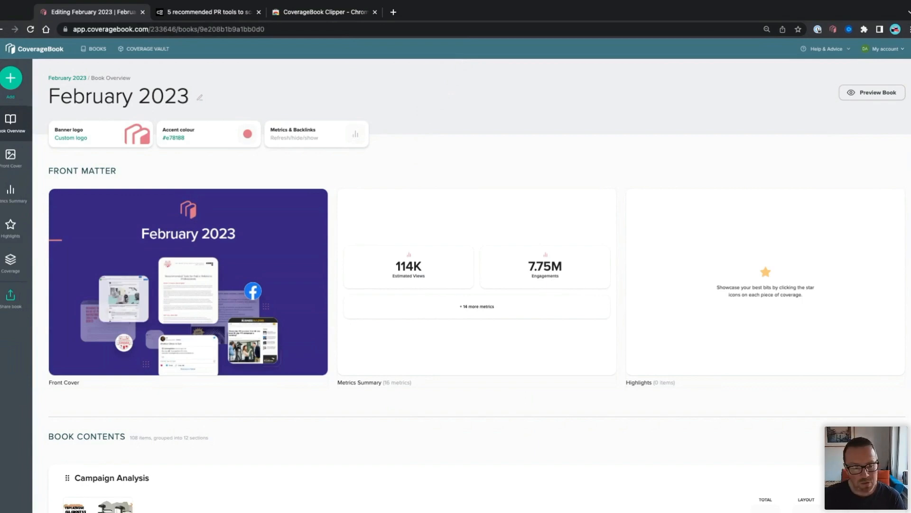
pyautogui.moveTo(251, 109)
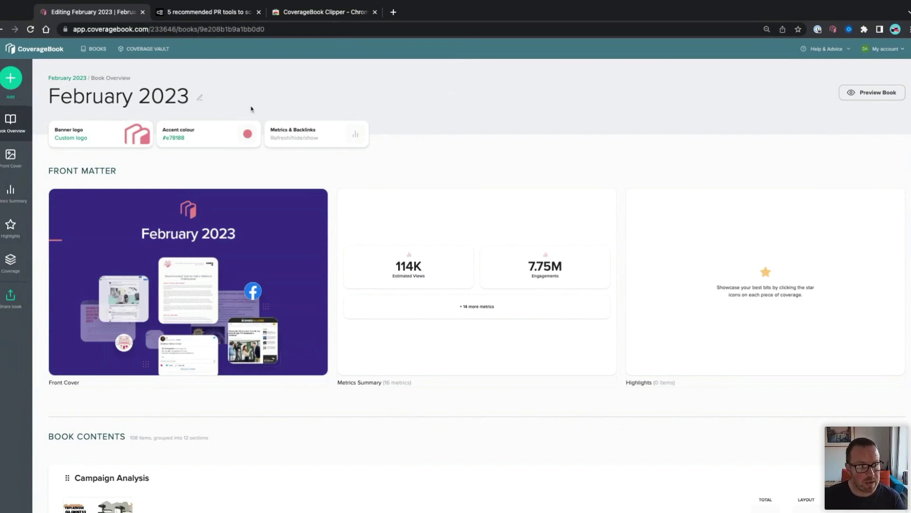
pyautogui.click(188, 282)
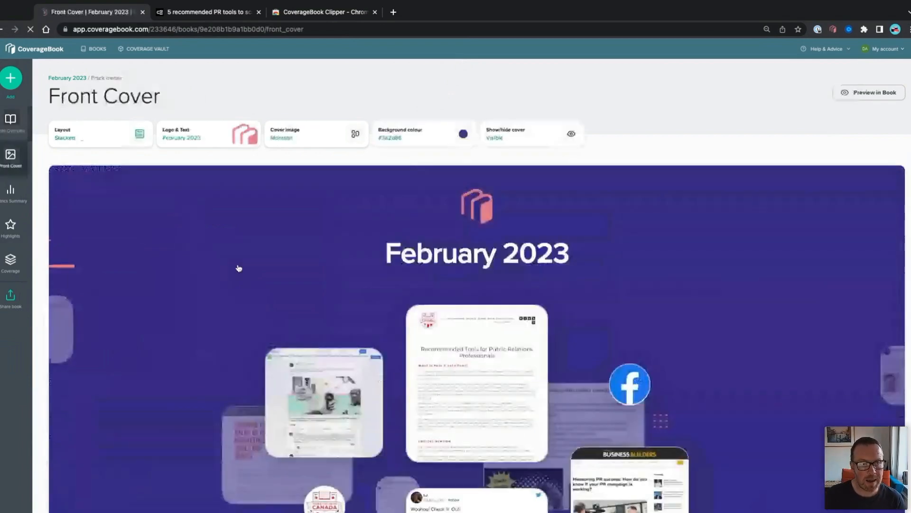
# Scroll the Front Cover page to inspect the Stacked layout and Montage cover image
pyautogui.scroll(-3)
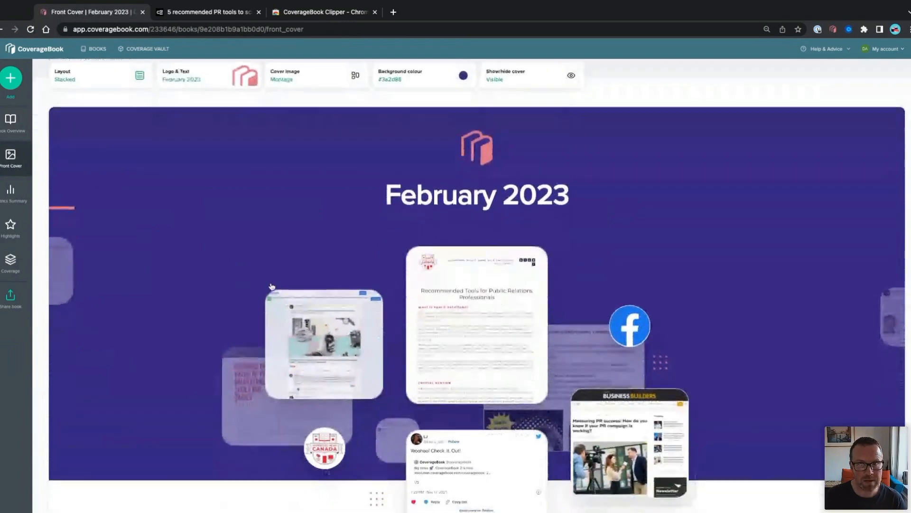
pyautogui.scroll(-3)
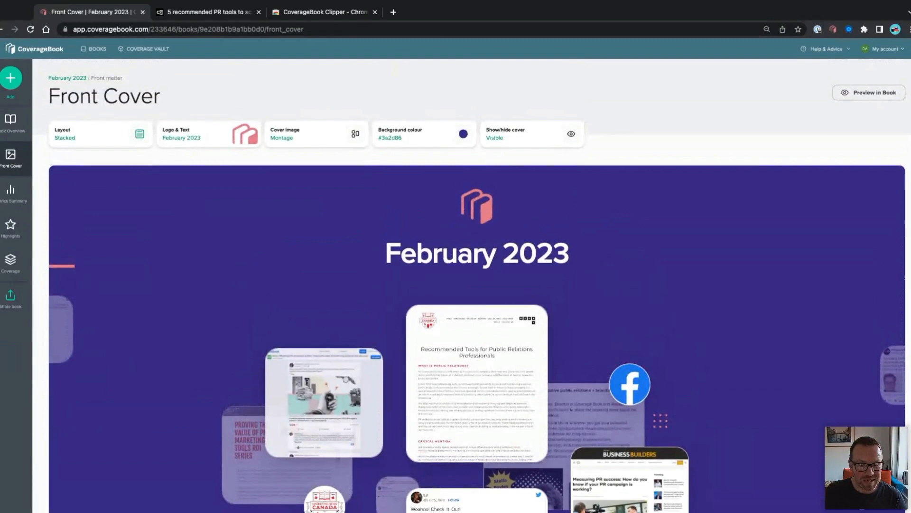
pyautogui.moveTo(199, 243)
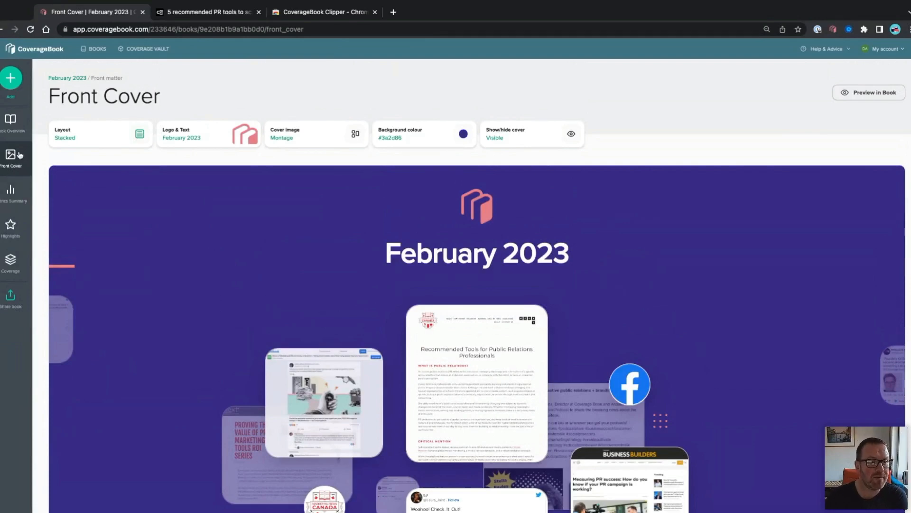
pyautogui.moveTo(122, 124)
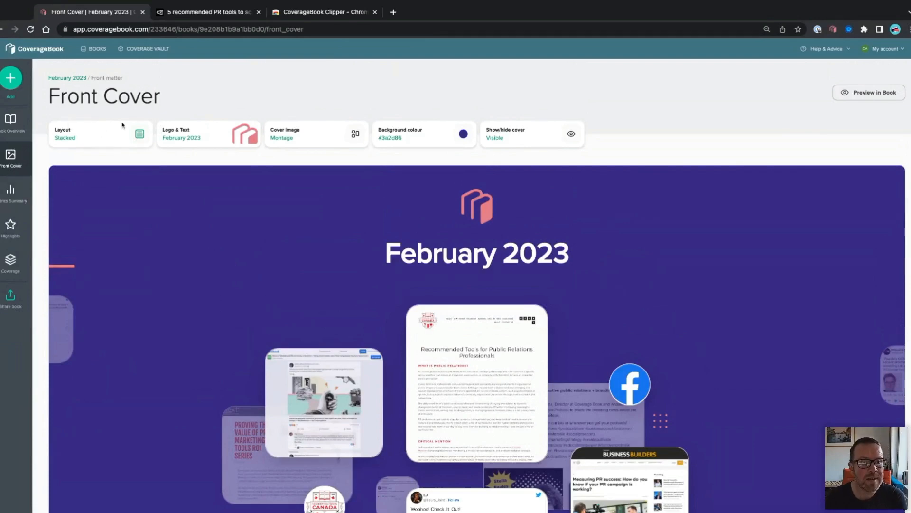
# Try the Side-by-Side and then Overlay layouts on the front cover
pyautogui.click(98, 134)
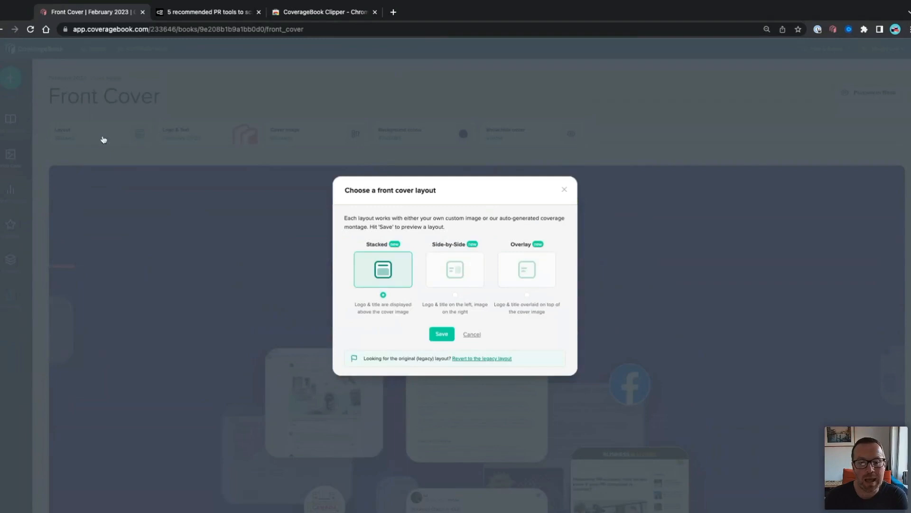
pyautogui.moveTo(413, 248)
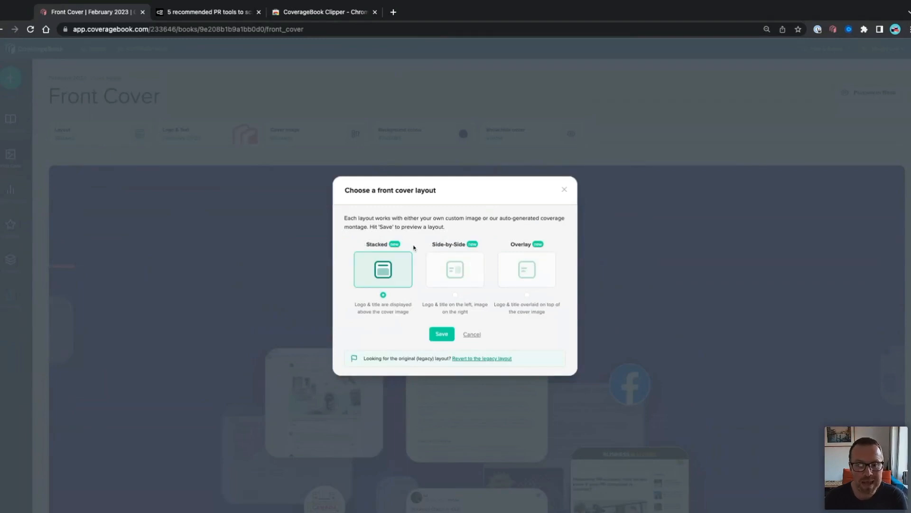
pyautogui.moveTo(413, 303)
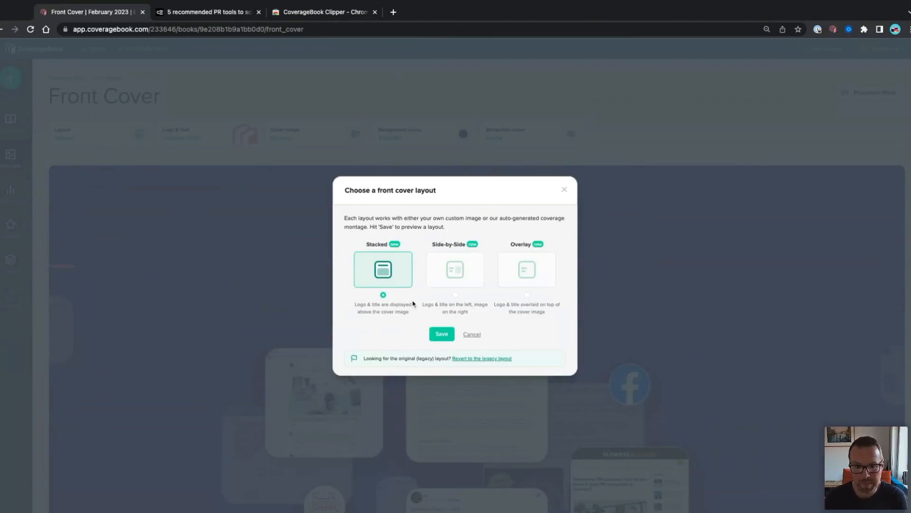
pyautogui.moveTo(429, 266)
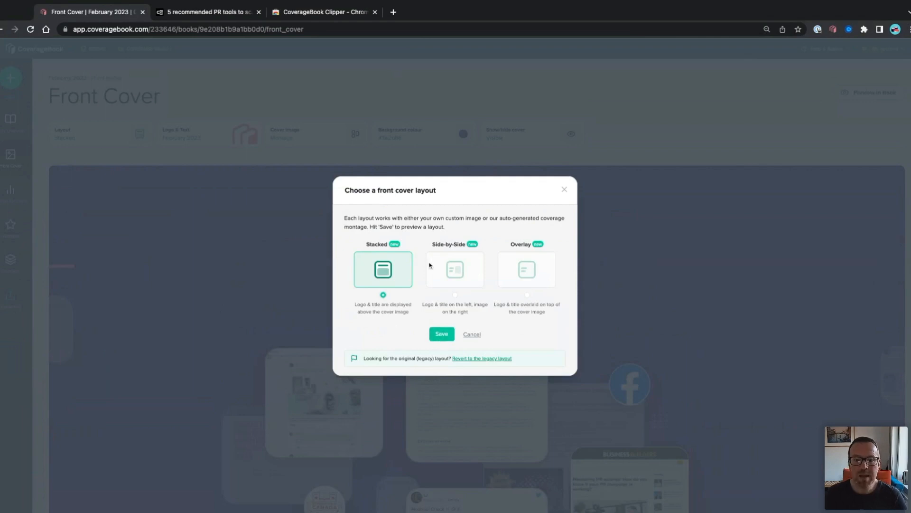
pyautogui.click(455, 269)
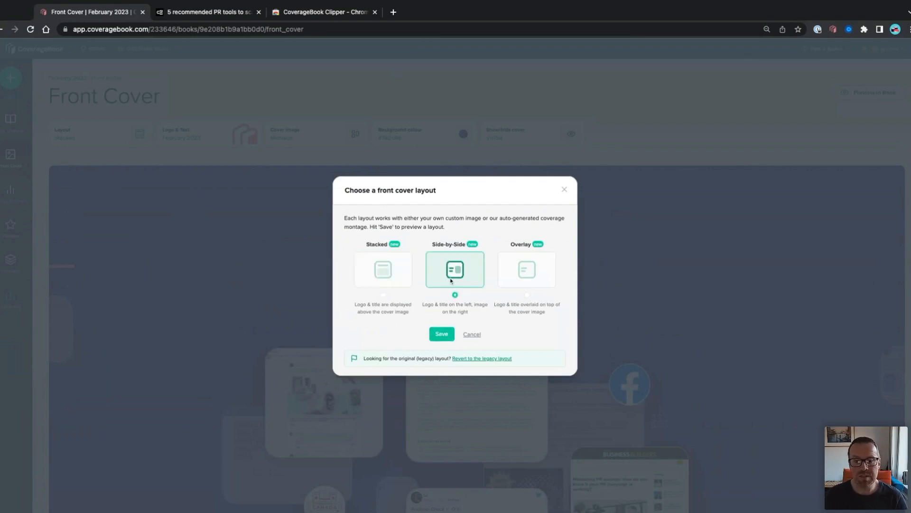
pyautogui.click(441, 334)
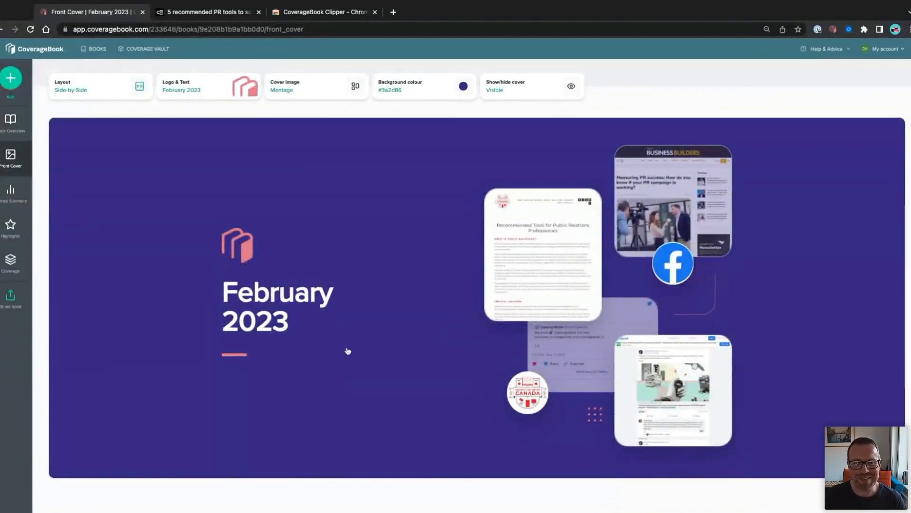
pyautogui.moveTo(560, 323)
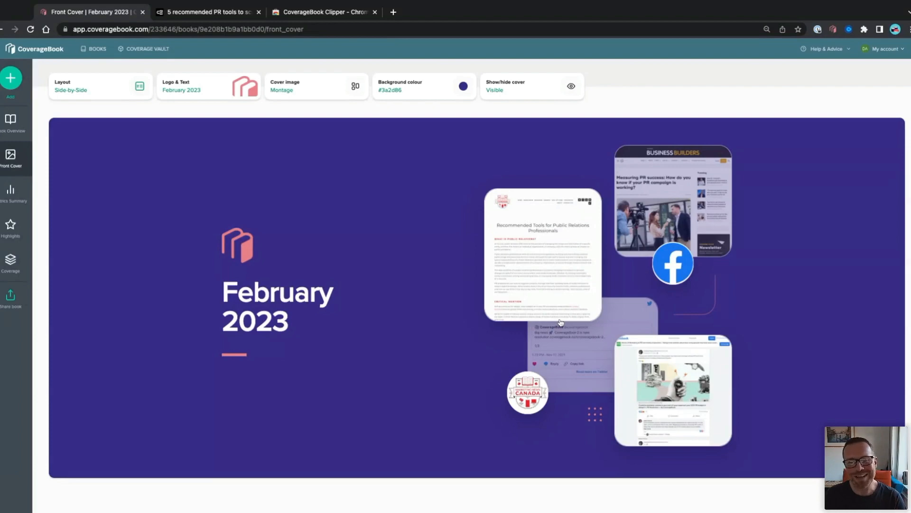
pyautogui.click(100, 86)
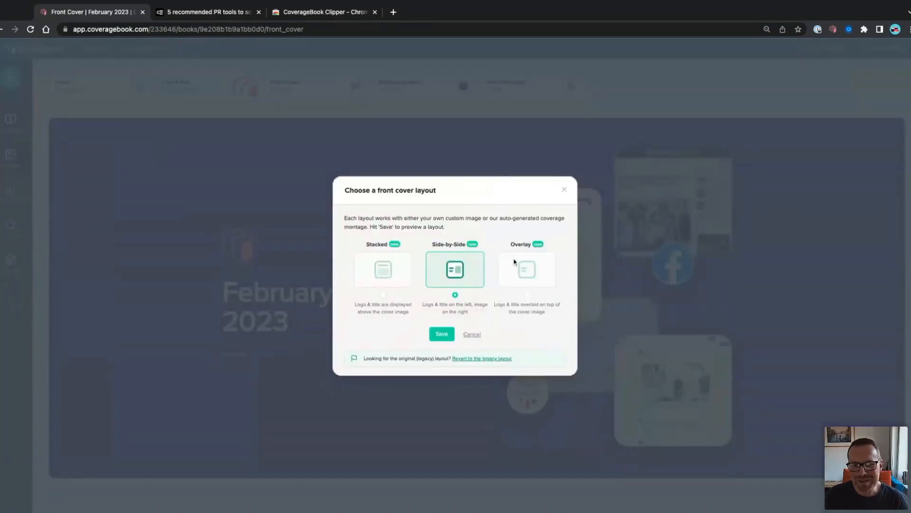
pyautogui.click(526, 269)
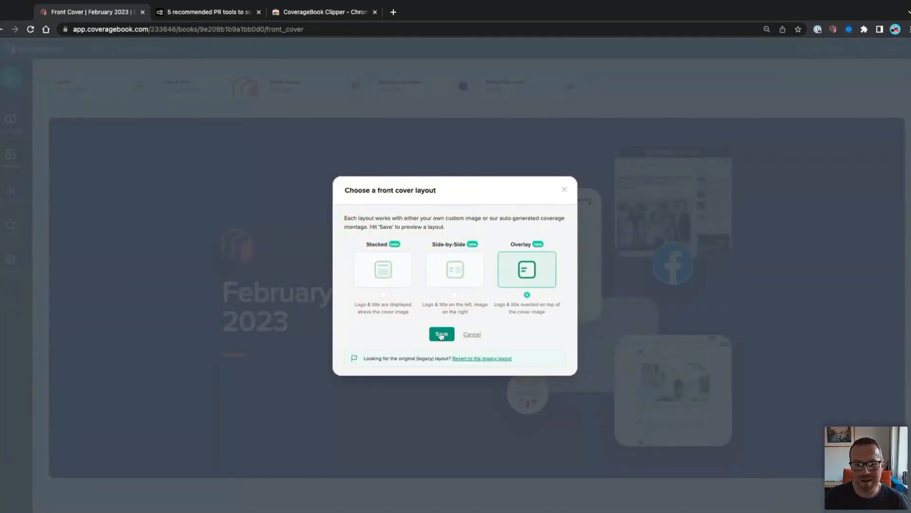
pyautogui.click(441, 334)
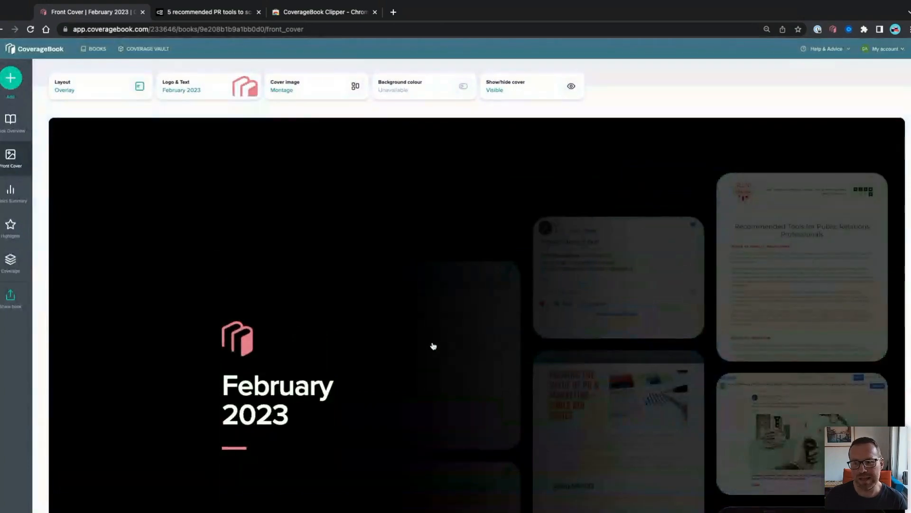
# Switch the cover back to the Stacked layout with #3a2d86 background
pyautogui.scroll(-3)
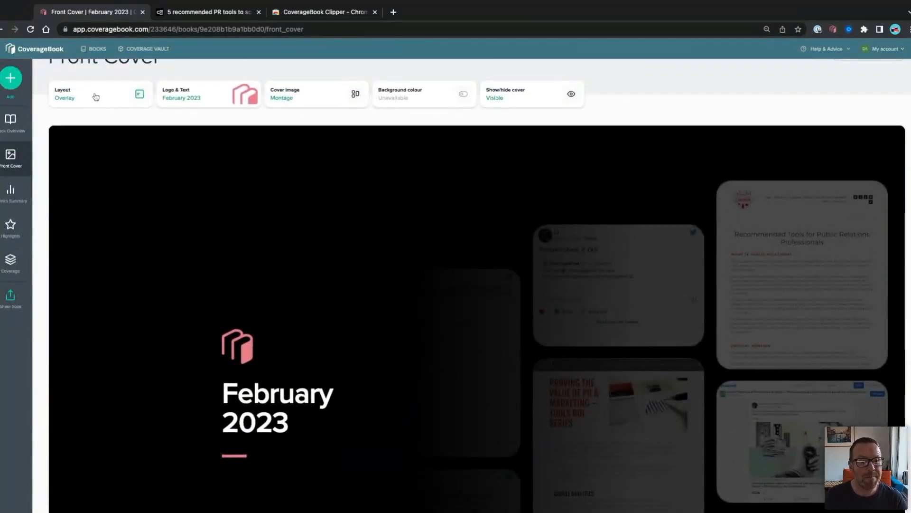
pyautogui.click(96, 94)
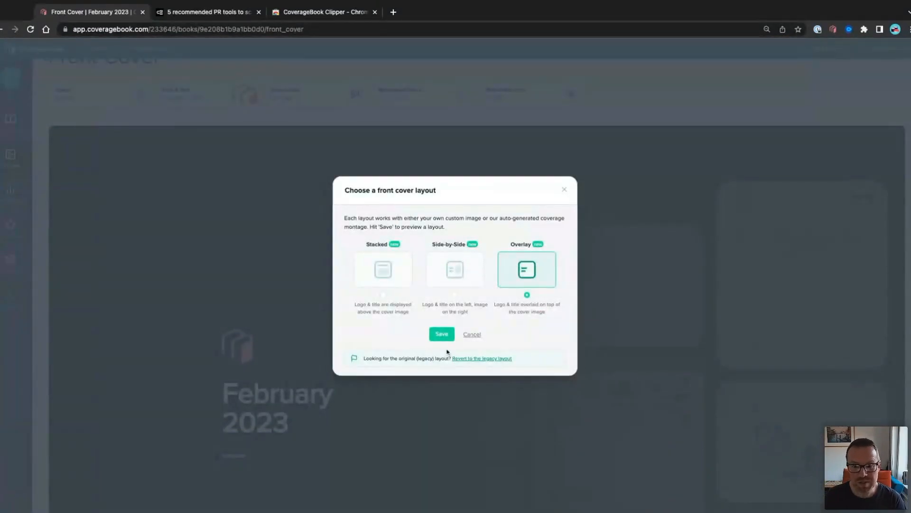
pyautogui.moveTo(482, 360)
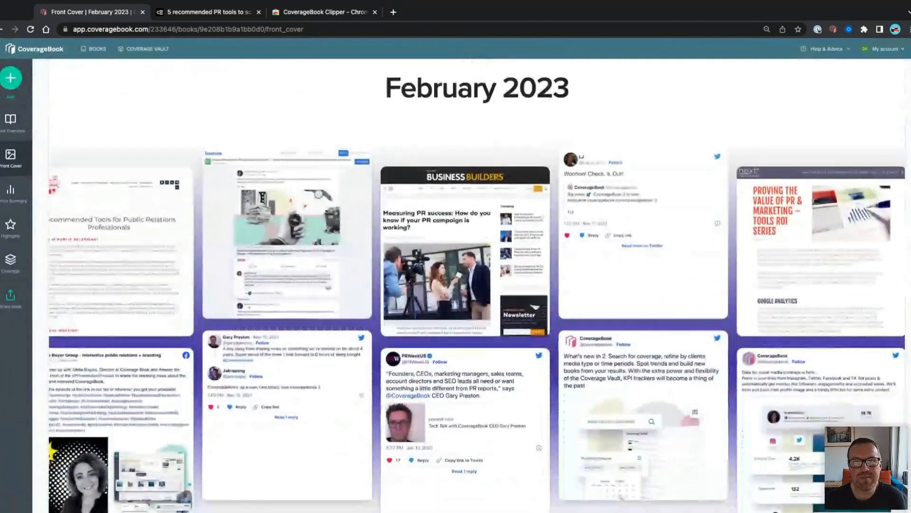
pyautogui.scroll(-3)
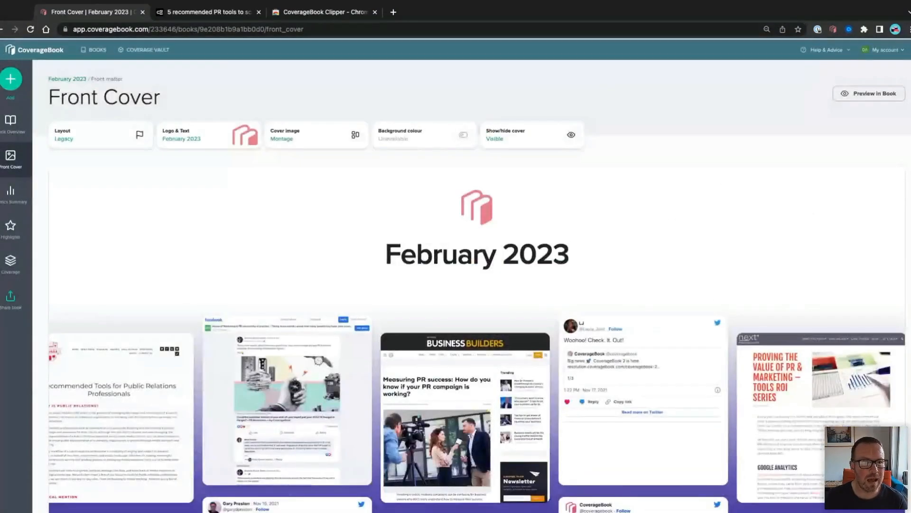
pyautogui.click(98, 134)
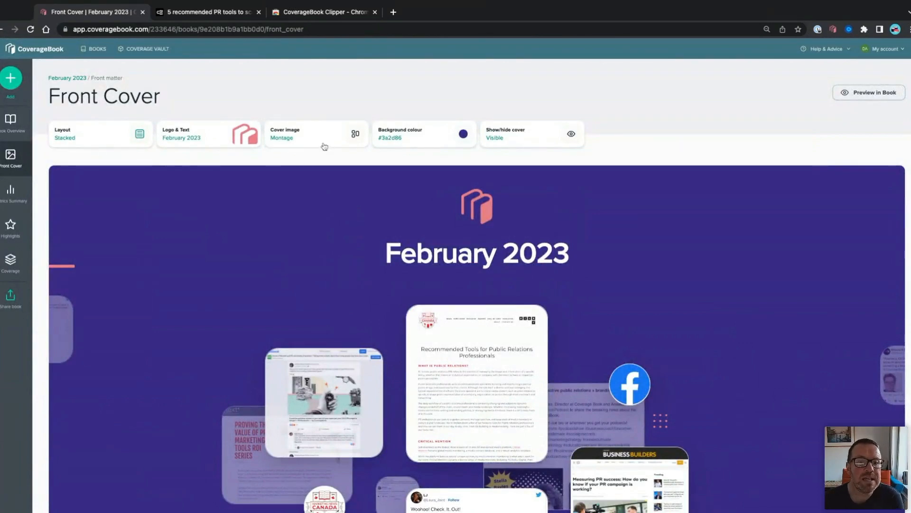
pyautogui.moveTo(328, 145)
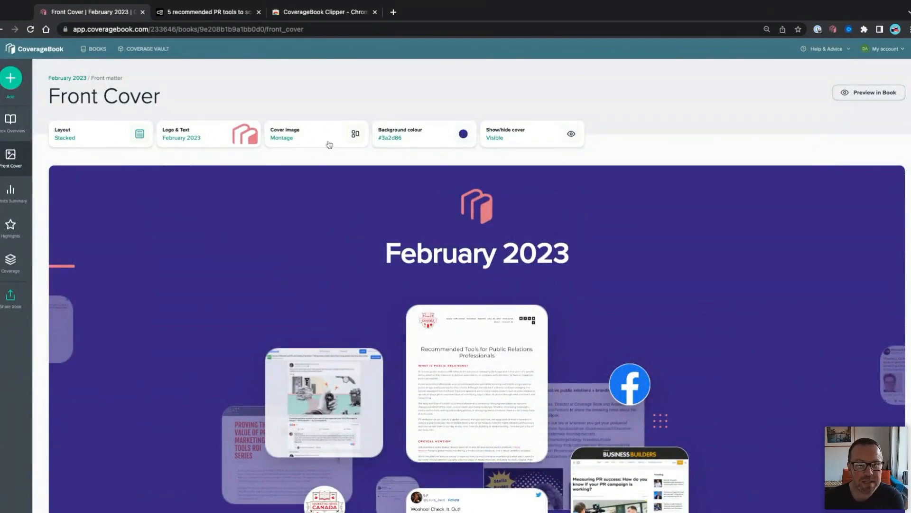
# Open the Cover Image settings and check which coverage the Montage draws from
pyautogui.click(316, 133)
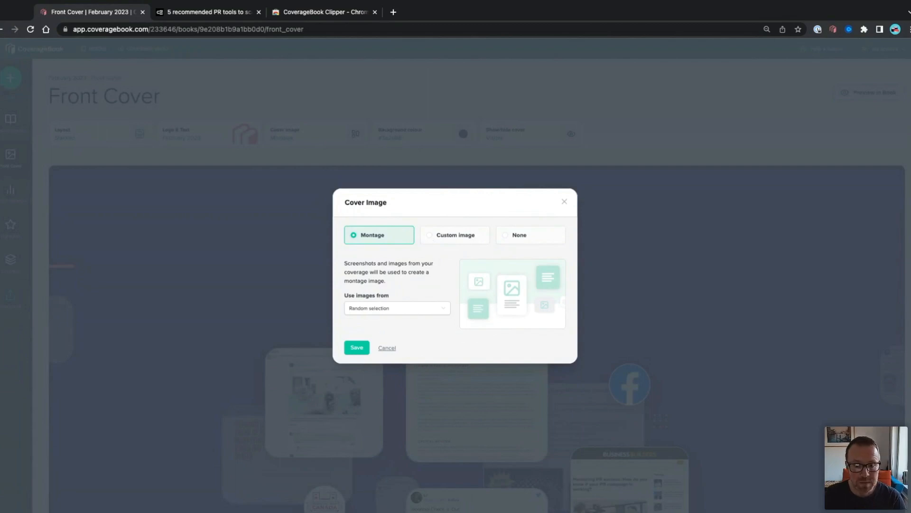
pyautogui.moveTo(349, 300)
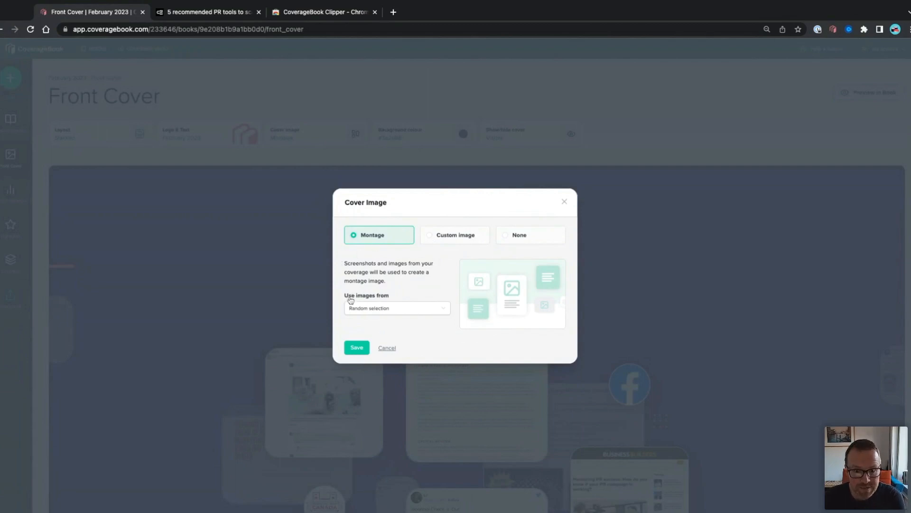
pyautogui.click(396, 308)
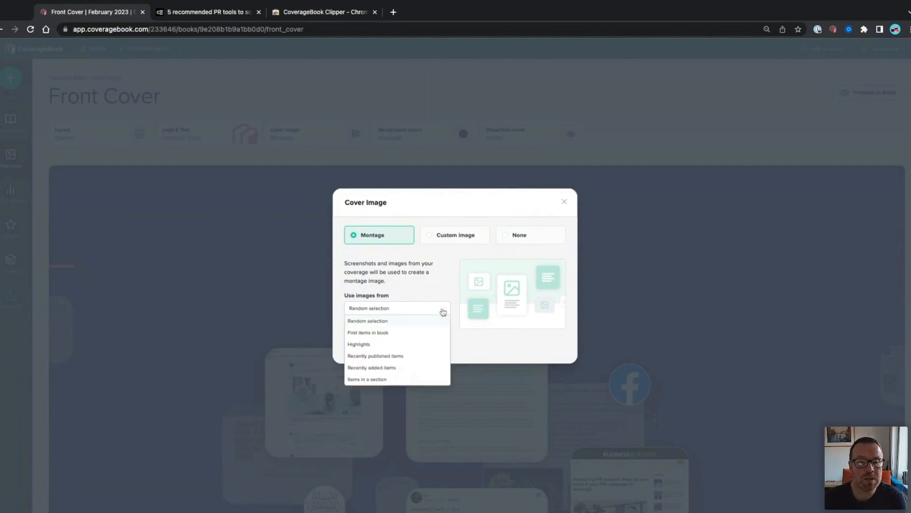
pyautogui.moveTo(441, 324)
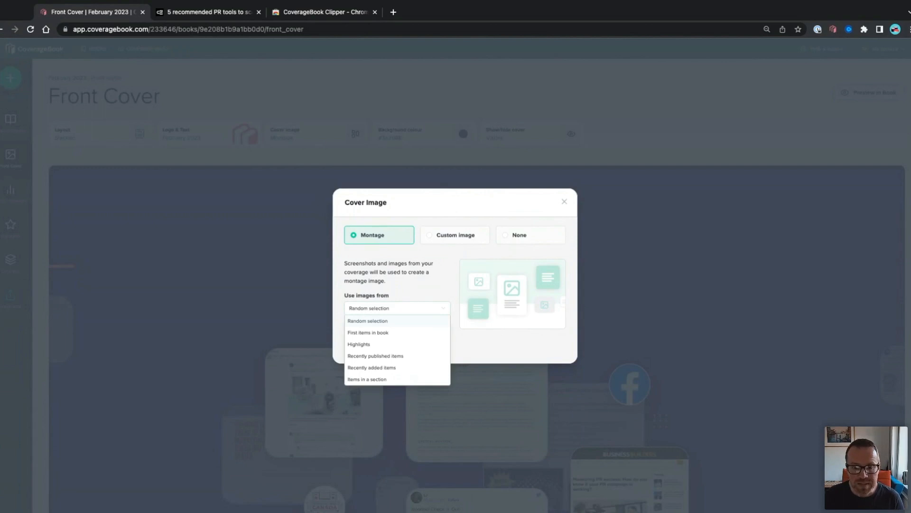
pyautogui.scroll(-3)
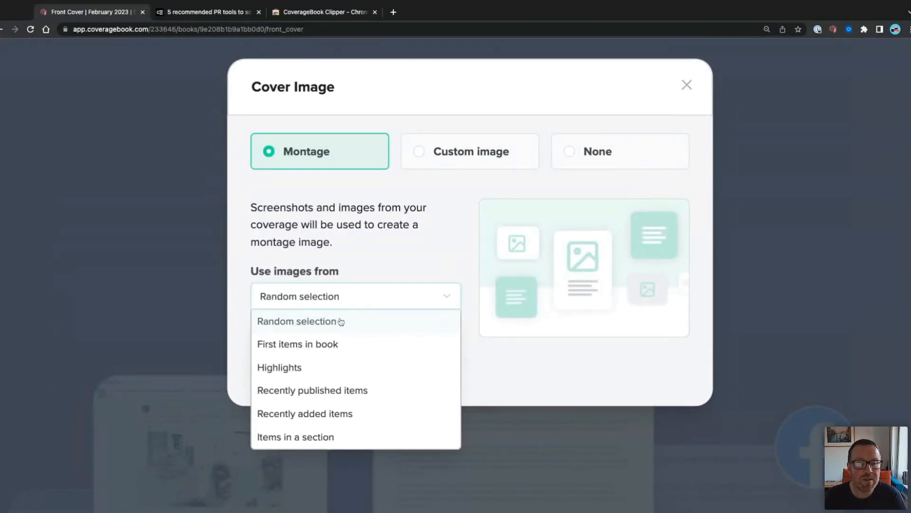
pyautogui.moveTo(380, 343)
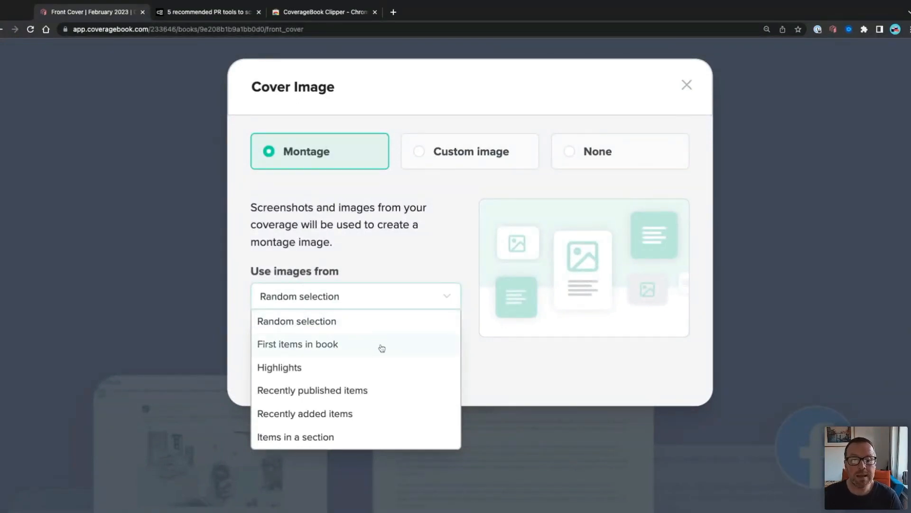
pyautogui.moveTo(388, 437)
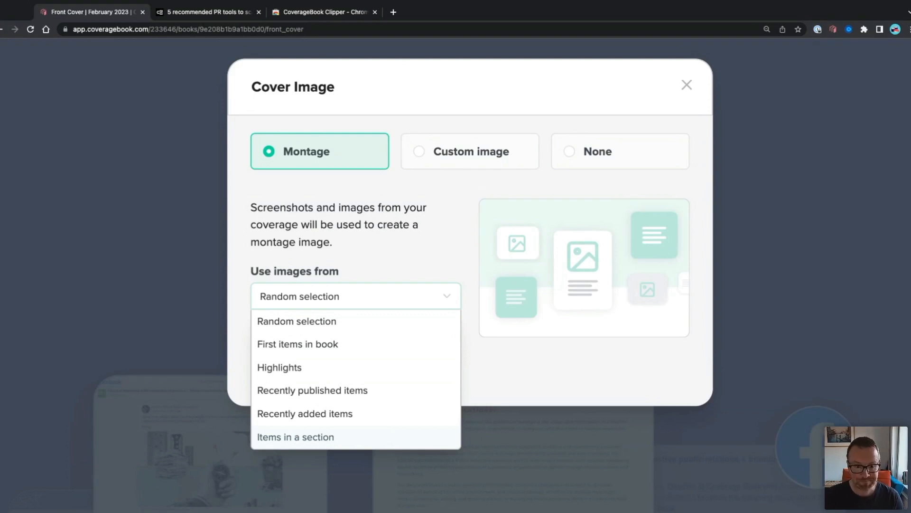
pyautogui.moveTo(318, 368)
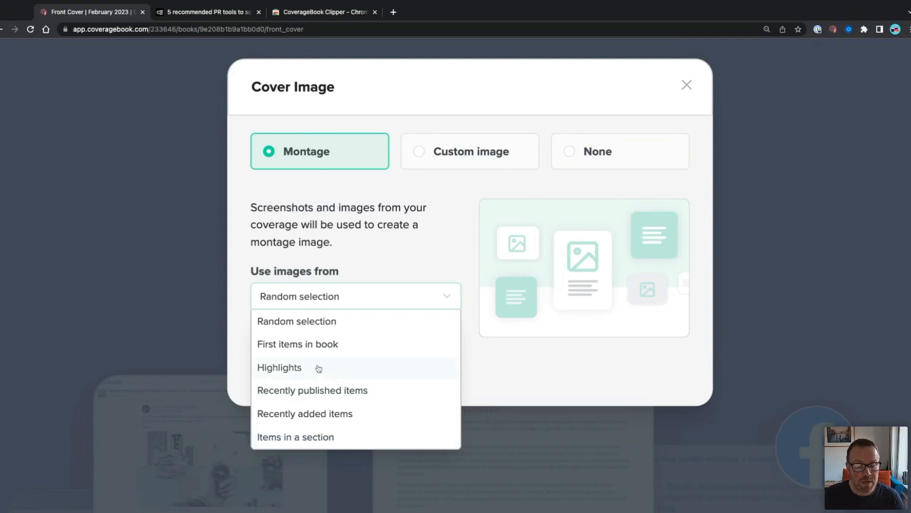
pyautogui.moveTo(382, 369)
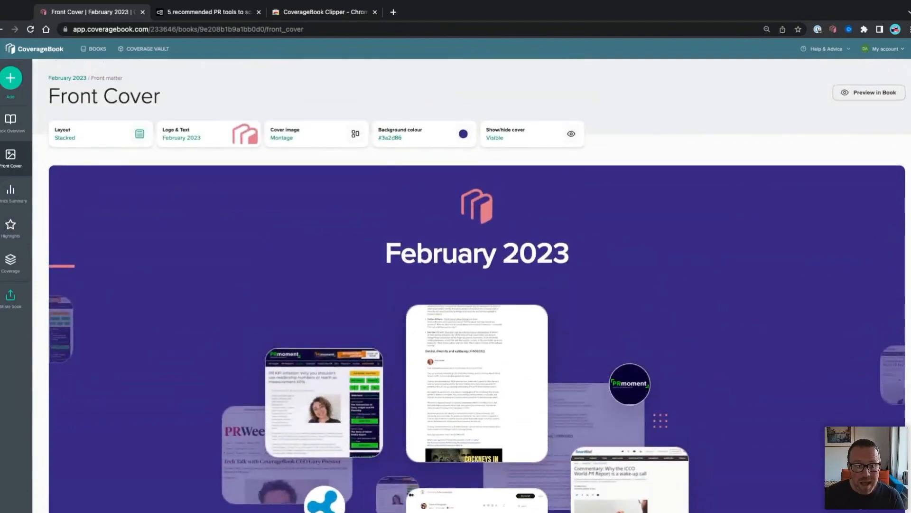
# Set the Highlights section to Show highlights section, save, and return to All books
pyautogui.scroll(-3)
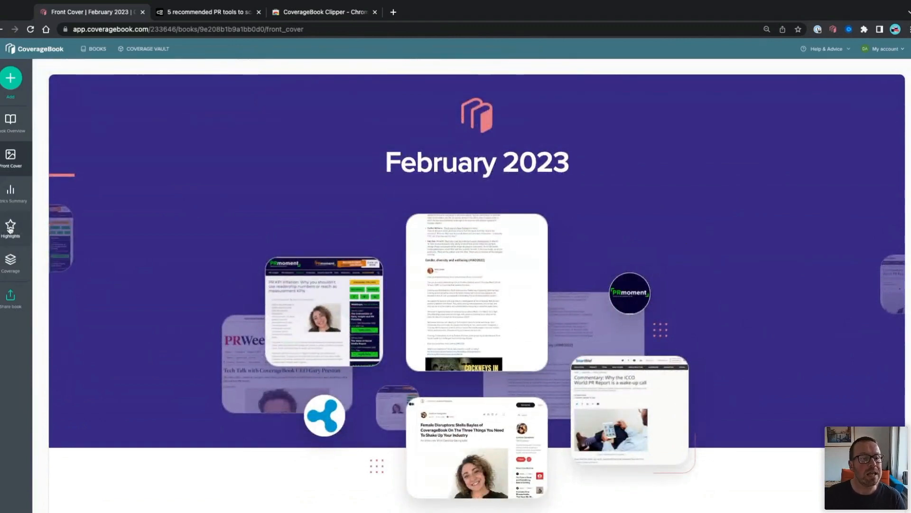
pyautogui.click(10, 227)
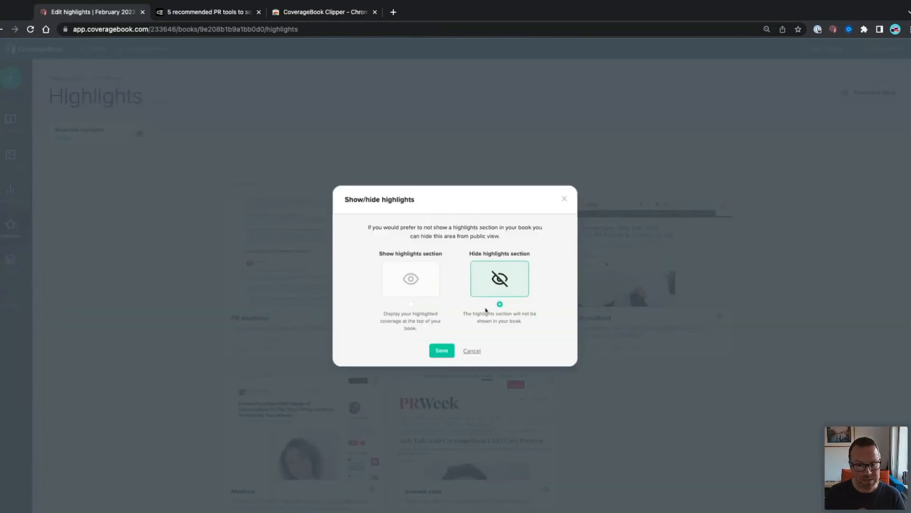
pyautogui.click(441, 350)
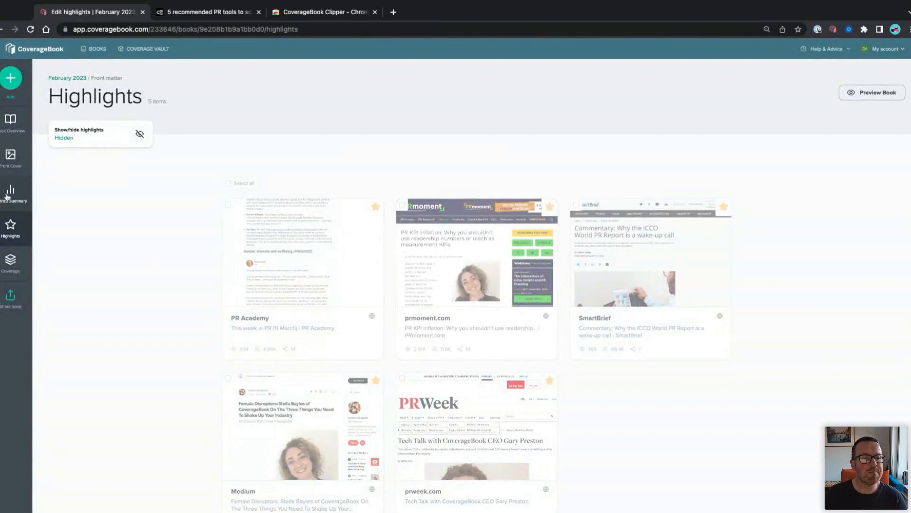
pyautogui.moveTo(183, 306)
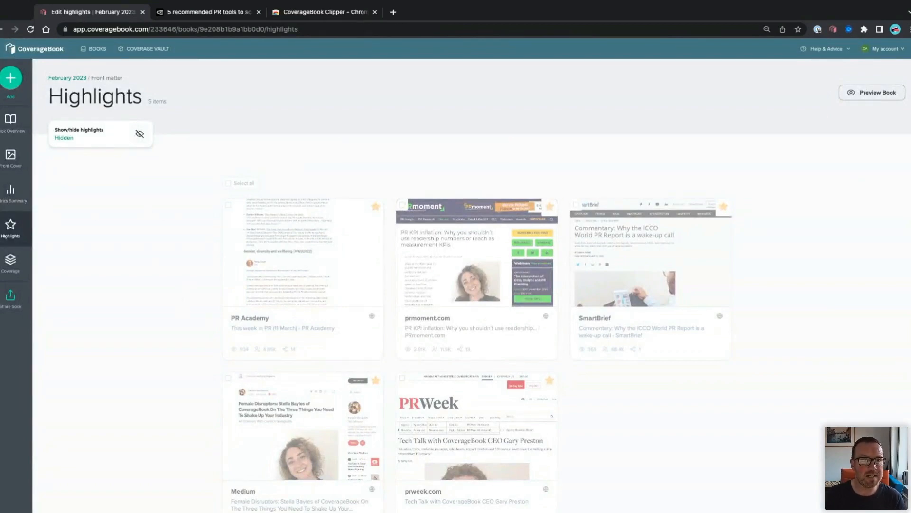
pyautogui.click(139, 134)
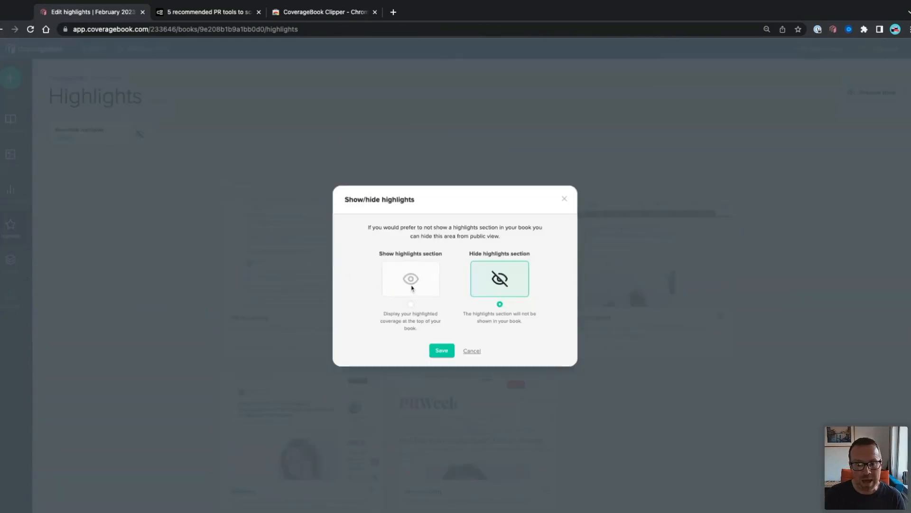
pyautogui.click(410, 279)
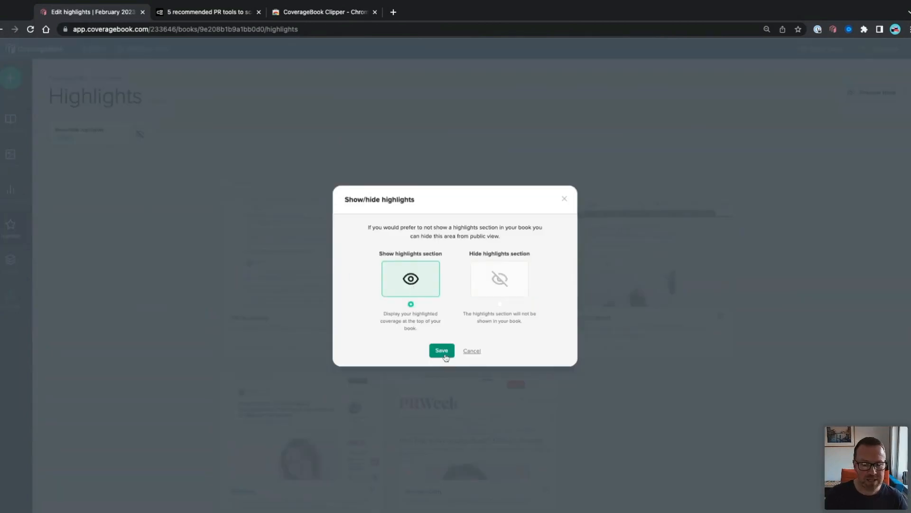
pyautogui.click(441, 351)
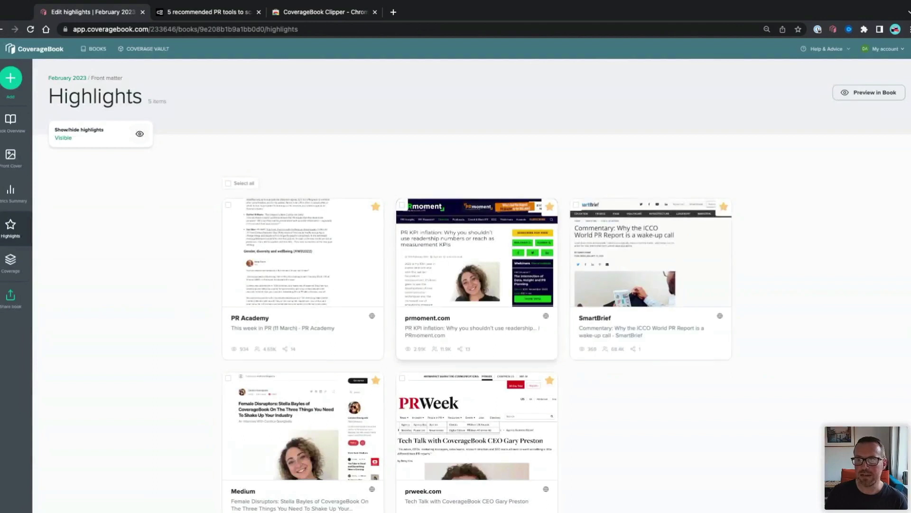
pyautogui.click(96, 49)
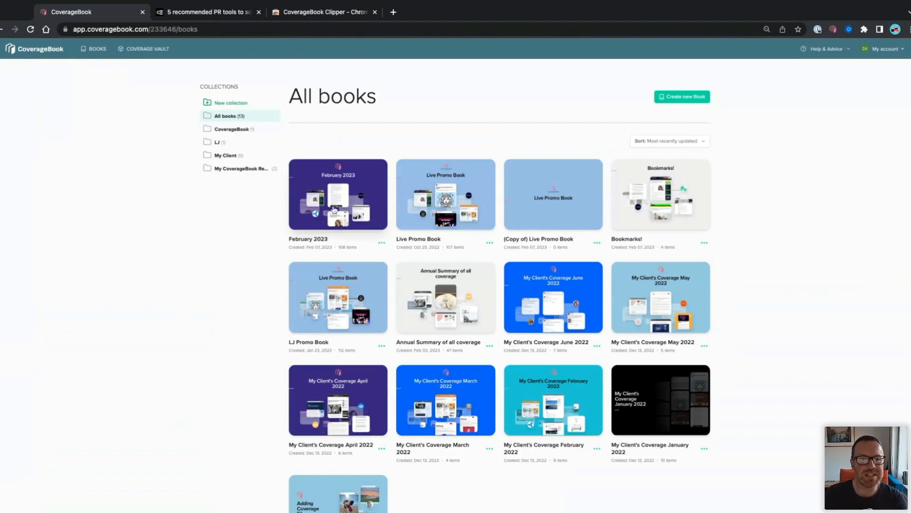
# Open the February 2023 book and go into its Spotify contents section
pyautogui.click(338, 195)
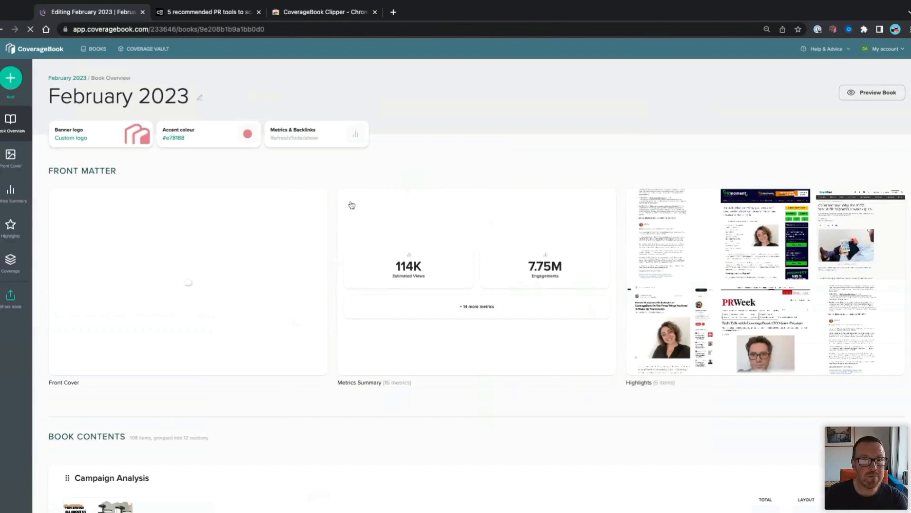
pyautogui.moveTo(333, 228)
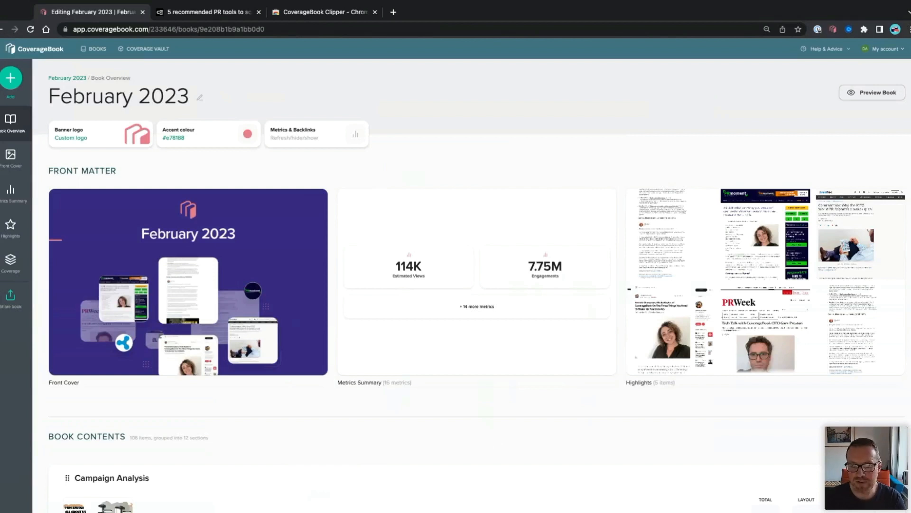
pyautogui.scroll(-3)
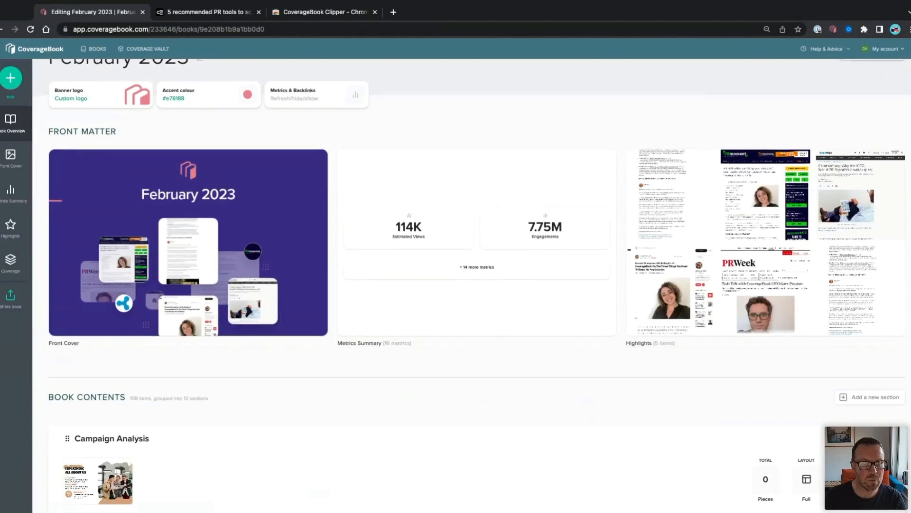
pyautogui.scroll(-3)
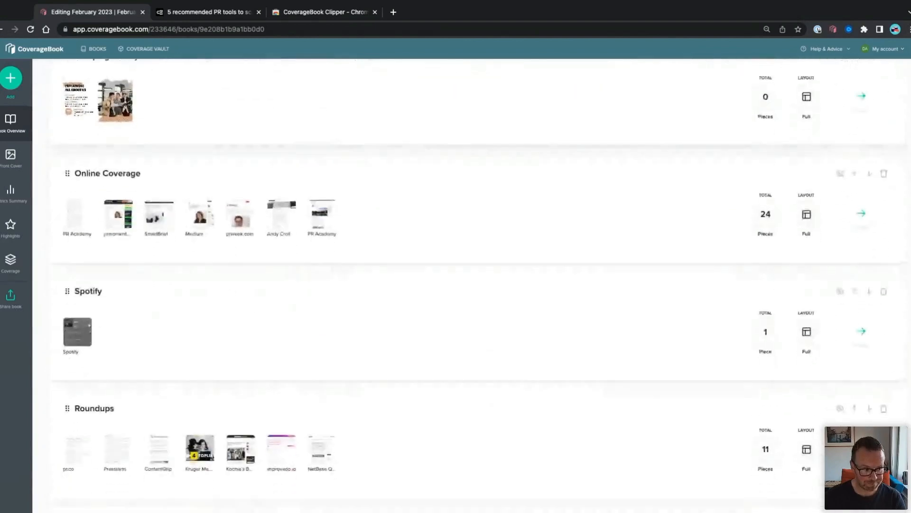
pyautogui.click(862, 331)
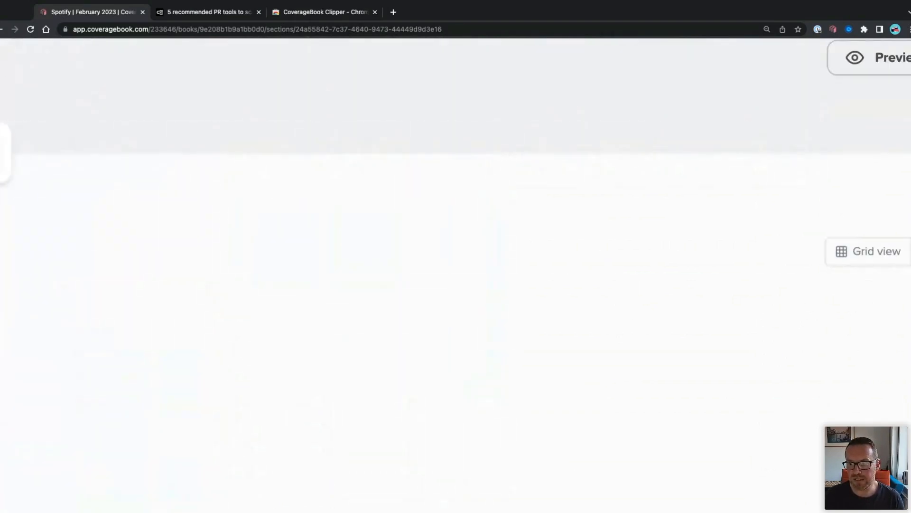
# Preview the Spotify section's Chill Hits piece as readers see it, then resume editing
pyautogui.click(878, 57)
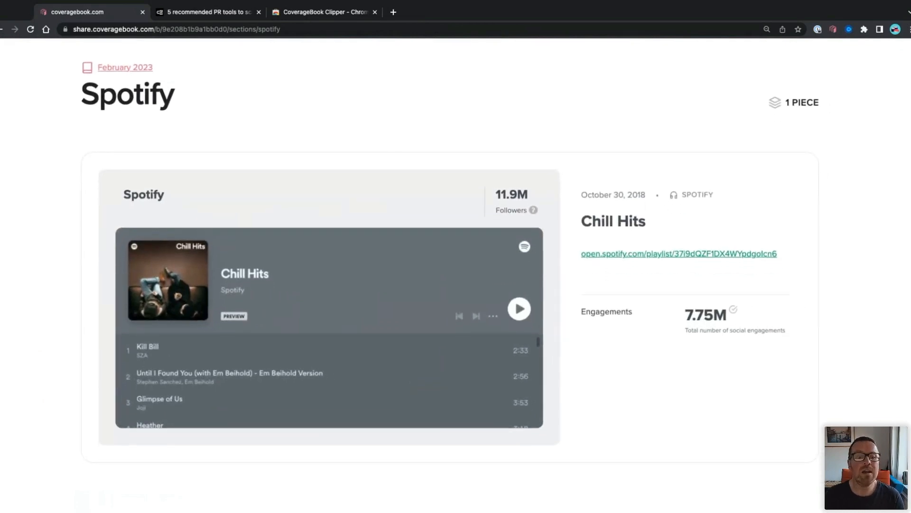
pyautogui.moveTo(242, 346)
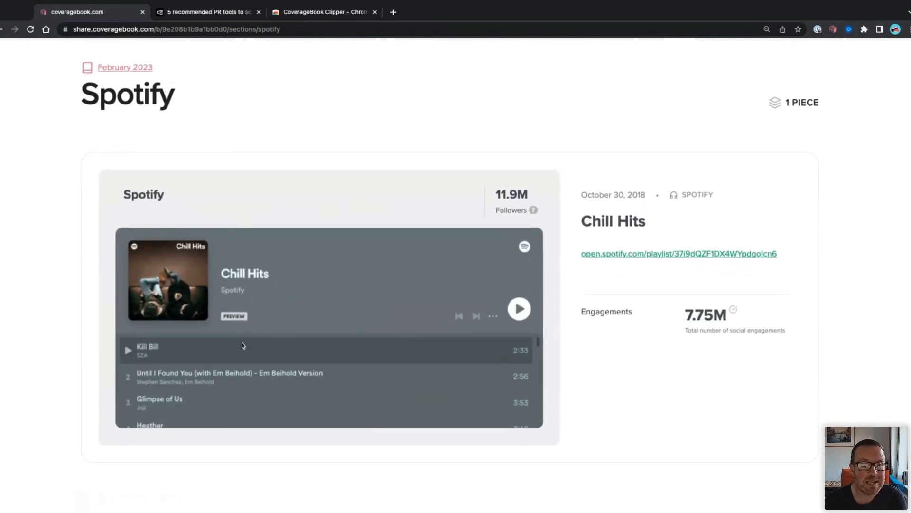
pyautogui.scroll(-3)
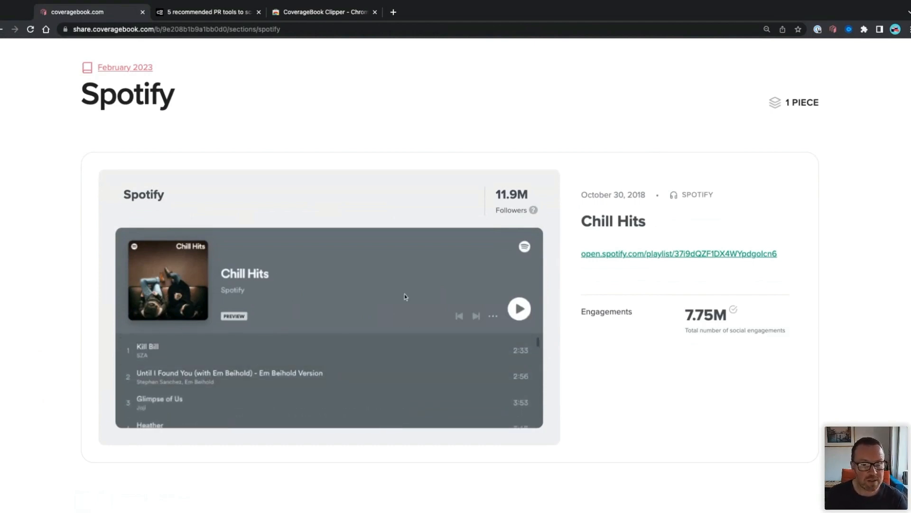
pyautogui.moveTo(479, 223)
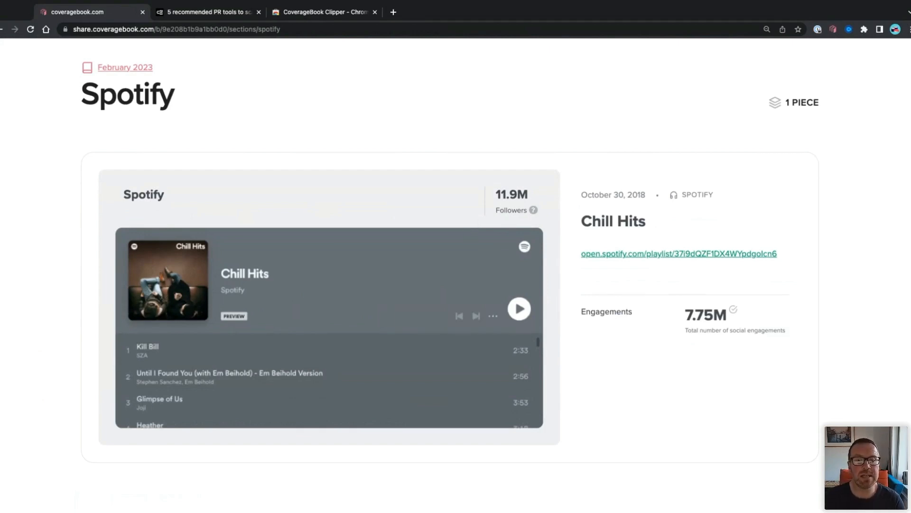
pyautogui.moveTo(683, 339)
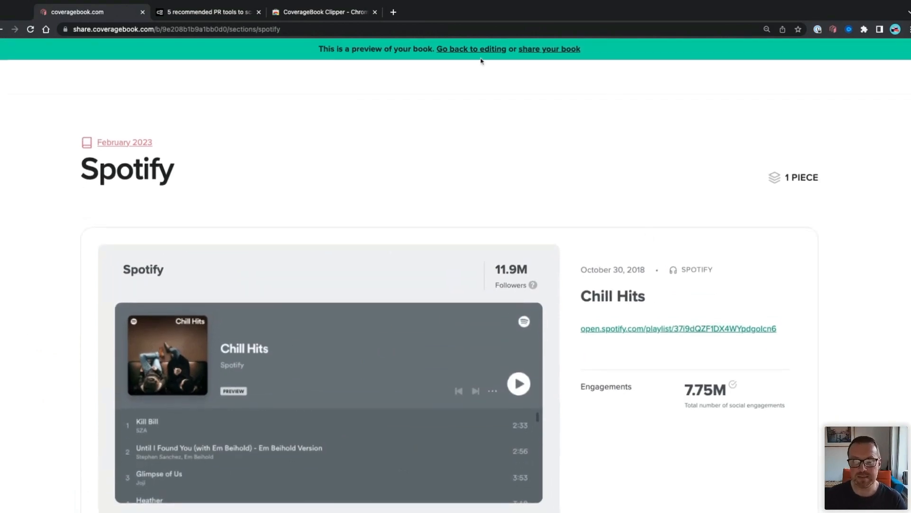
pyautogui.click(470, 49)
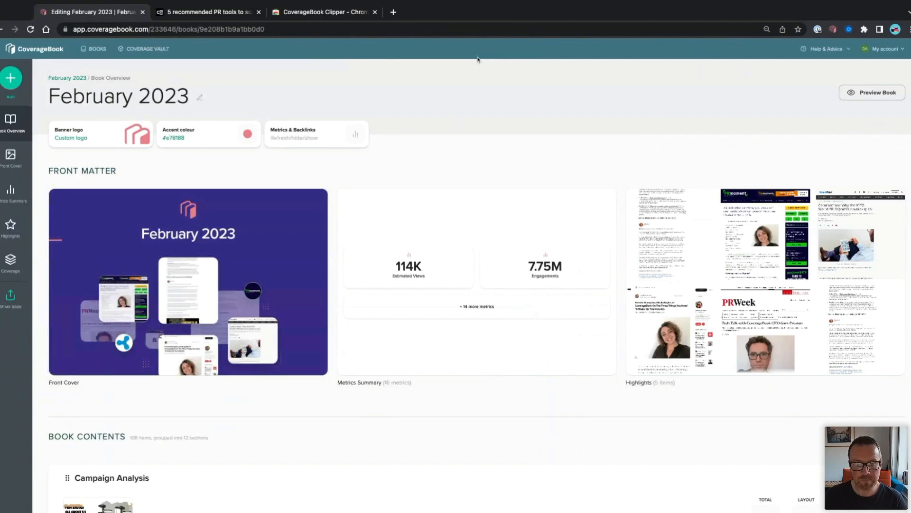
# Open the Chill Hits Spotify item and review its 7.75M engagements without changes
pyautogui.scroll(-3)
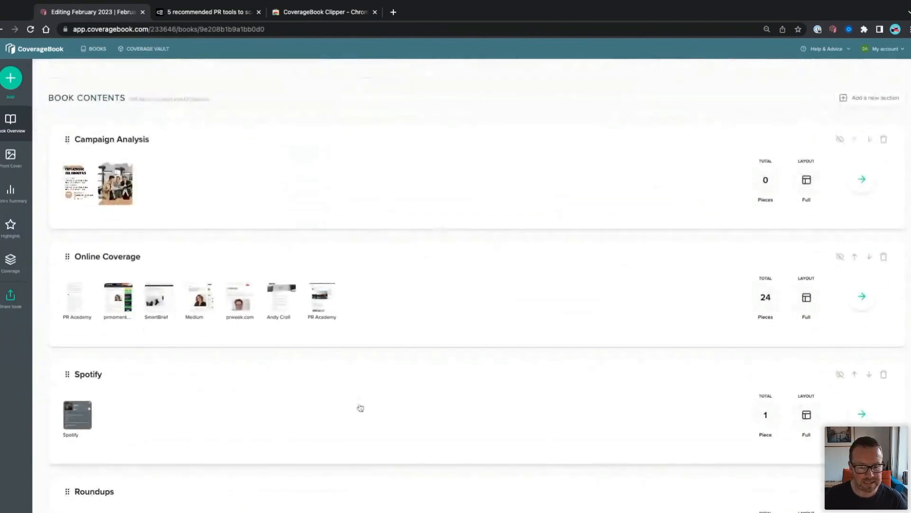
pyautogui.click(862, 414)
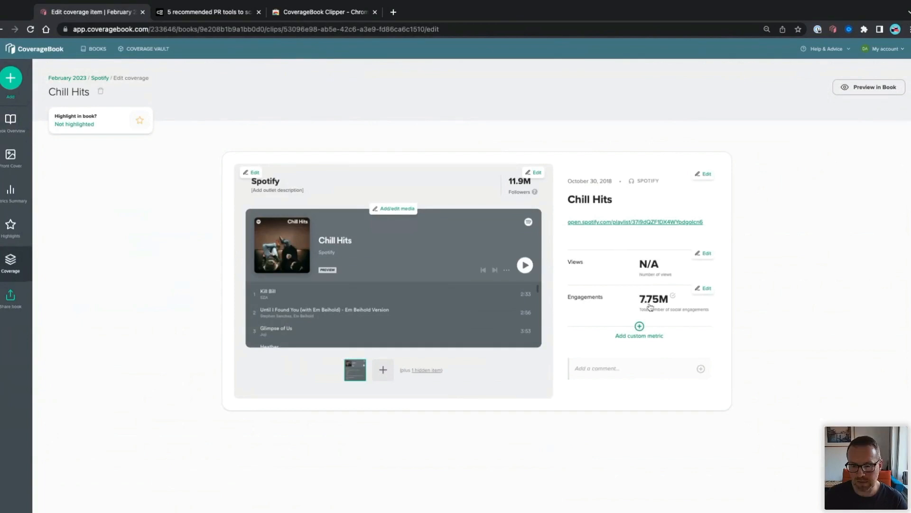
pyautogui.click(704, 288)
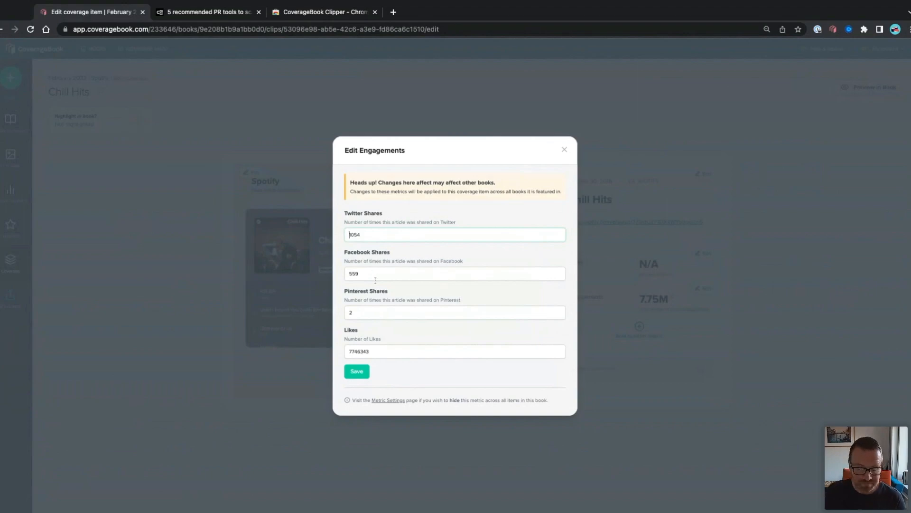
pyautogui.moveTo(368, 313)
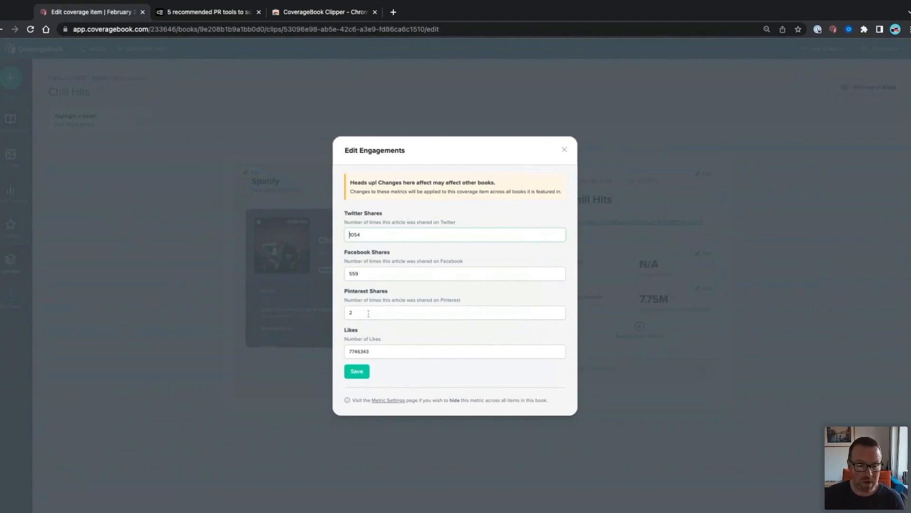
pyautogui.moveTo(544, 171)
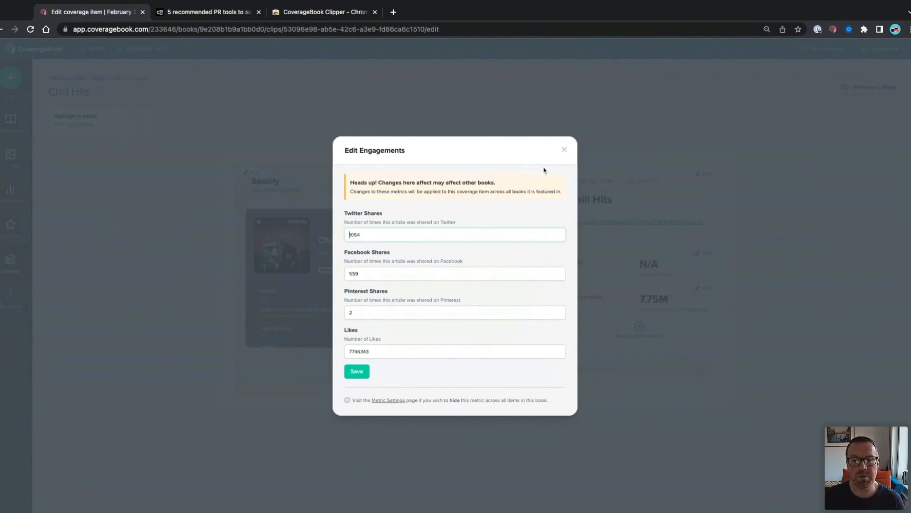
pyautogui.click(564, 150)
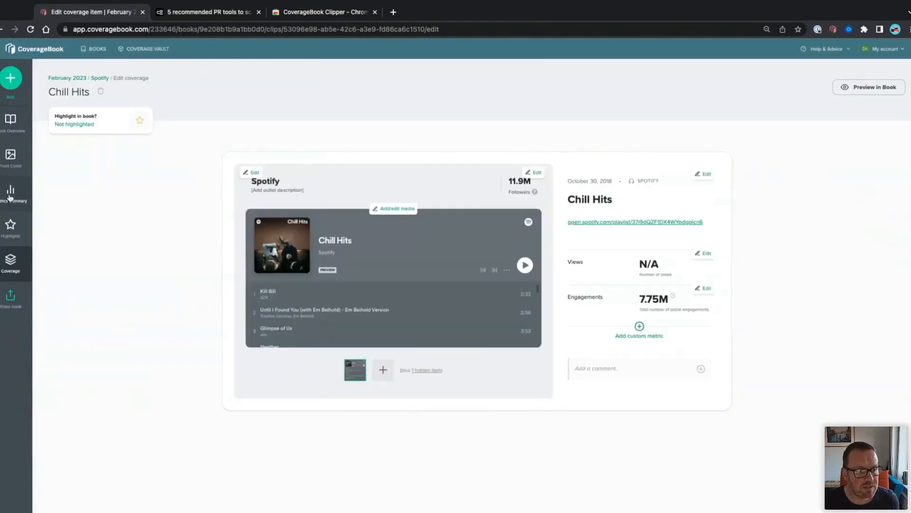
# In Metrics Summary, tick Spotify Likes and Spotify Followers, then save the selection
pyautogui.click(10, 192)
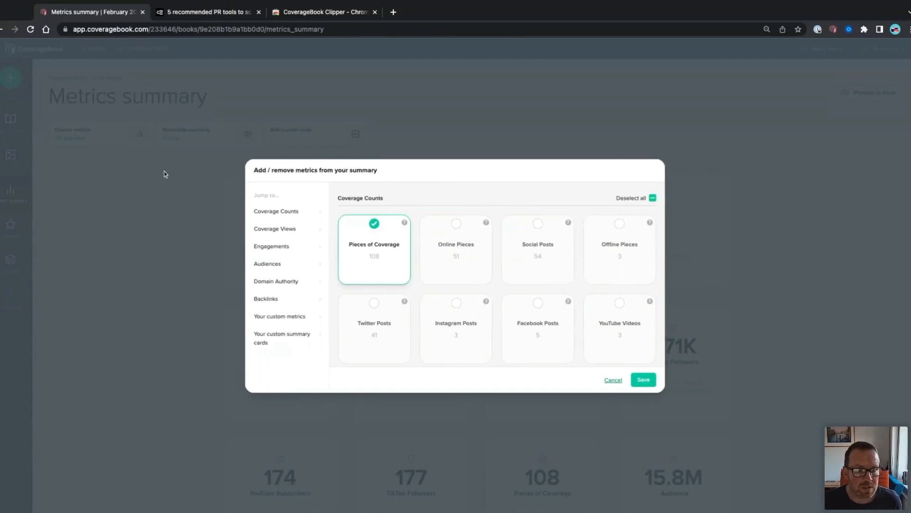
pyautogui.moveTo(280, 250)
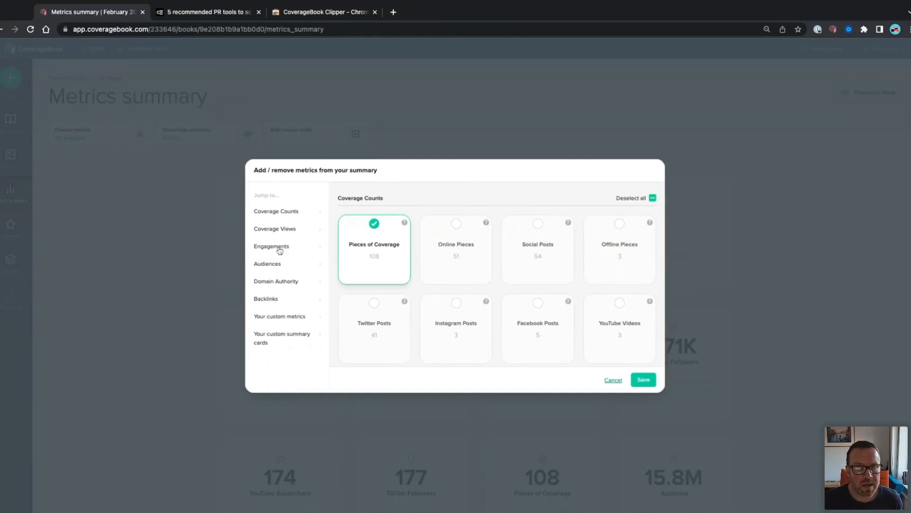
pyautogui.moveTo(277, 266)
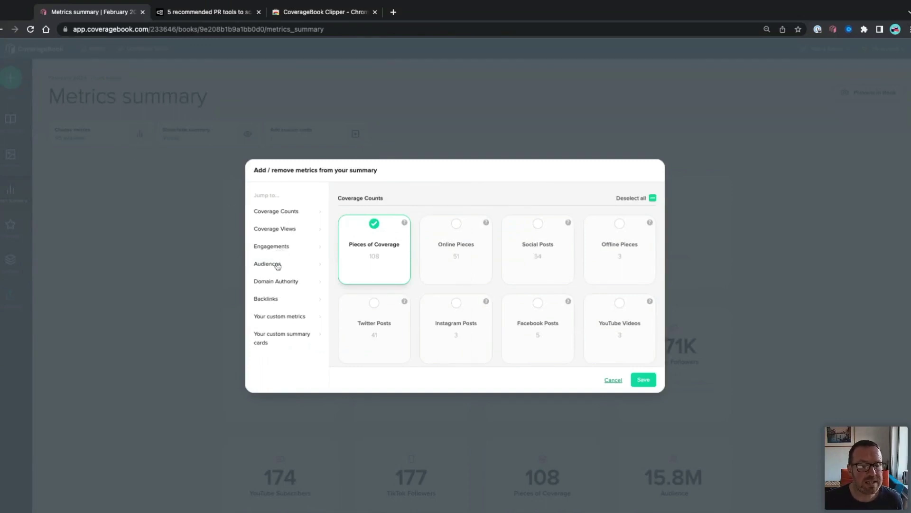
pyautogui.click(272, 246)
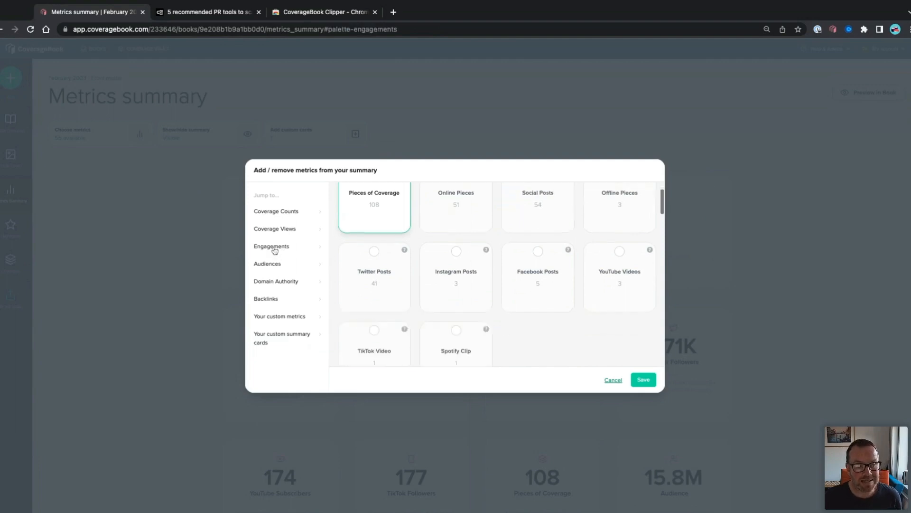
pyautogui.click(271, 246)
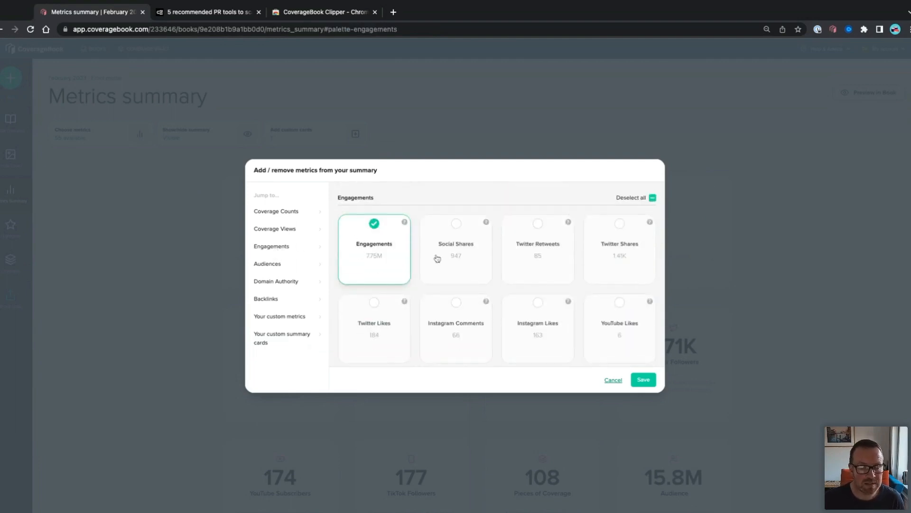
pyautogui.moveTo(417, 272)
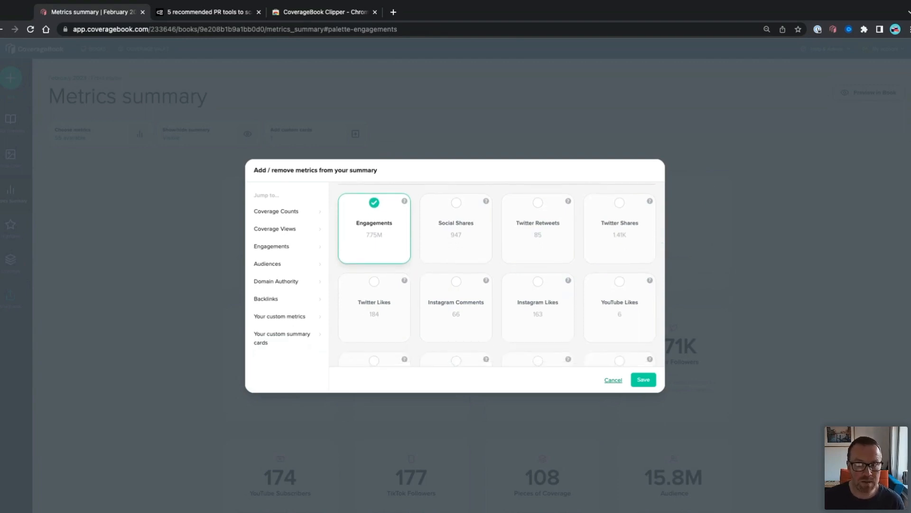
pyautogui.moveTo(515, 350)
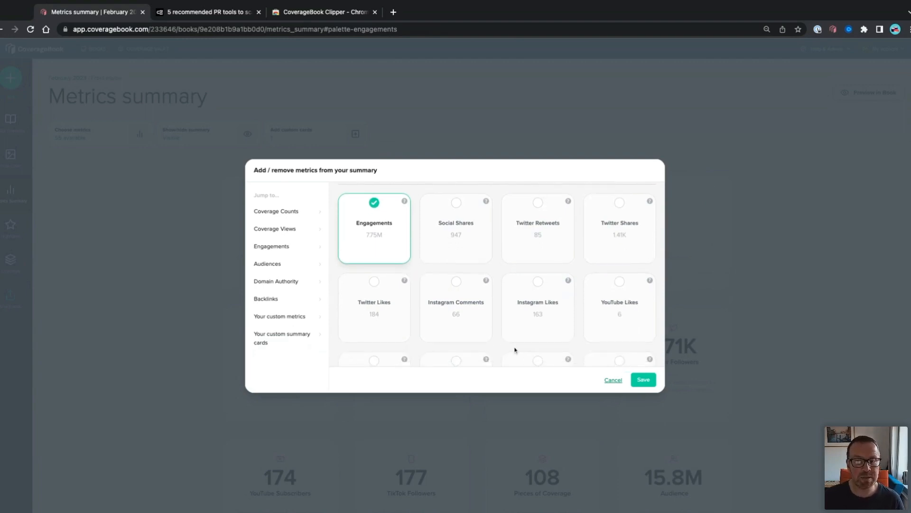
pyautogui.scroll(-3)
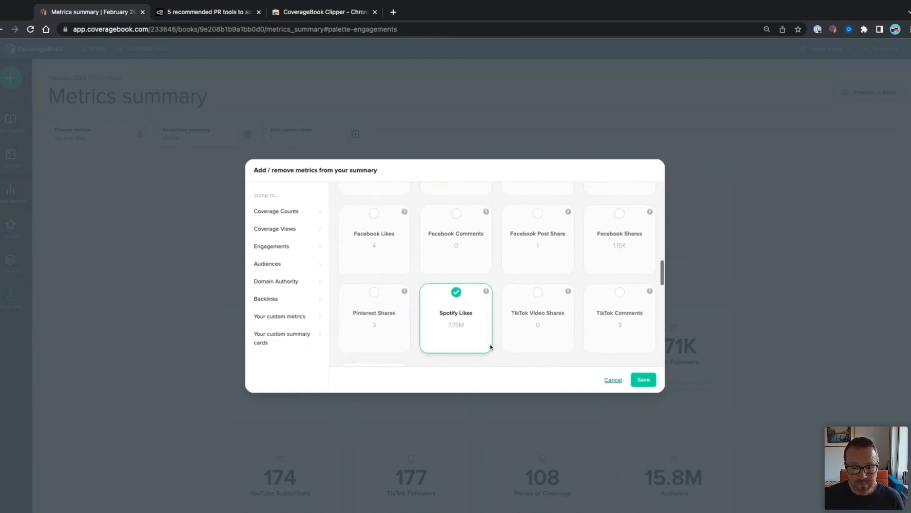
pyautogui.moveTo(284, 280)
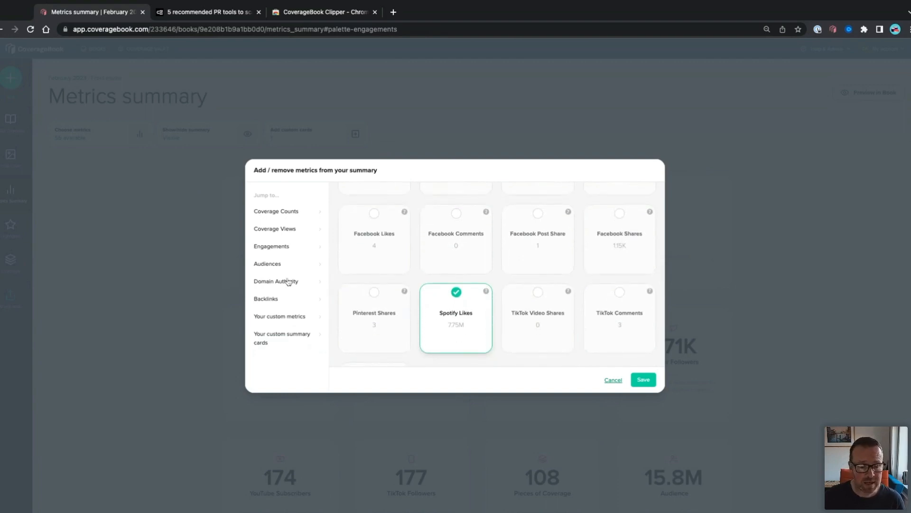
pyautogui.click(267, 264)
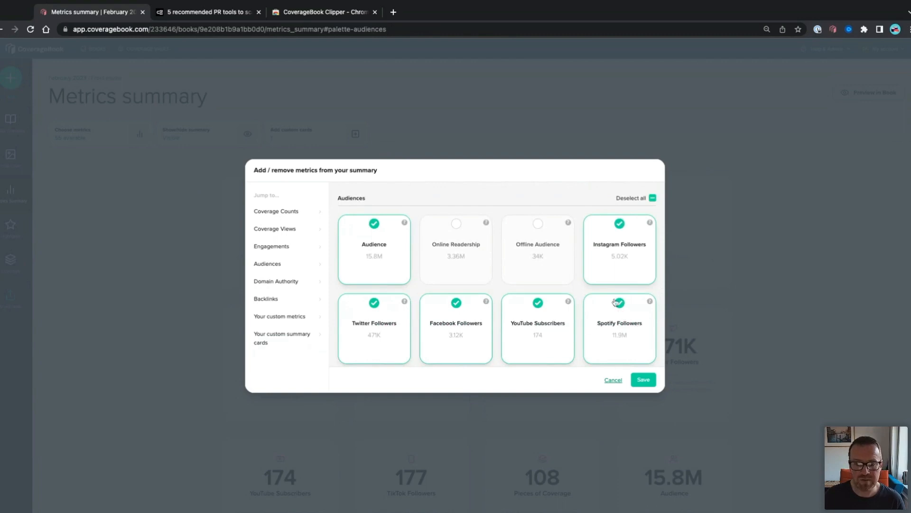
pyautogui.click(643, 380)
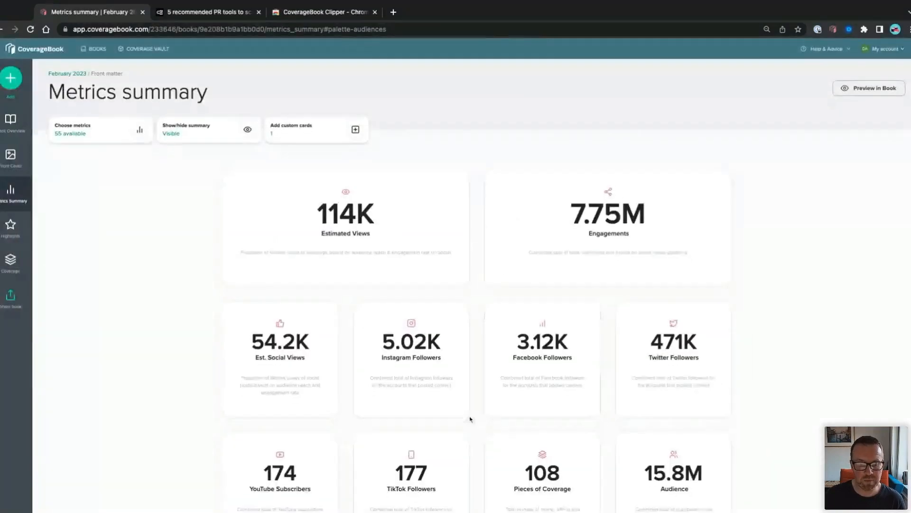
pyautogui.scroll(-3)
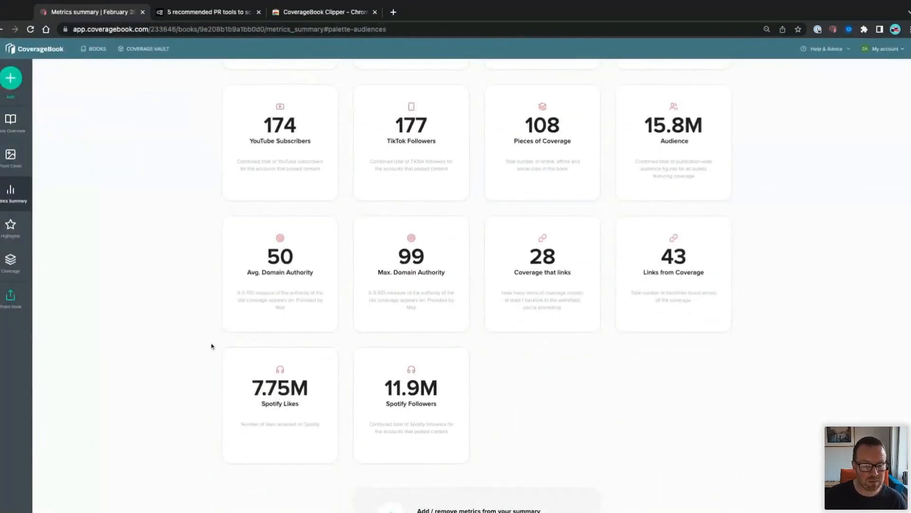
pyautogui.moveTo(265, 496)
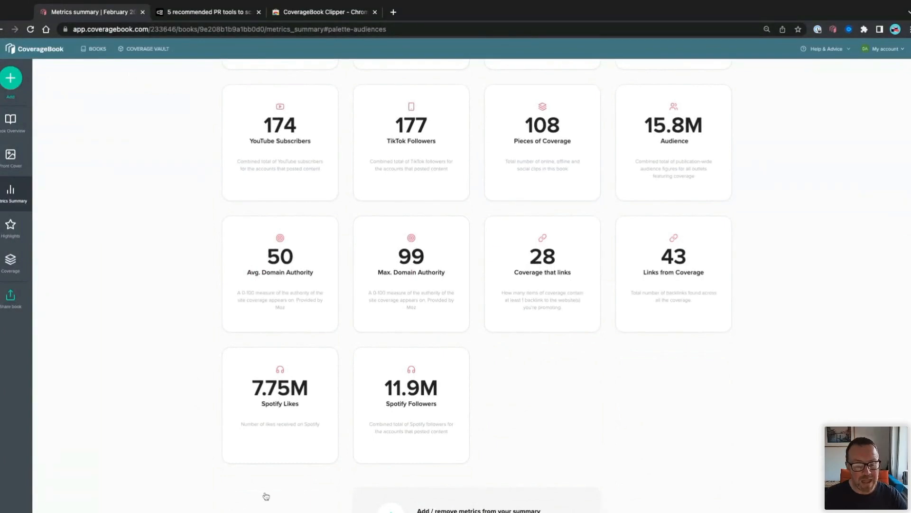
pyautogui.moveTo(269, 337)
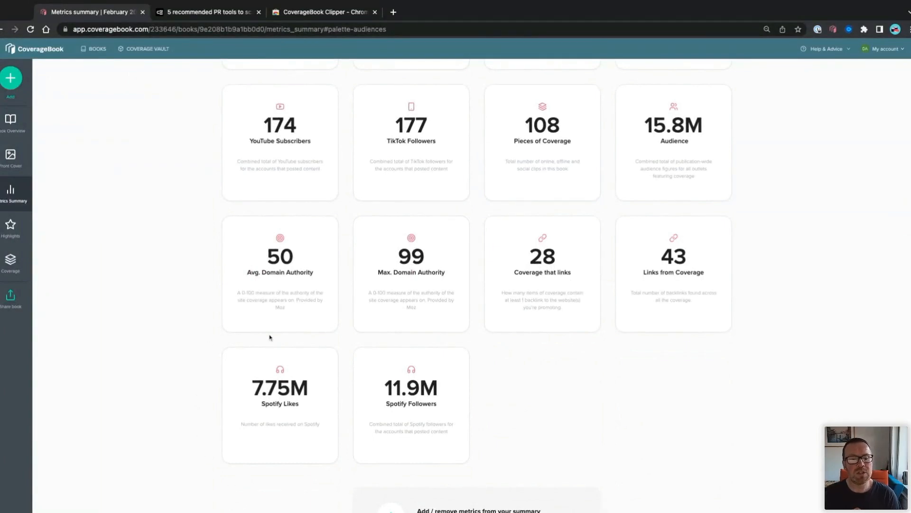
pyautogui.scroll(3)
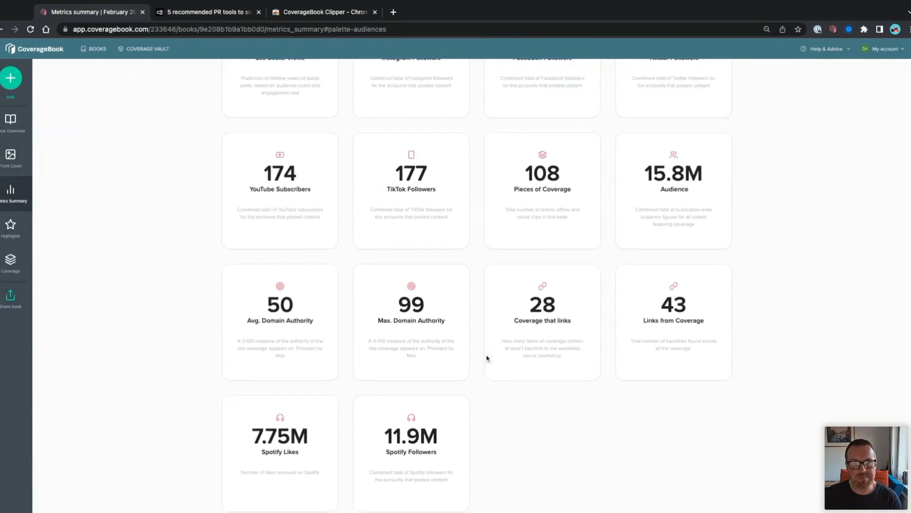
pyautogui.scroll(3)
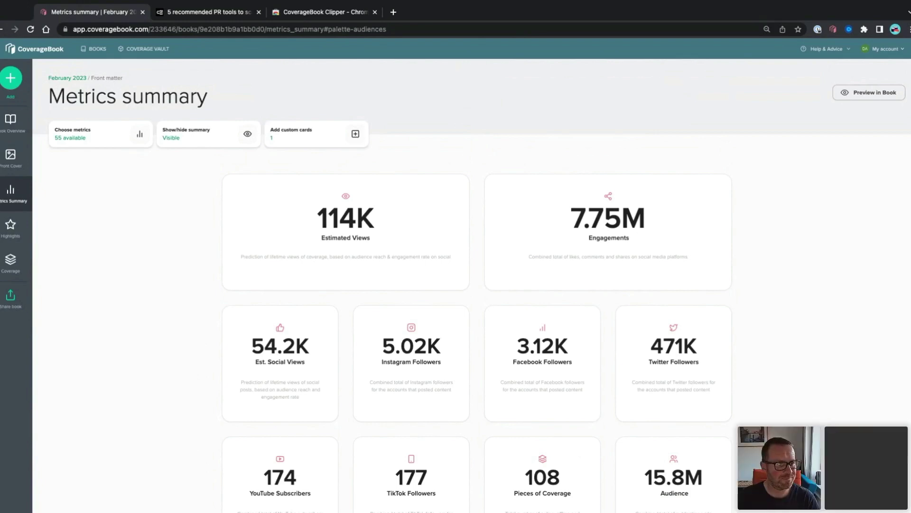
# Return to the All books library listing thirteen books
pyautogui.click(97, 49)
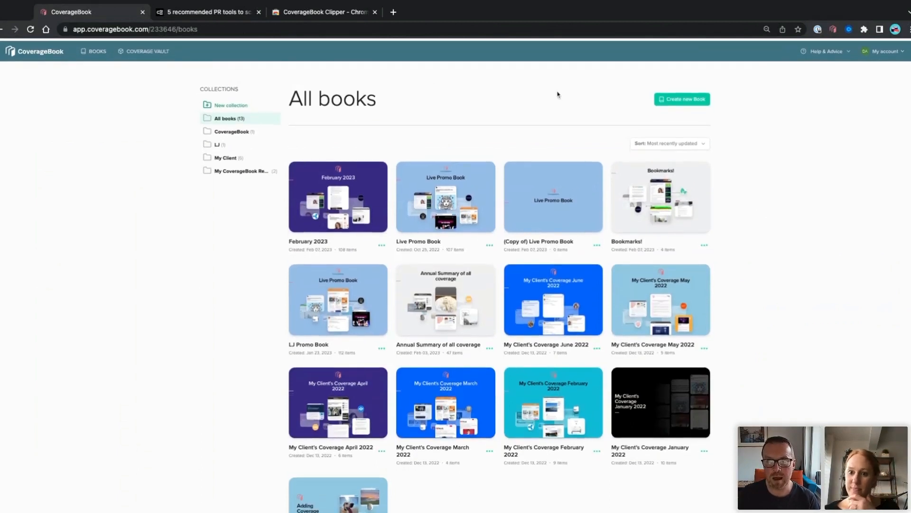
# Open February 2023, view its link, PDF and CSV sharing options, then return to overview
pyautogui.click(337, 197)
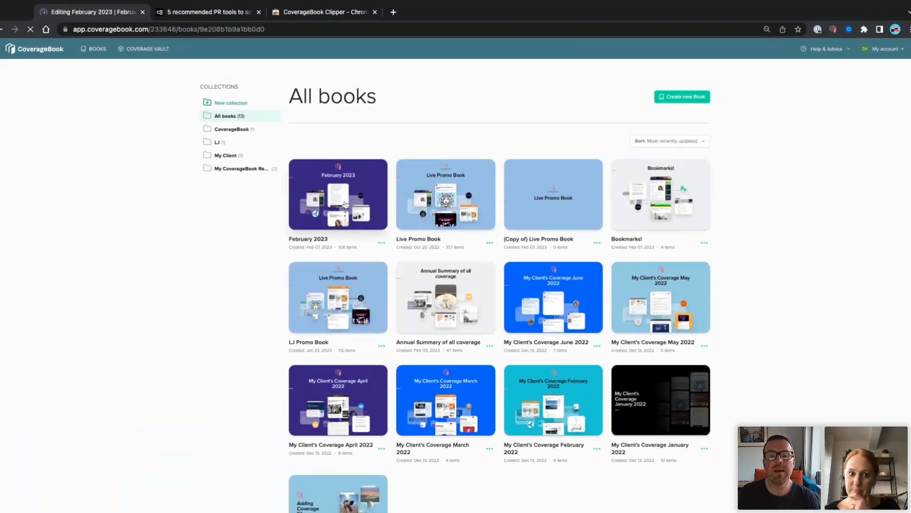
pyautogui.click(337, 195)
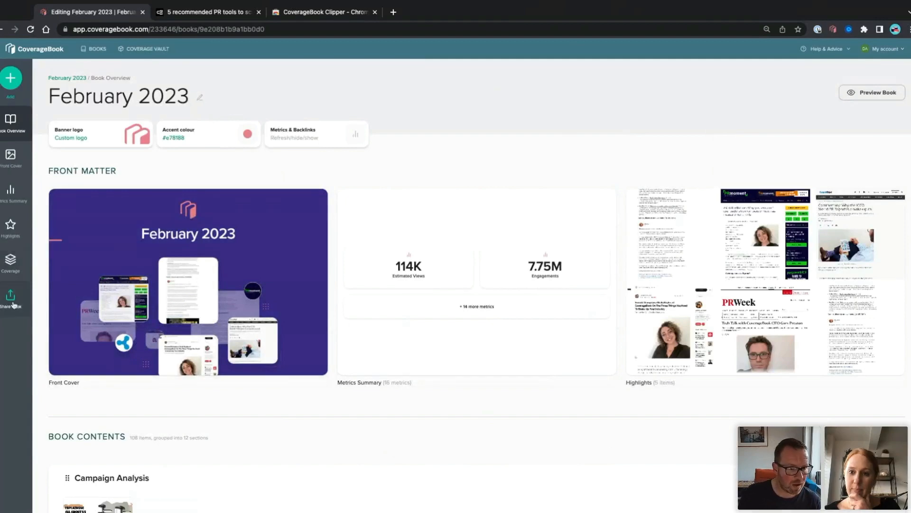
pyautogui.click(12, 296)
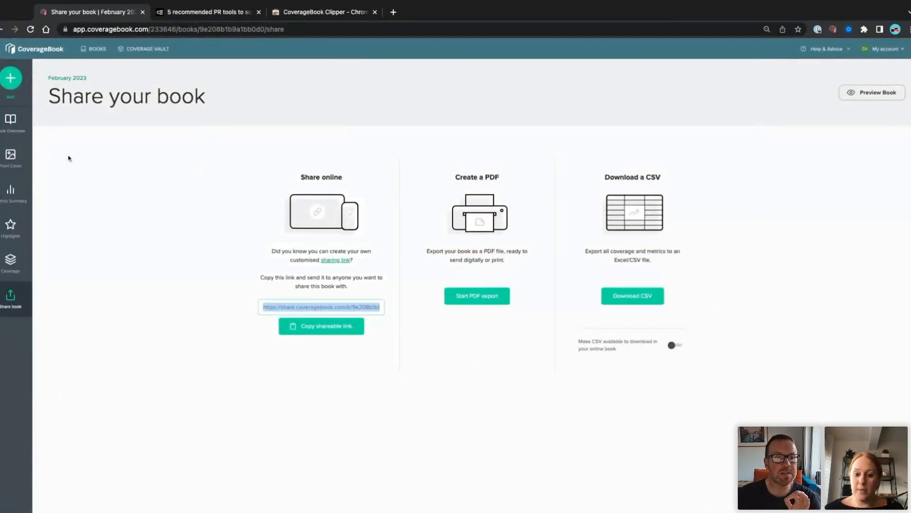
pyautogui.click(10, 122)
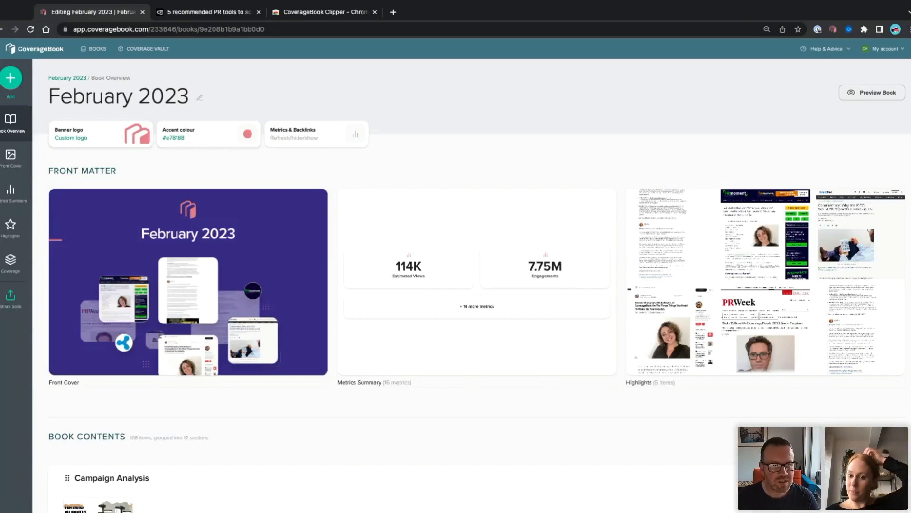
pyautogui.moveTo(547, 25)
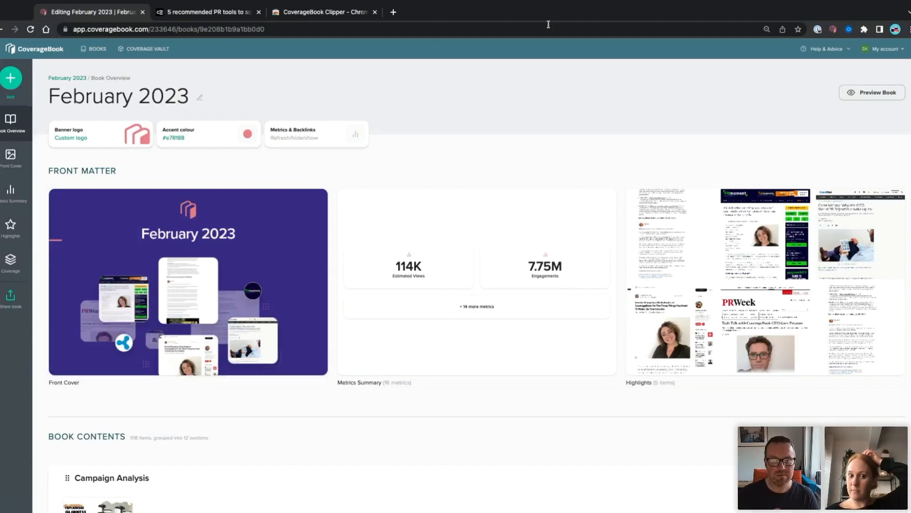
pyautogui.moveTo(310, 199)
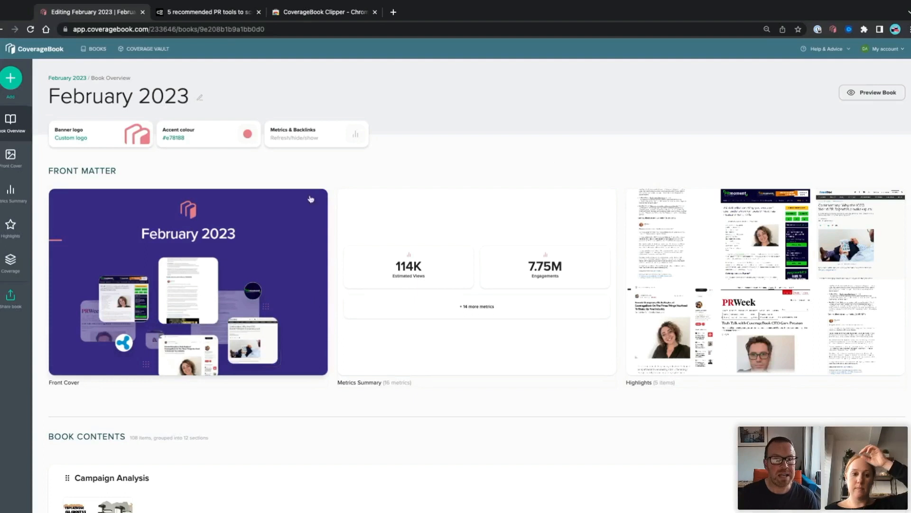
pyautogui.moveTo(311, 163)
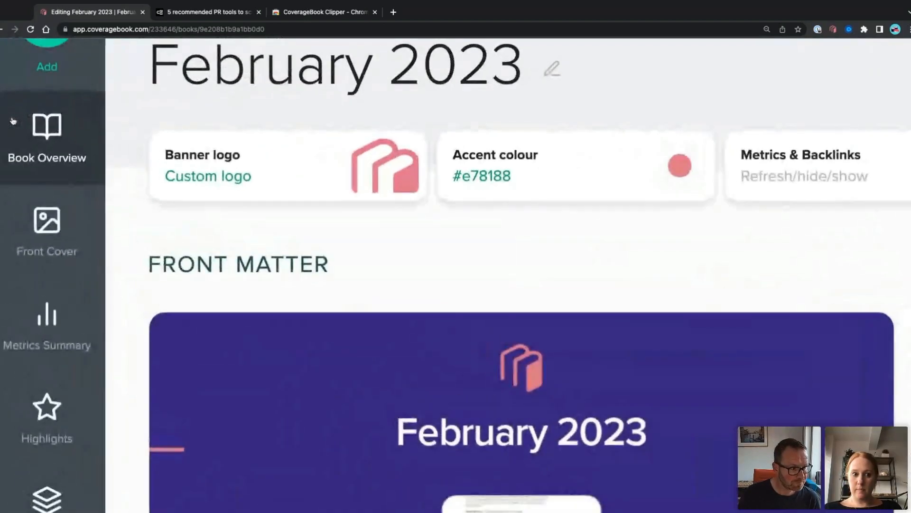
# Start a full metrics data refresh for February 2023 from Metrics & Backlinks settings
pyautogui.scroll(3)
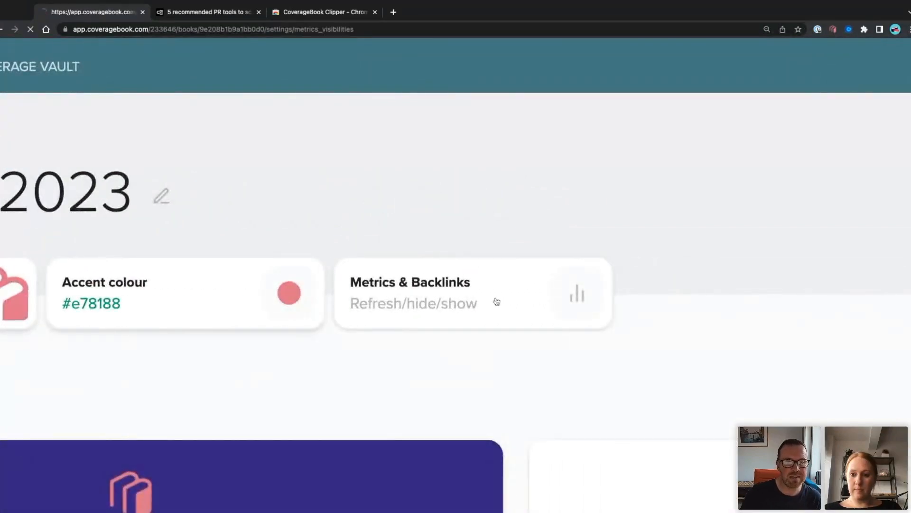
pyautogui.click(472, 293)
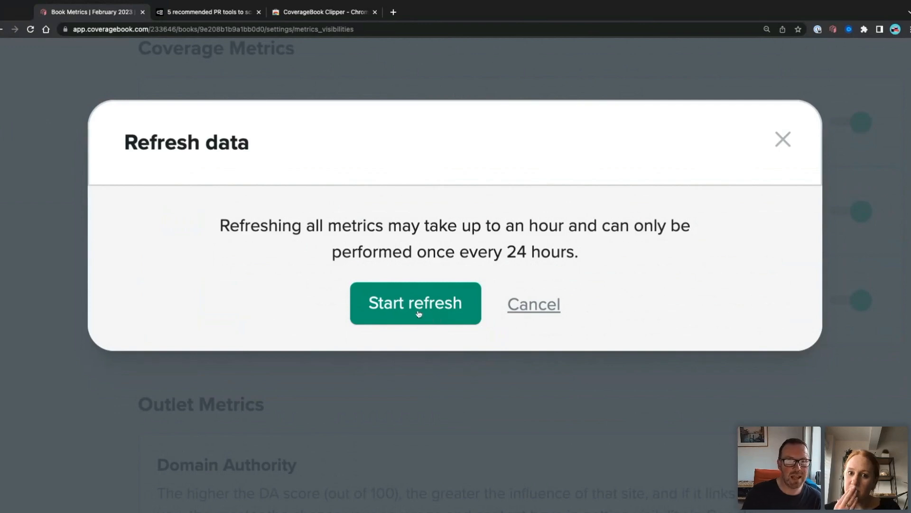
pyautogui.click(415, 303)
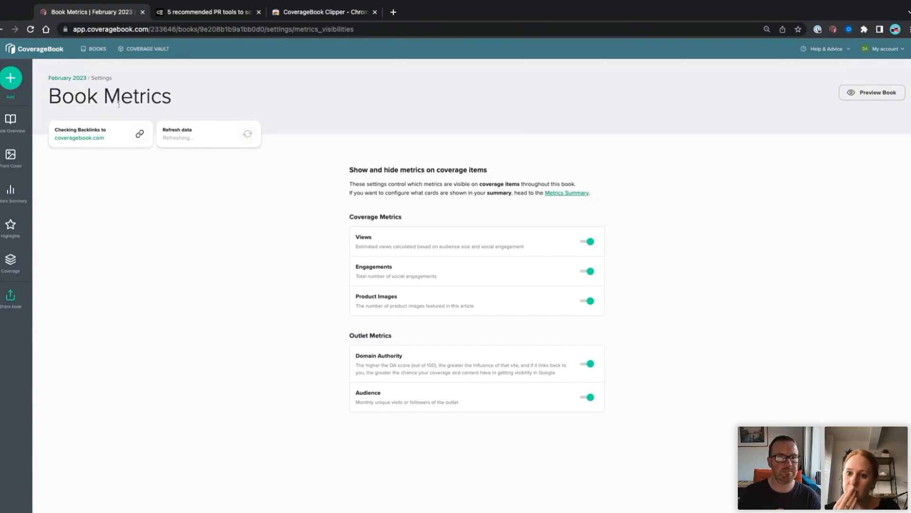
pyautogui.click(97, 48)
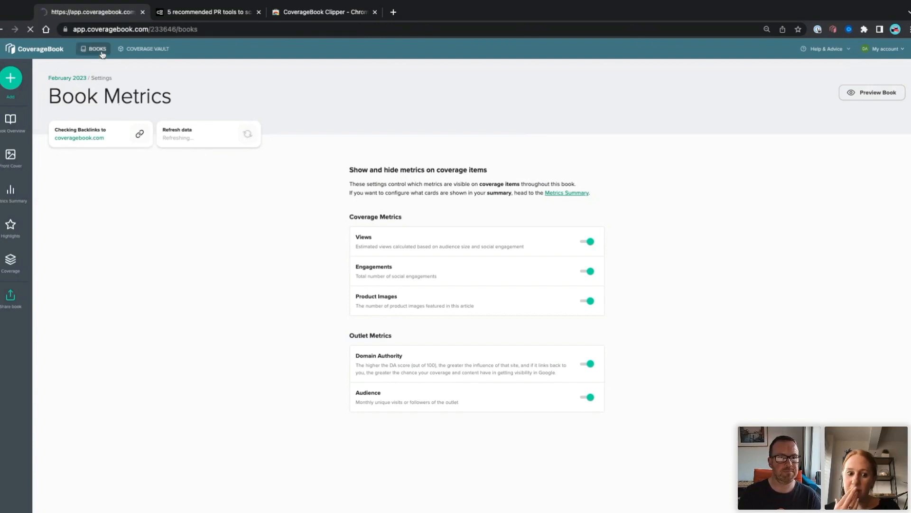
# Open the CoverageBook website's Webinars page from Help & Advice in another tab
pyautogui.click(97, 49)
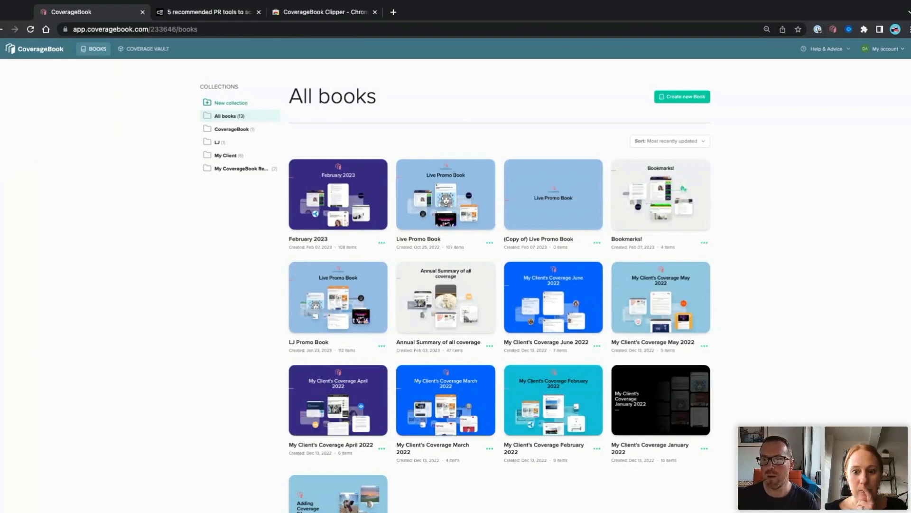
pyautogui.click(825, 49)
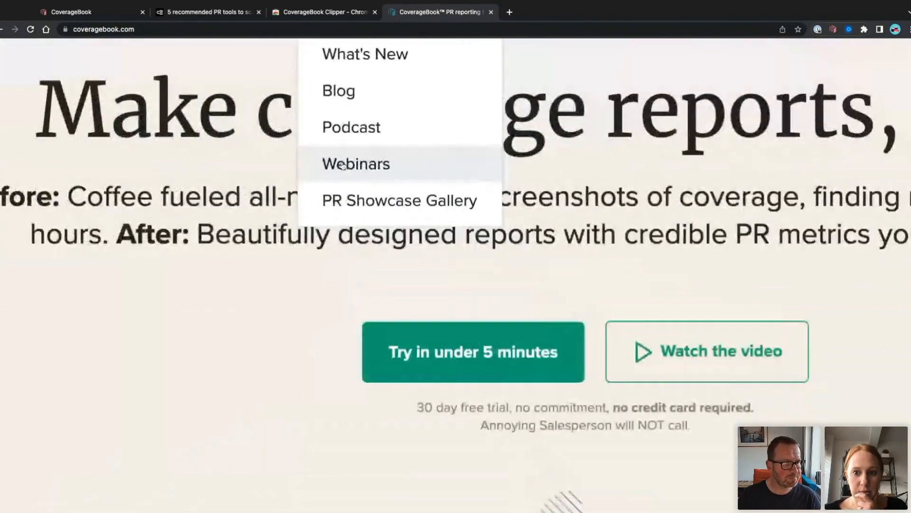
pyautogui.click(355, 164)
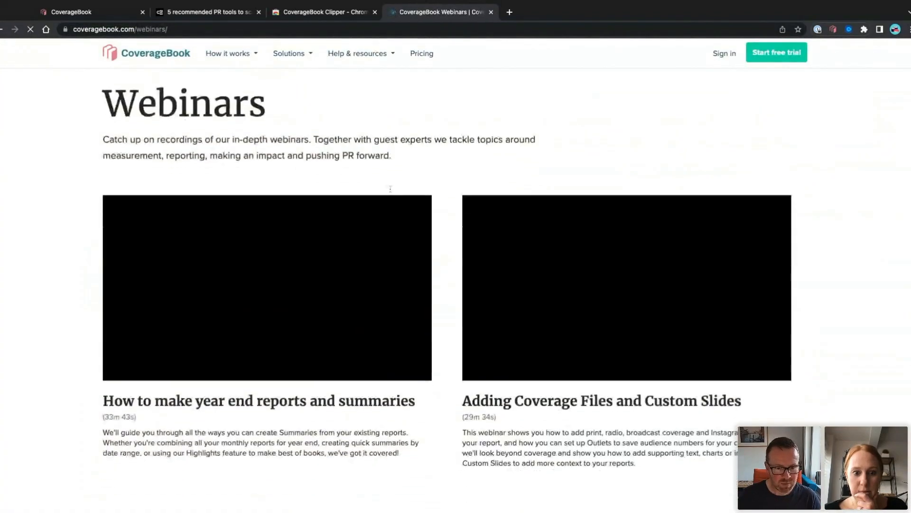
pyautogui.scroll(-3)
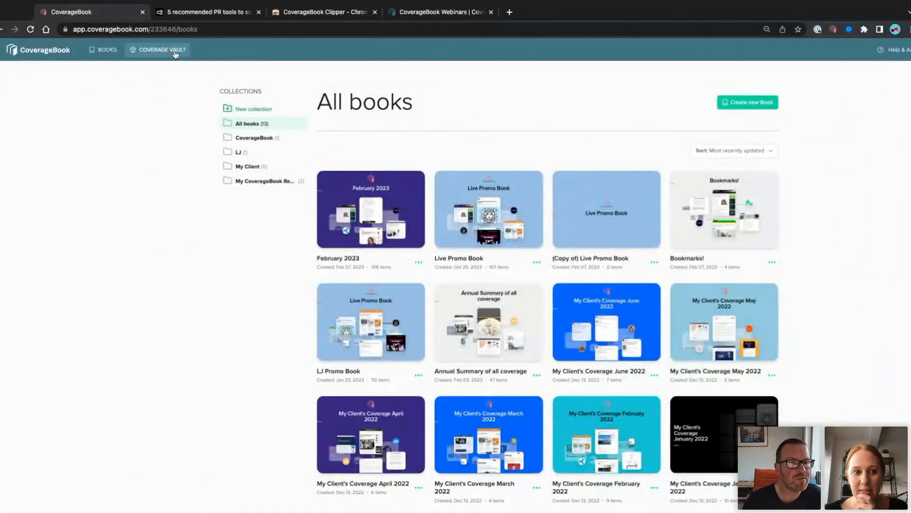
# Filter the Coverage Vault to the February 2023 book, then select and deselect all 108 clips
pyautogui.click(161, 49)
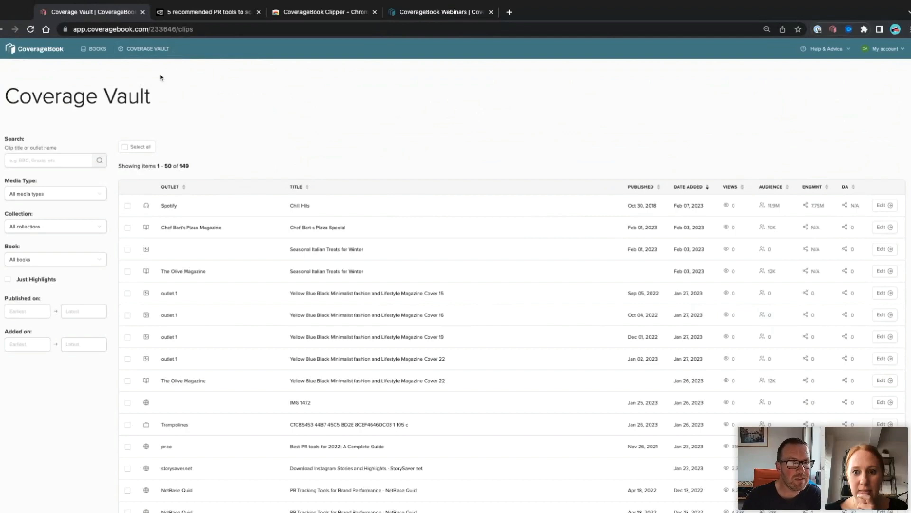
pyautogui.moveTo(107, 246)
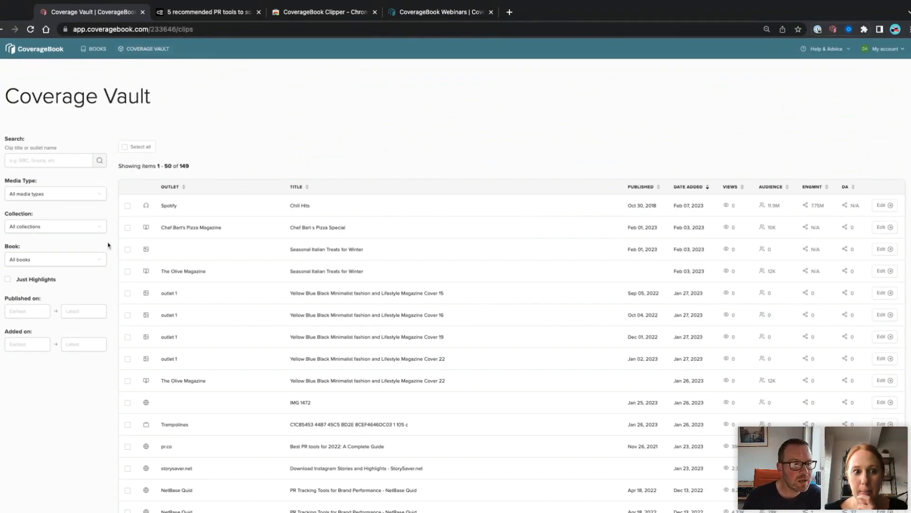
pyautogui.click(55, 260)
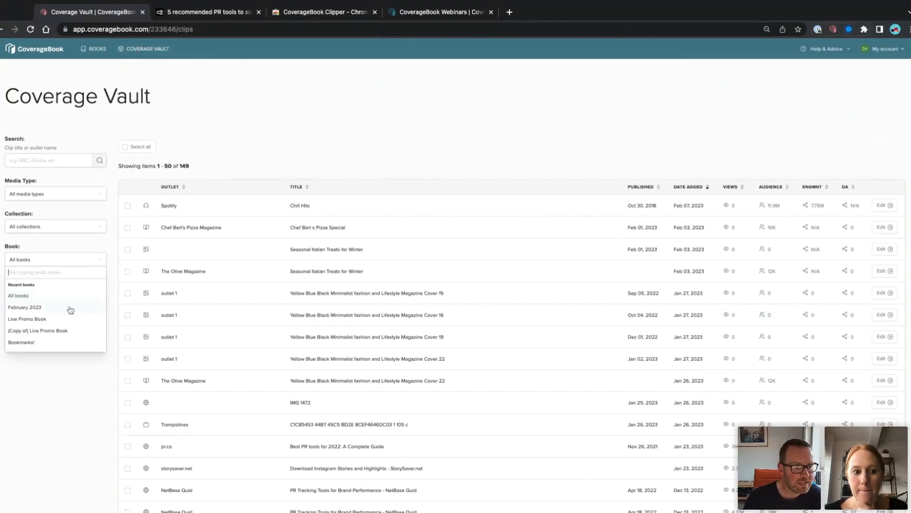
pyautogui.click(25, 308)
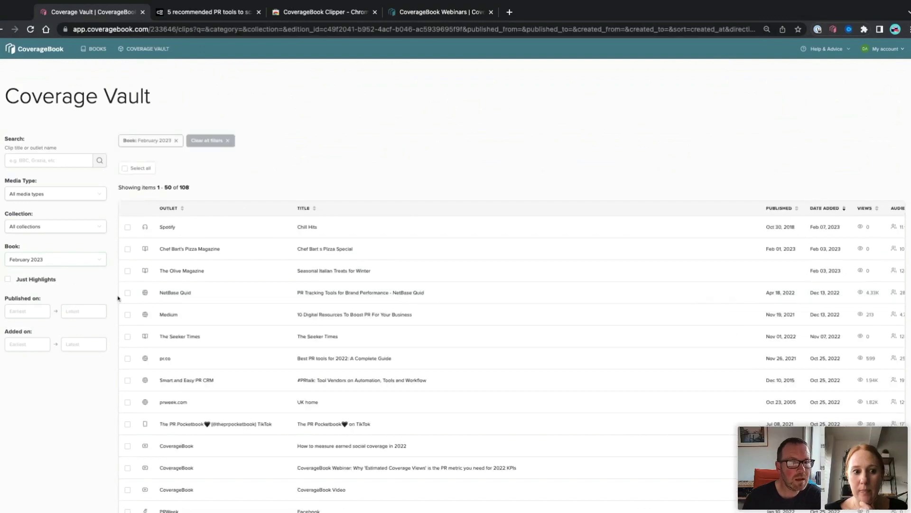
pyautogui.click(124, 168)
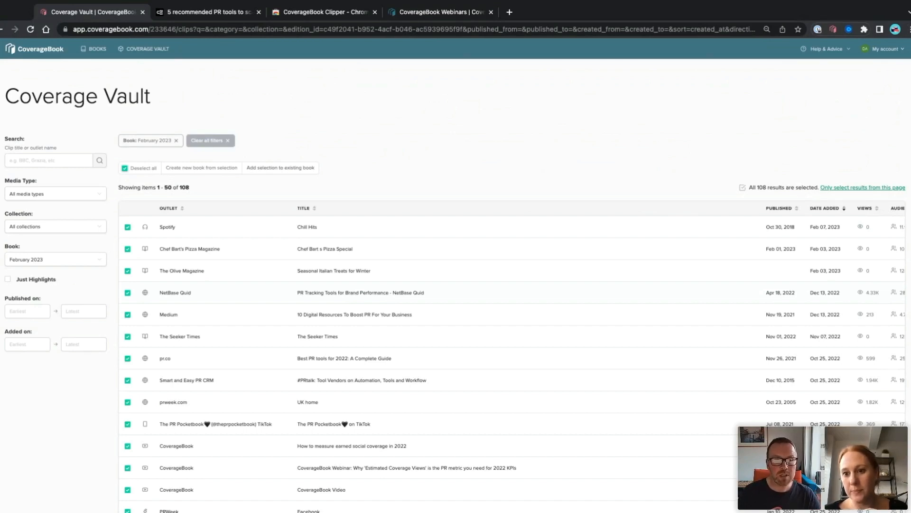
pyautogui.moveTo(253, 191)
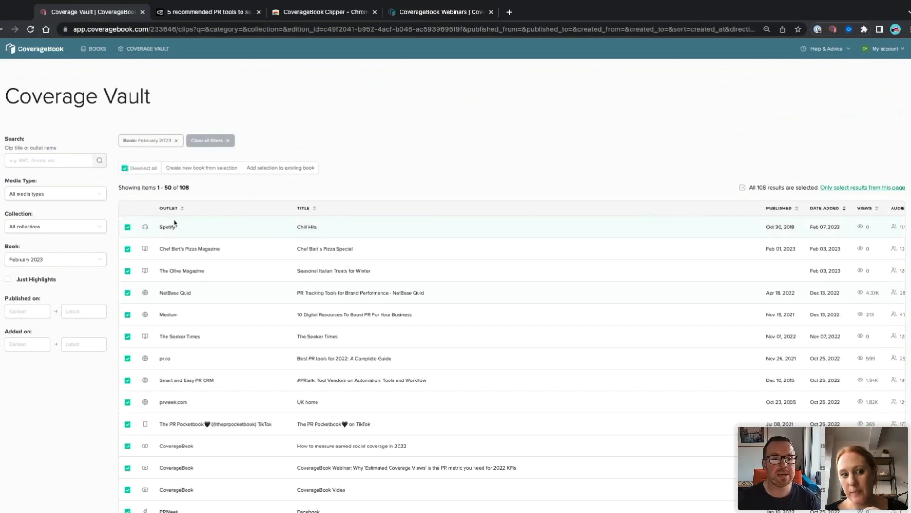
pyautogui.click(139, 168)
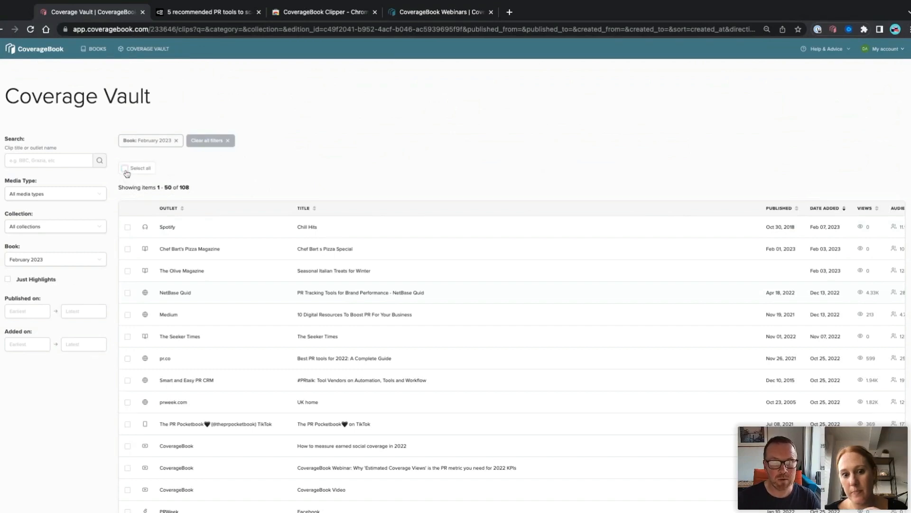
pyautogui.moveTo(243, 200)
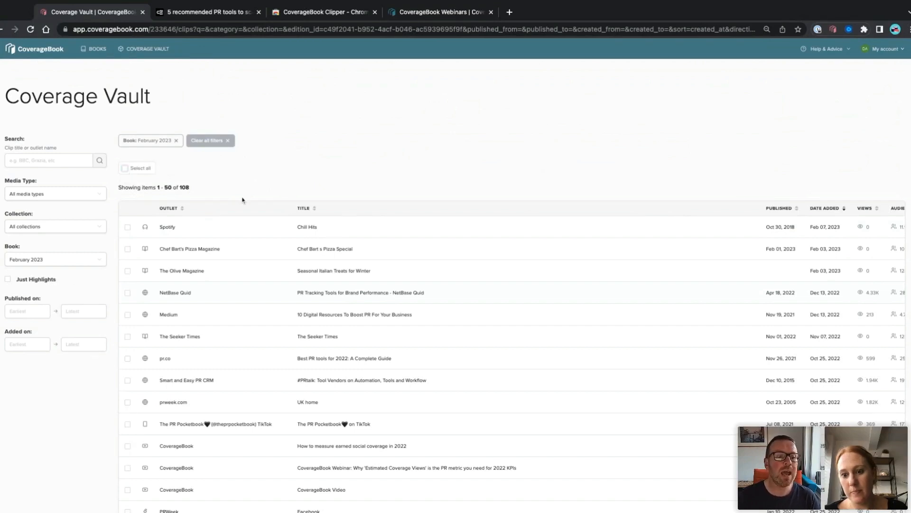
pyautogui.moveTo(85, 287)
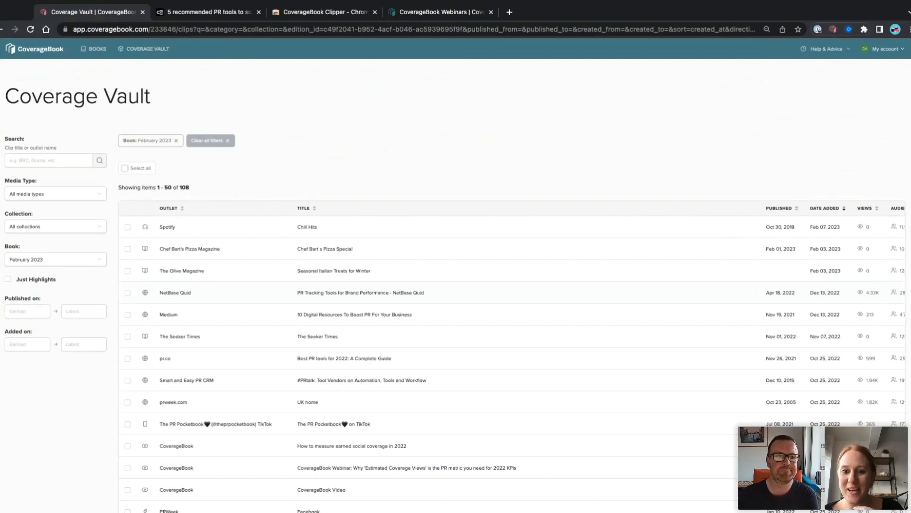
pyautogui.moveTo(331, 162)
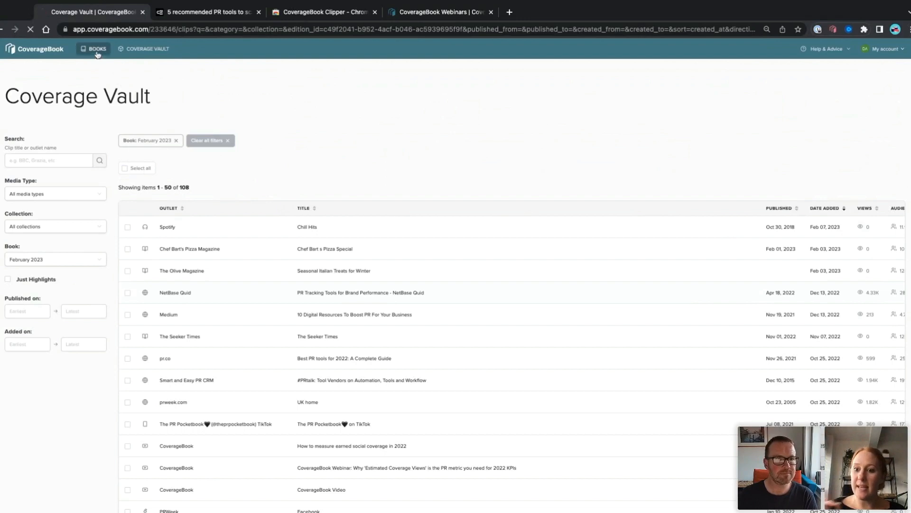
# Leave the Coverage Vault and return to the All books library
pyautogui.click(93, 49)
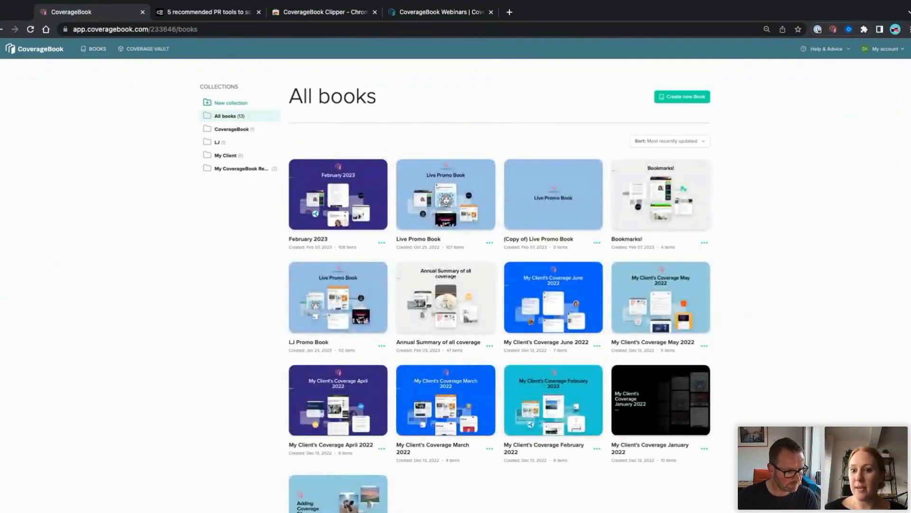